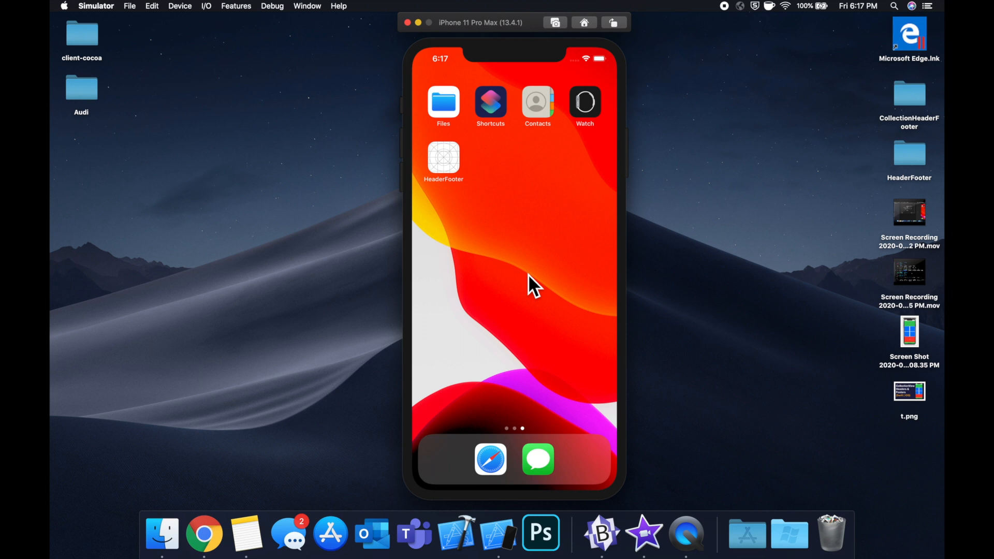
# Launch HeaderFooter in Simulator and scroll to the green header, blue cells and red footer.
pyautogui.click(443, 155)
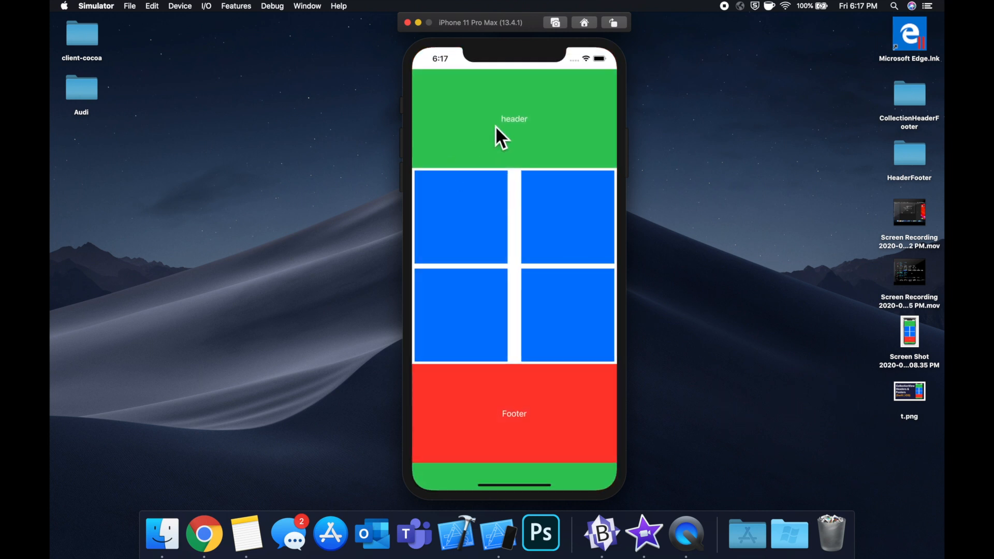
pyautogui.moveTo(479, 432)
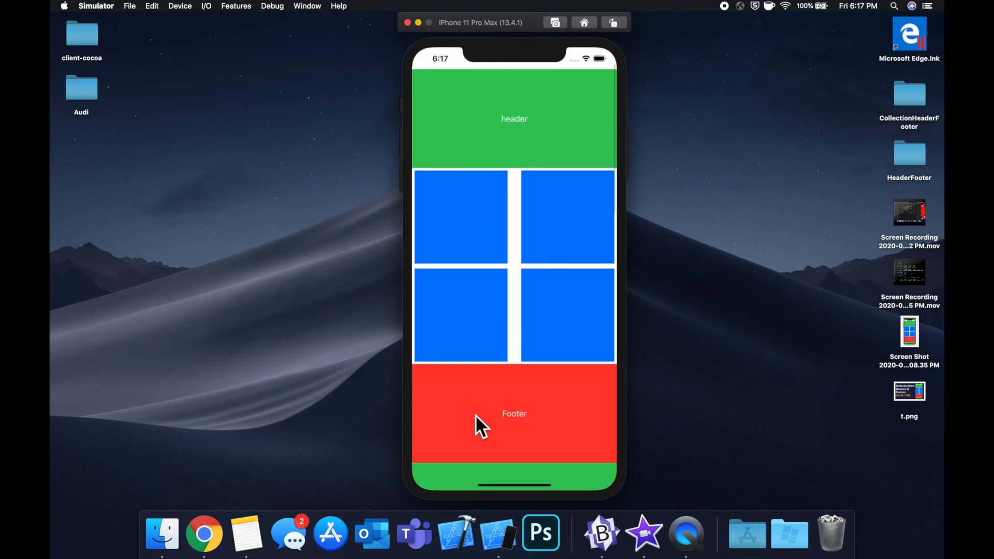
pyautogui.moveTo(460, 262)
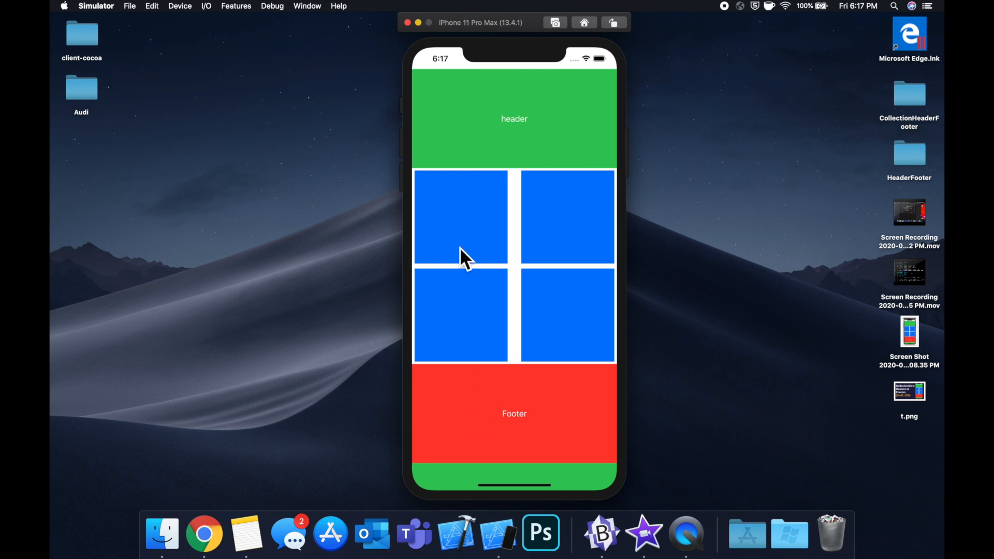
pyautogui.moveTo(571, 127)
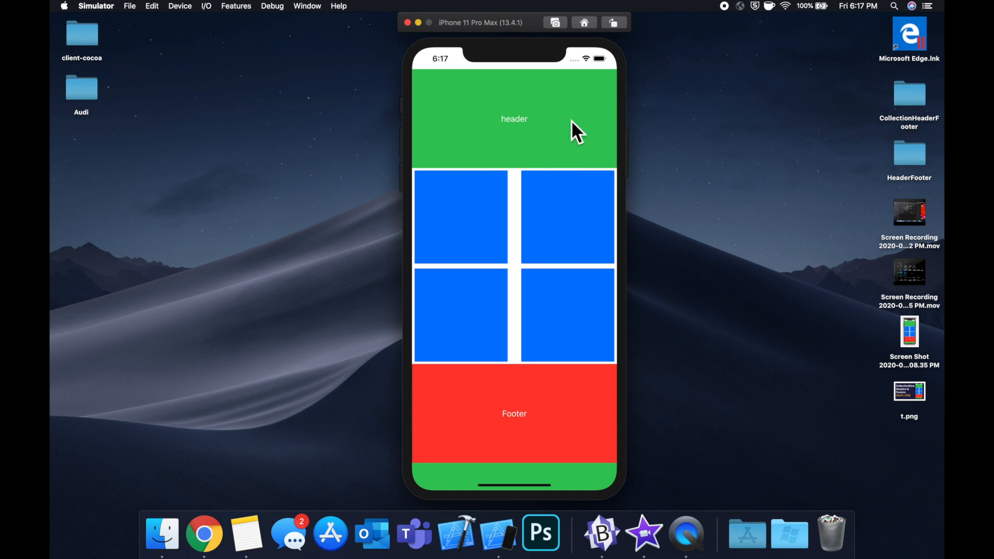
pyautogui.scroll(-3)
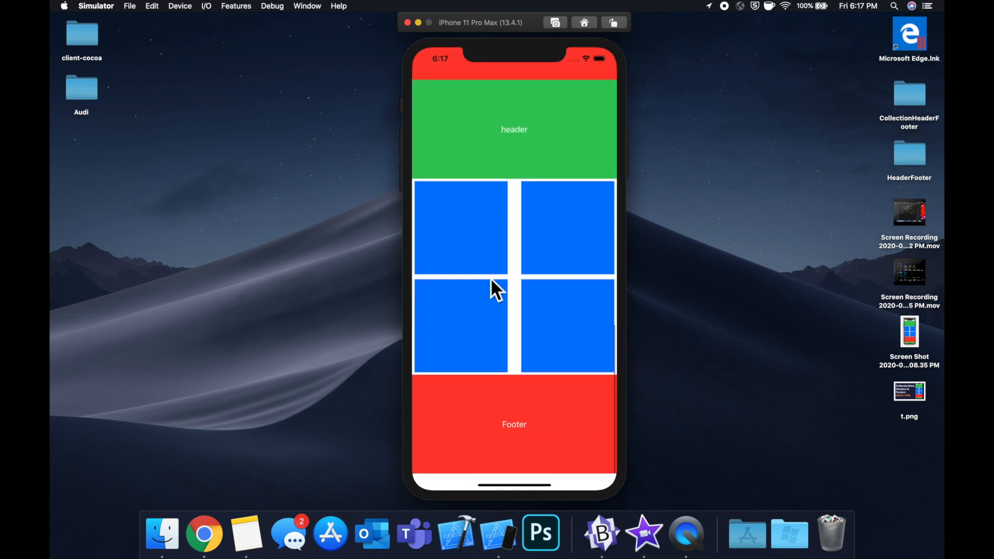
pyautogui.moveTo(500, 150)
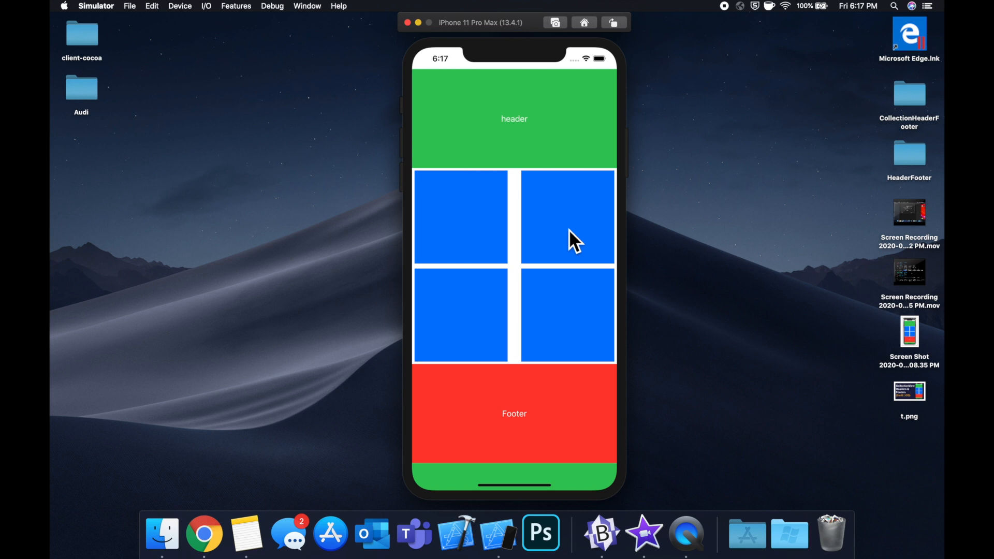
pyautogui.moveTo(581, 203)
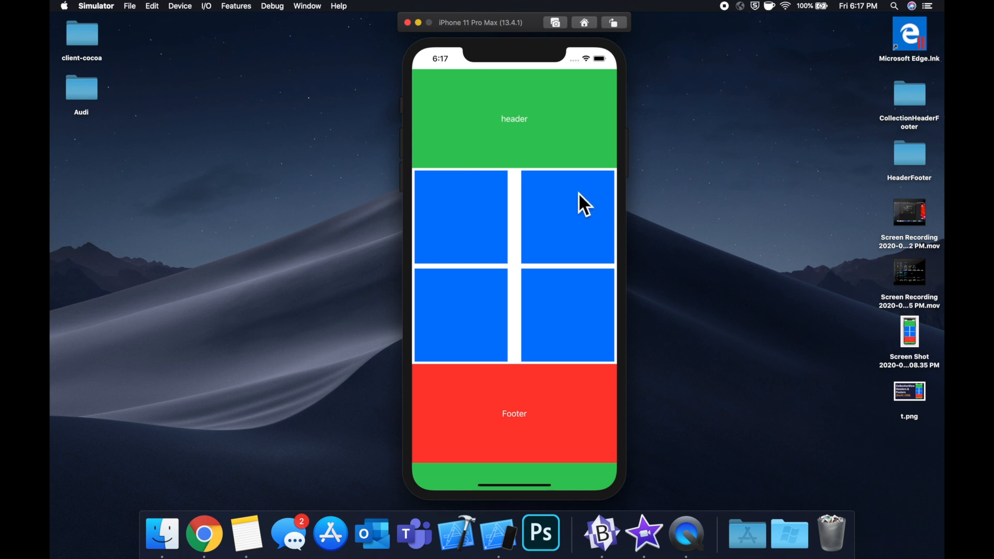
pyautogui.moveTo(570, 226)
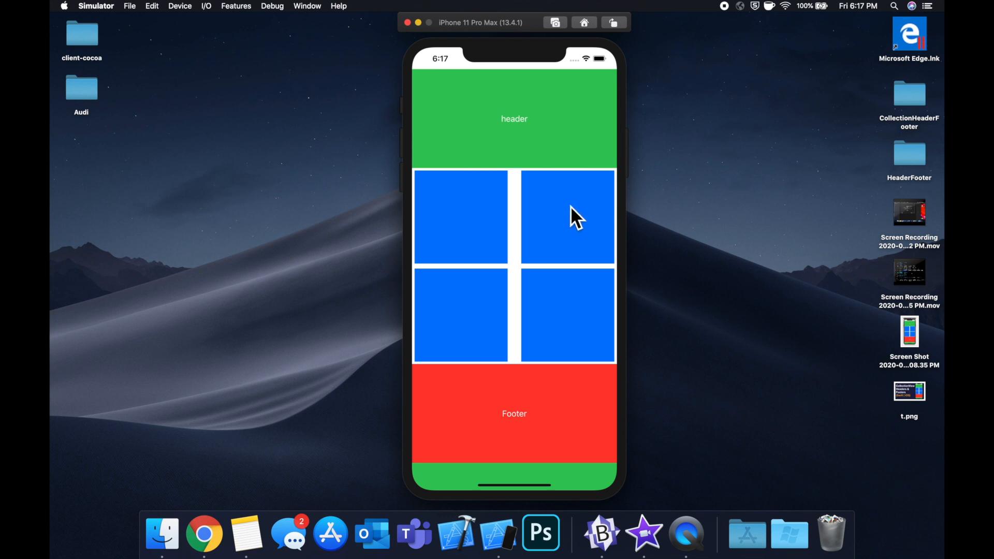
pyautogui.moveTo(581, 241)
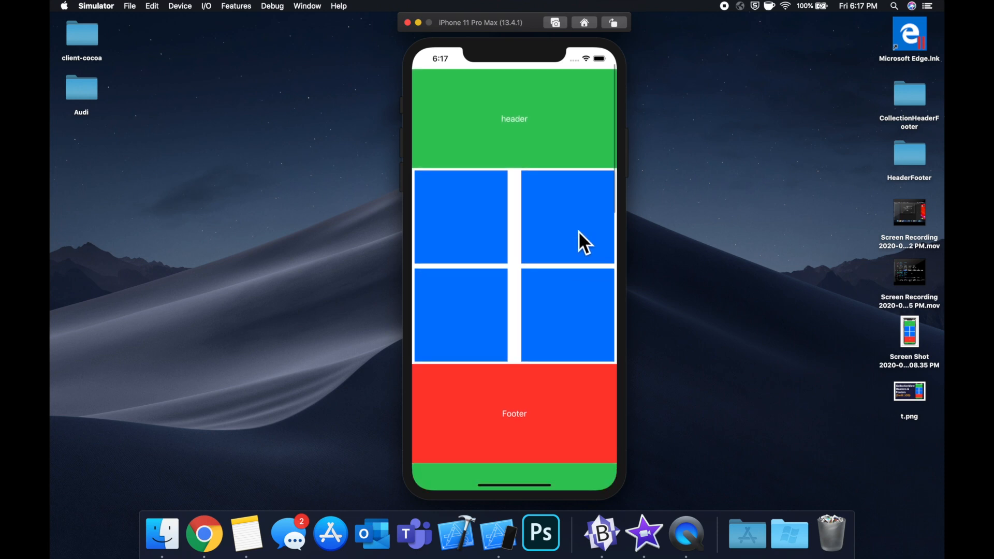
pyautogui.moveTo(580, 195)
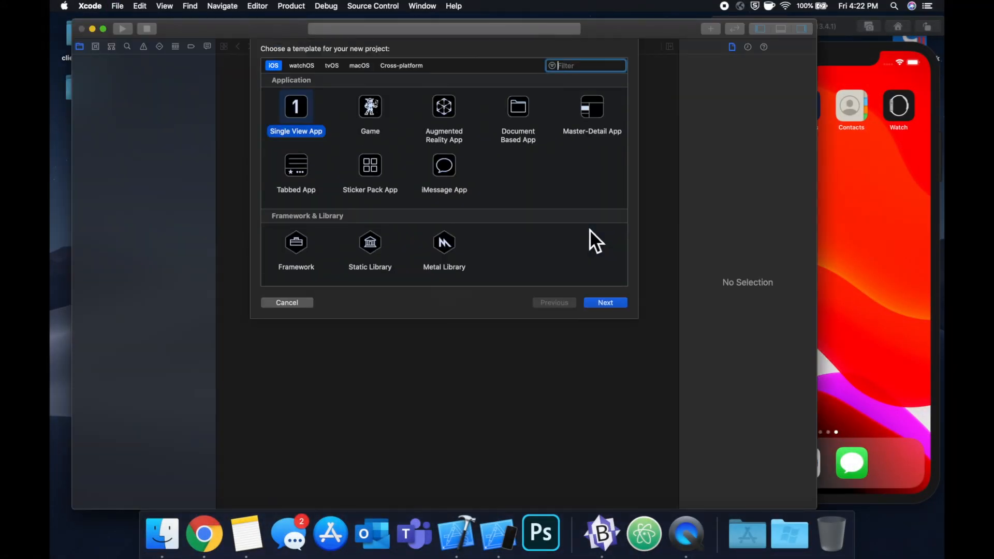
# Create a Single View App project named HeaderFooter, saved to the Desktop.
pyautogui.click(605, 303)
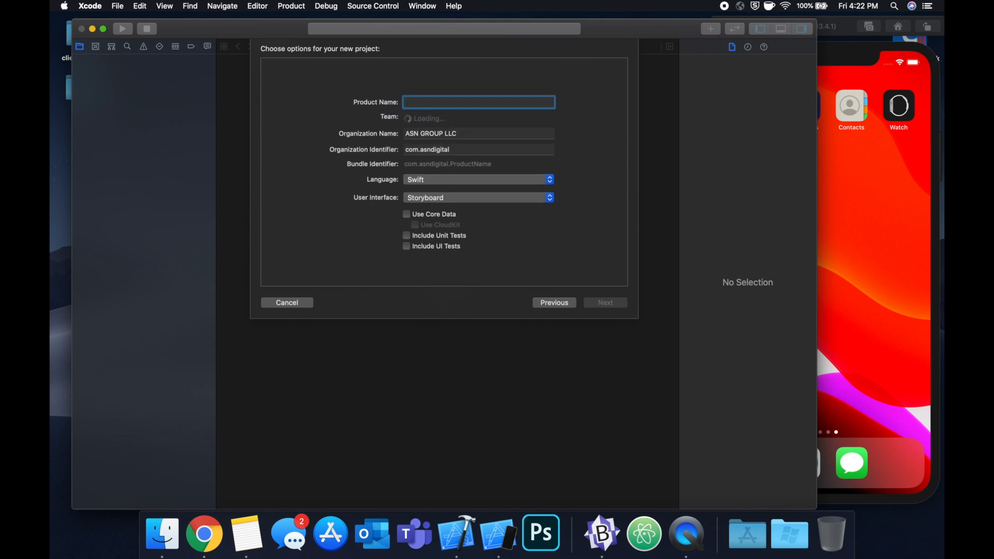
pyautogui.write('Header')
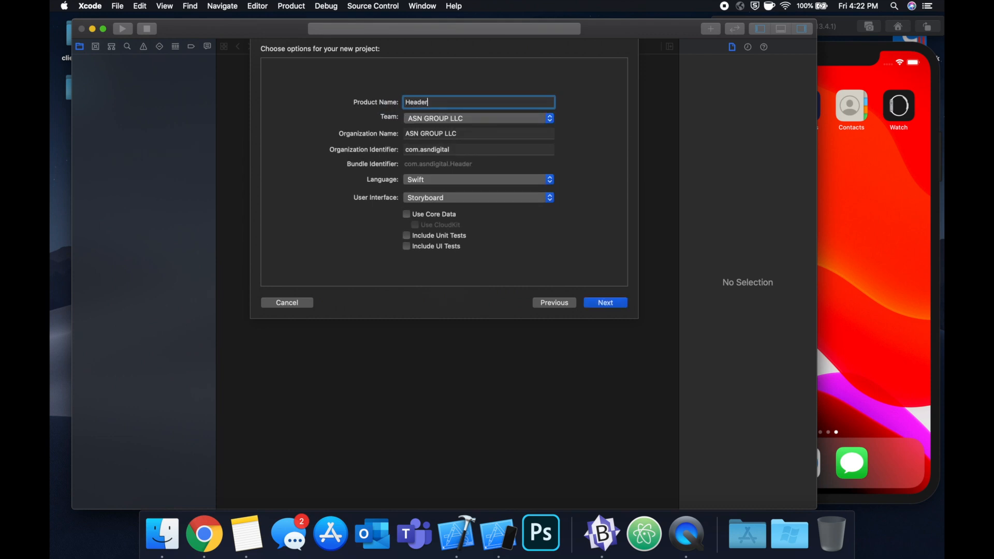
pyautogui.click(606, 303)
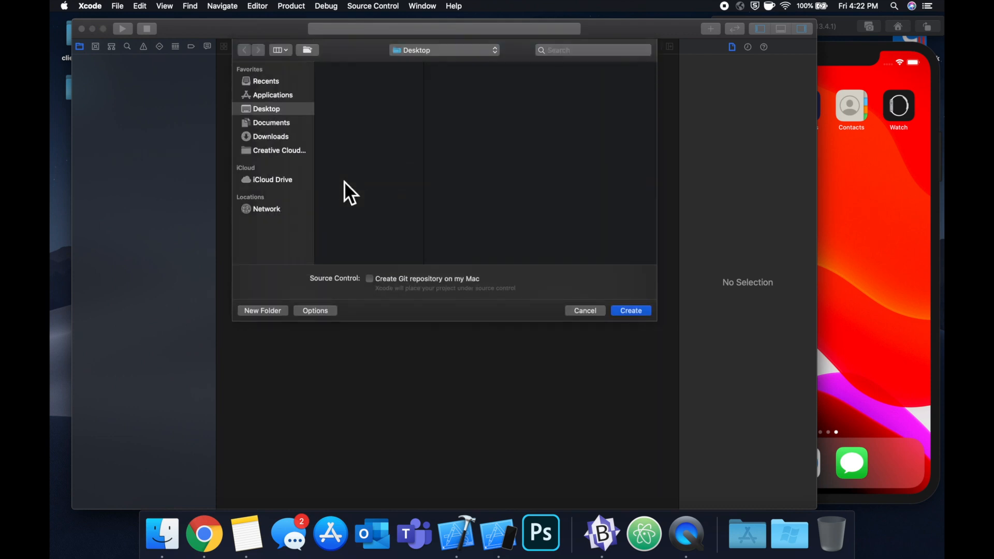
pyautogui.click(631, 310)
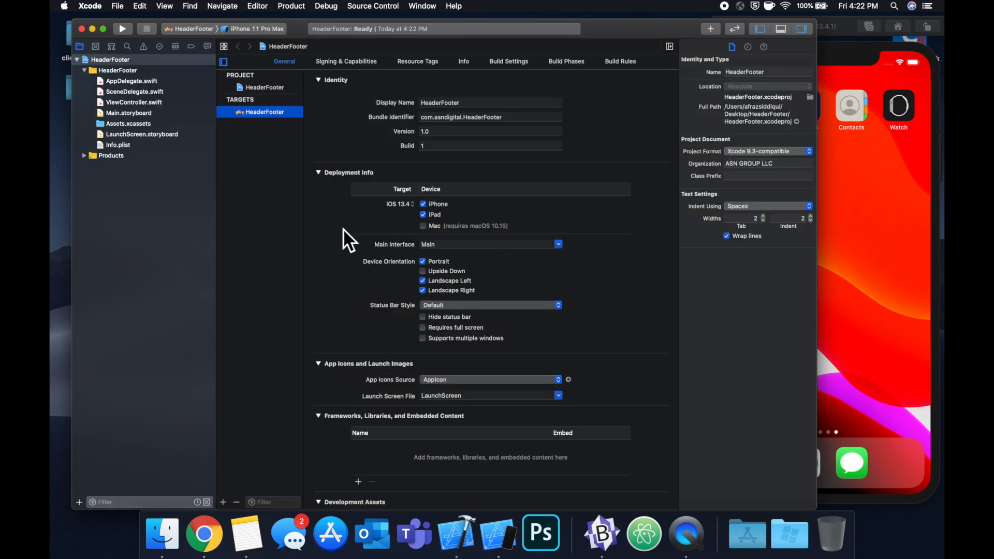
# In ViewController.swift, declare var collectionView: UICollectionView? and begin assigning UICollectionView in viewDidLoad.
pyautogui.click(134, 102)
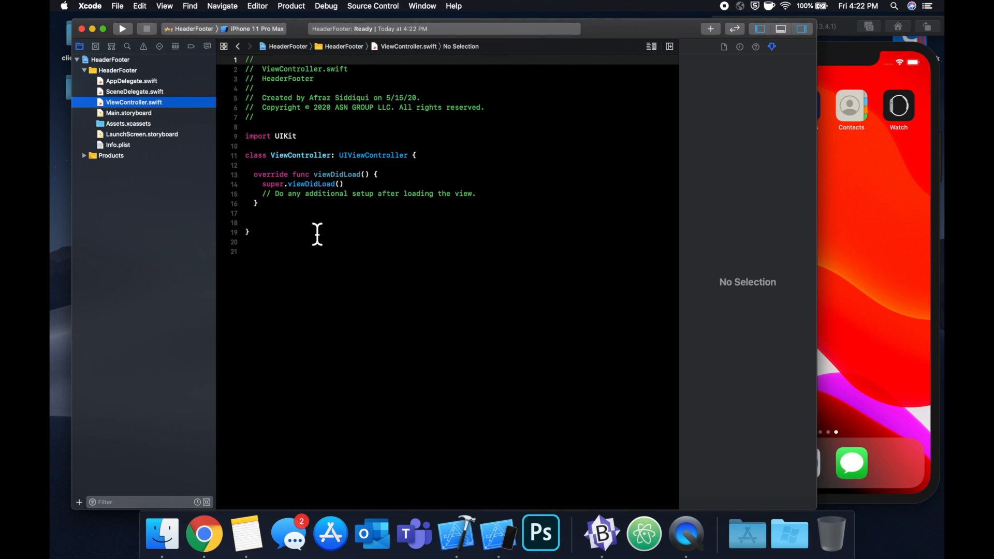
pyautogui.click(316, 222)
pyautogui.write('v')
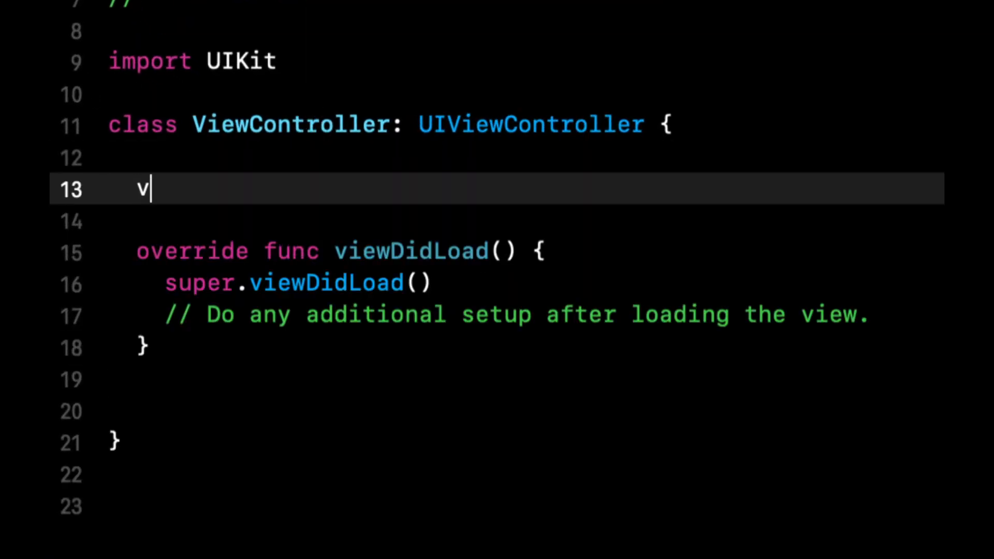
pyautogui.write('ar collectionView')
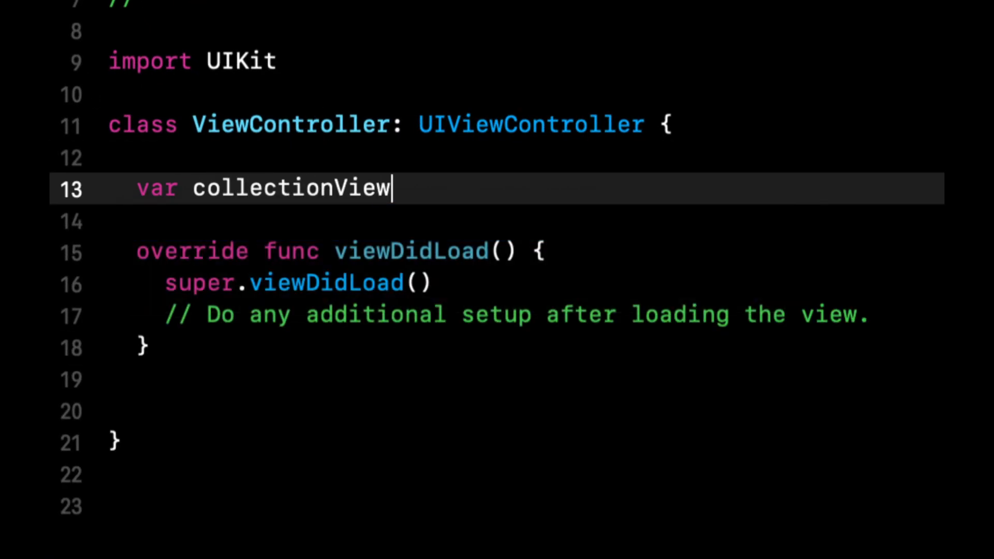
pyautogui.write(': UICollectionView?')
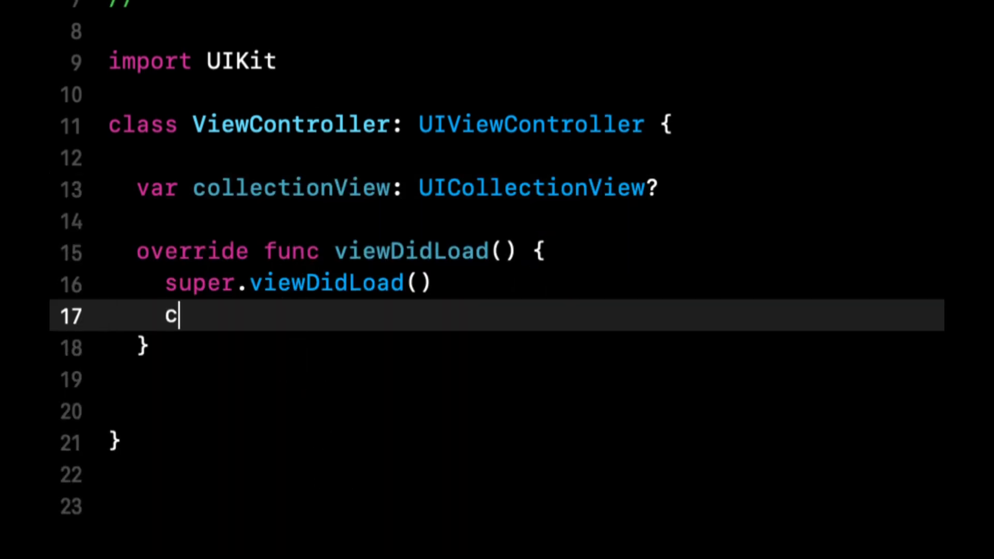
pyautogui.write('ollectionView')
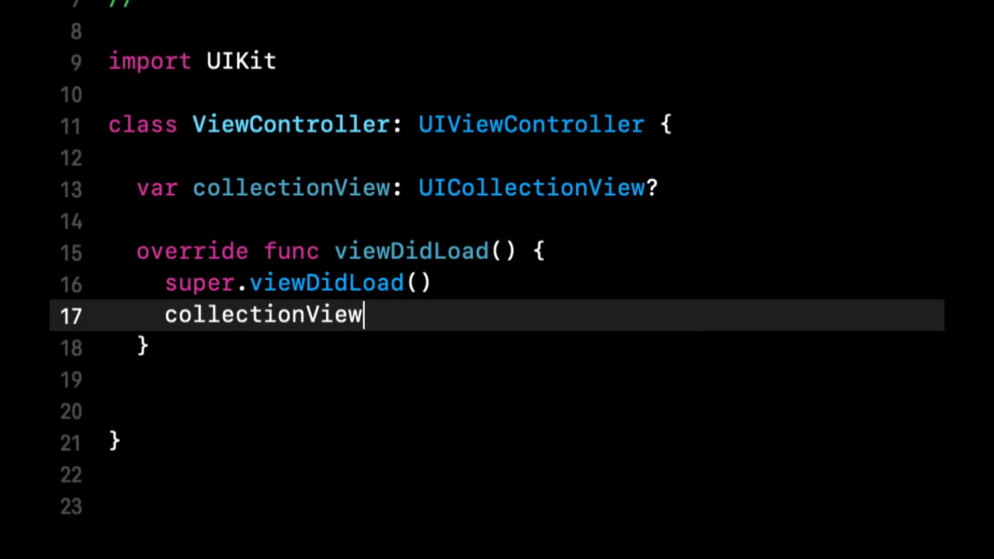
pyautogui.write('= UICollectionv')
pyautogui.write('let l')
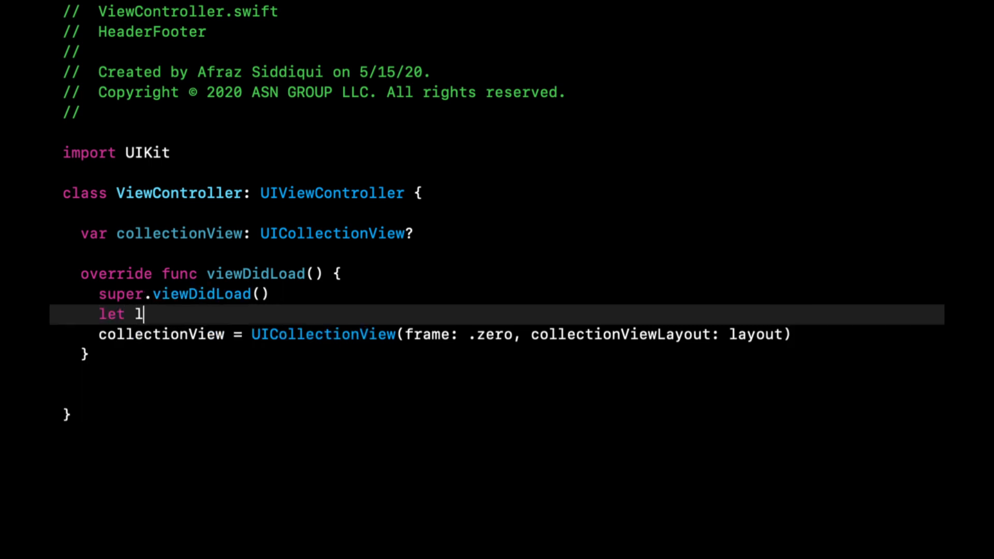
# Create a UICollectionViewFlowLayout and give it zero edge insets.
pyautogui.write('ayout = uicollec')
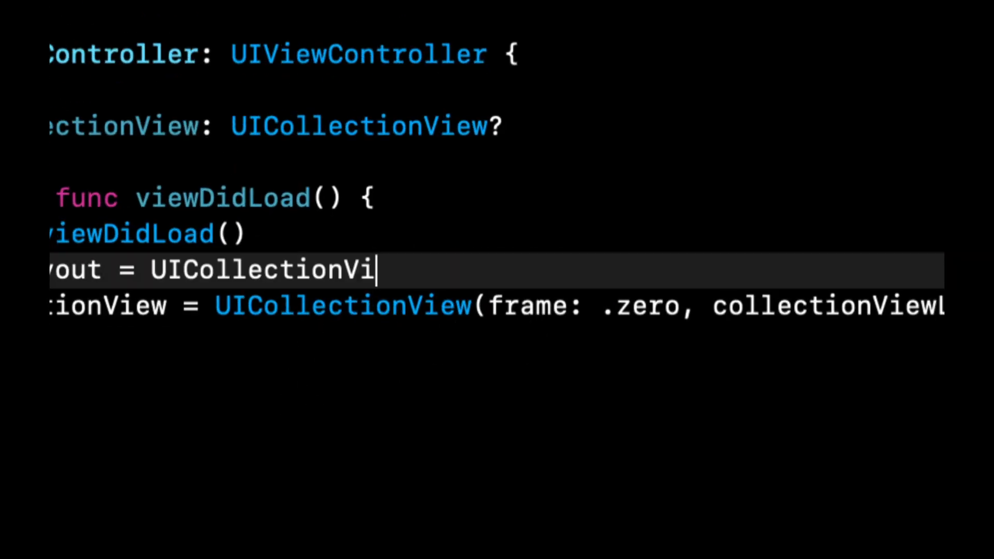
pyautogui.write('flow')
pyautogui.write('layout.scrollDirection = .vertica')
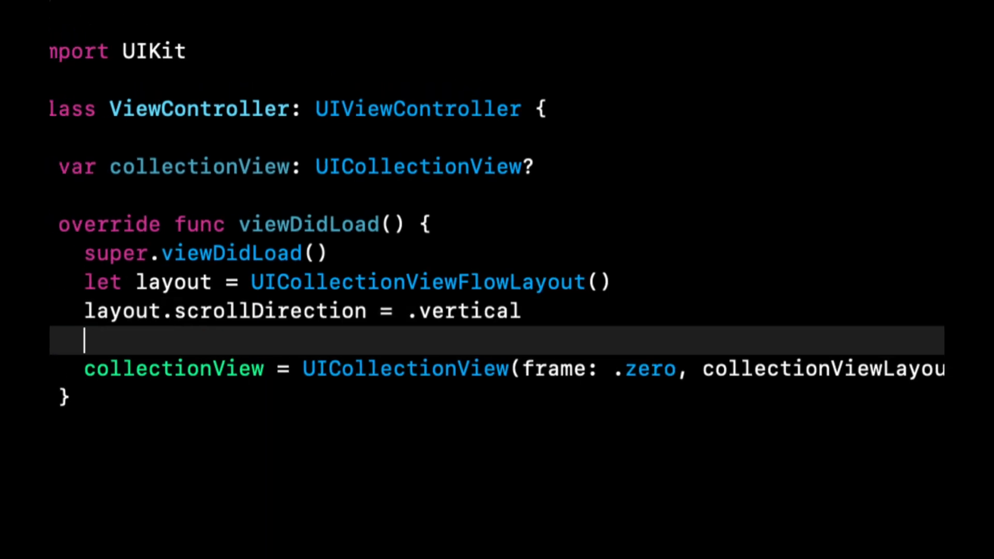
pyautogui.write('layout.ins')
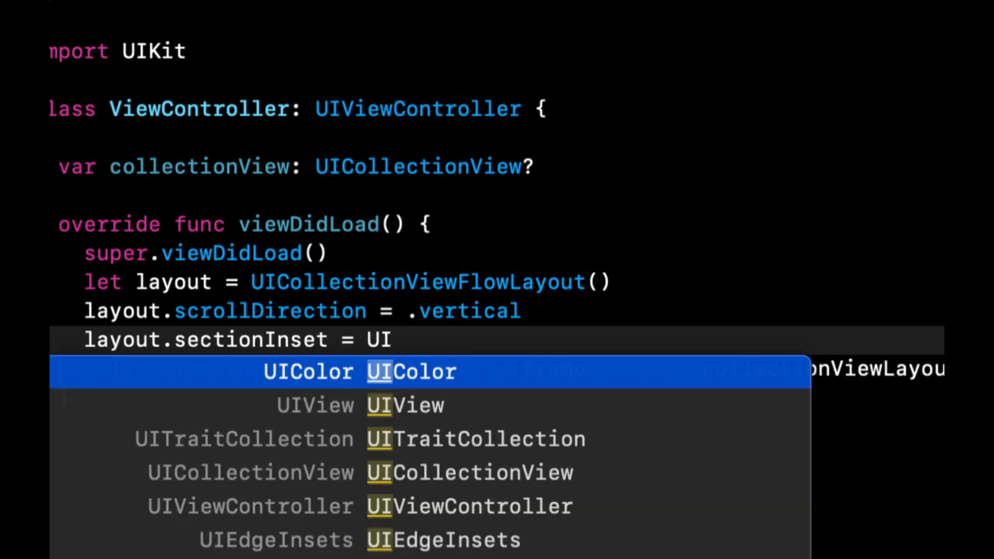
pyautogui.write('edgein')
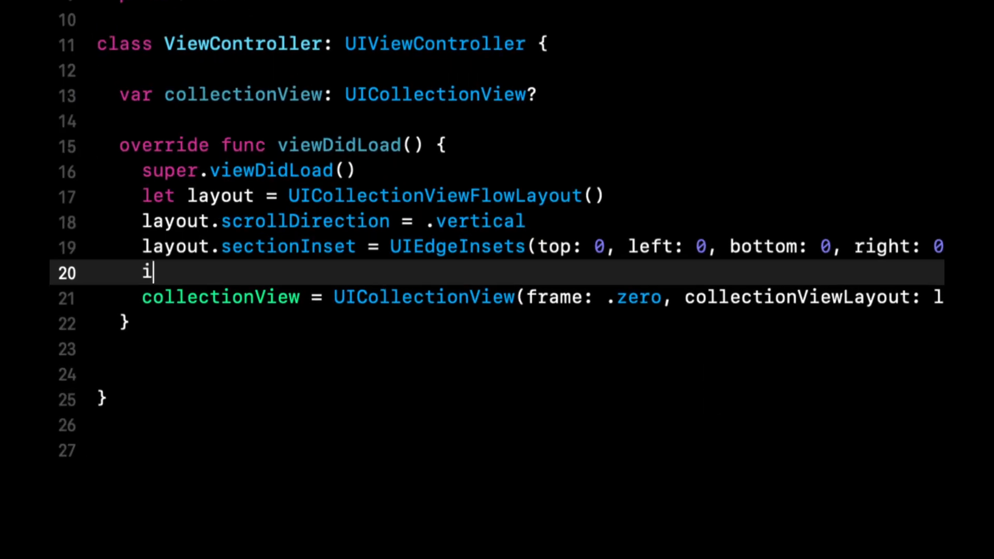
# Set layout.itemSize to CGSize with width and height view.frame.size.width/2.2.
pyautogui.write('l')
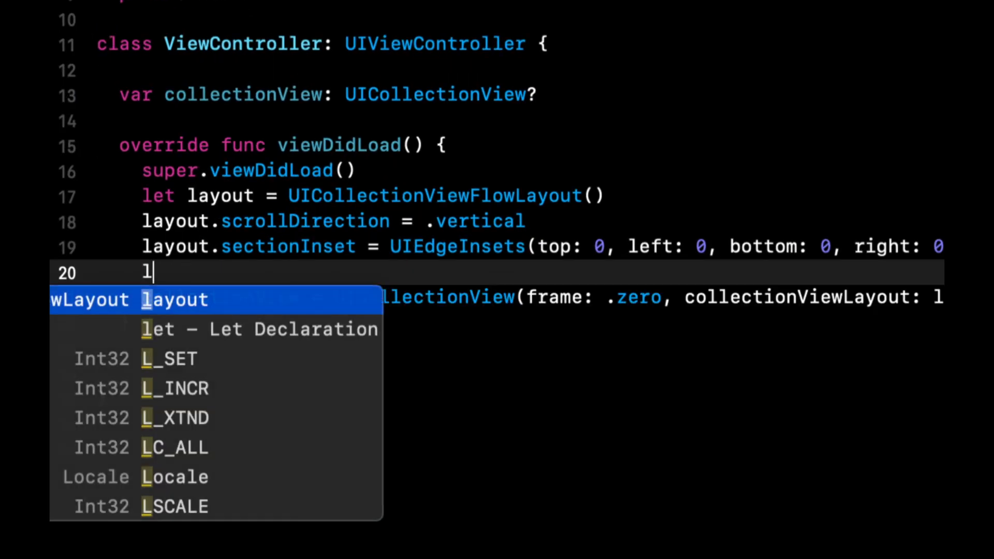
pyautogui.write('ayout.itemSize =')
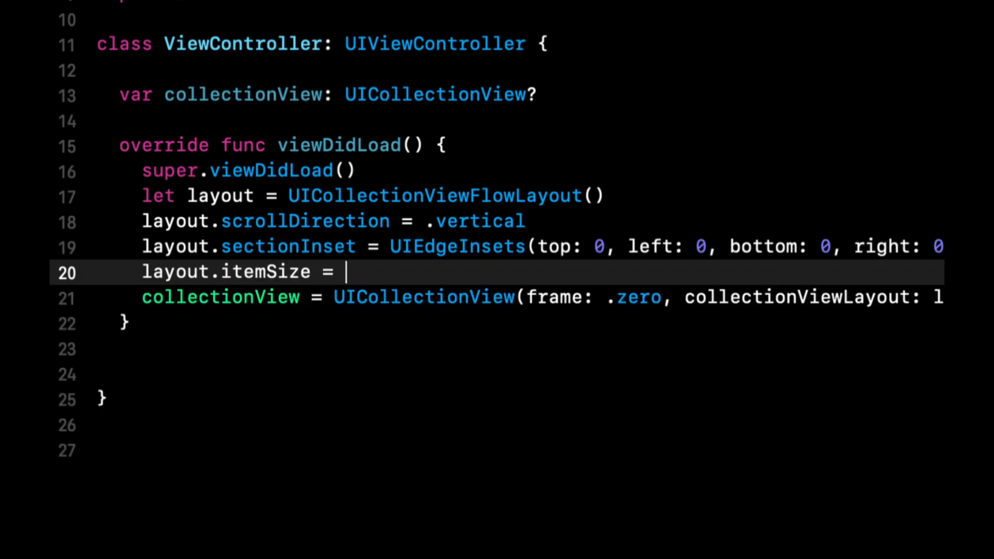
pyautogui.write('CGSize')
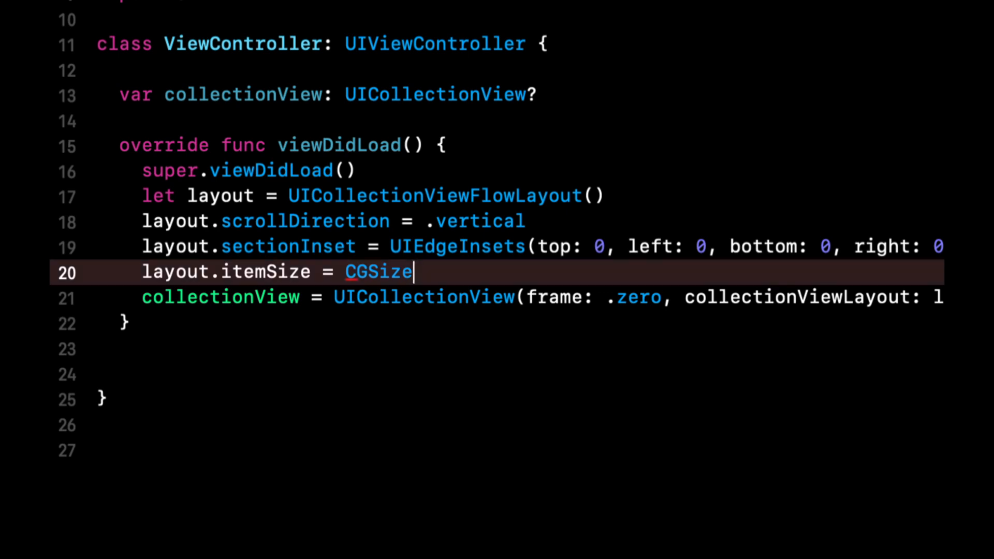
pyautogui.write('*')
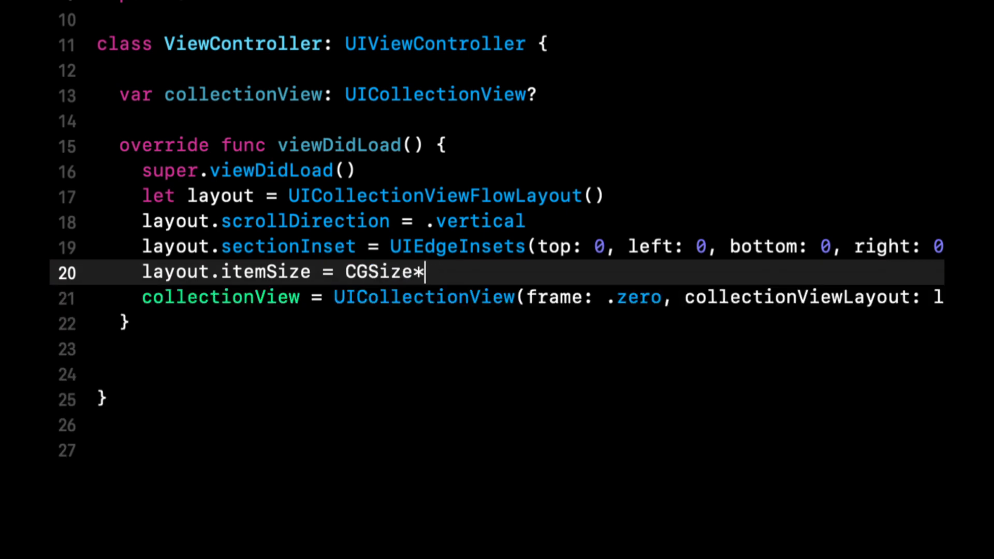
pyautogui.press('Tab')
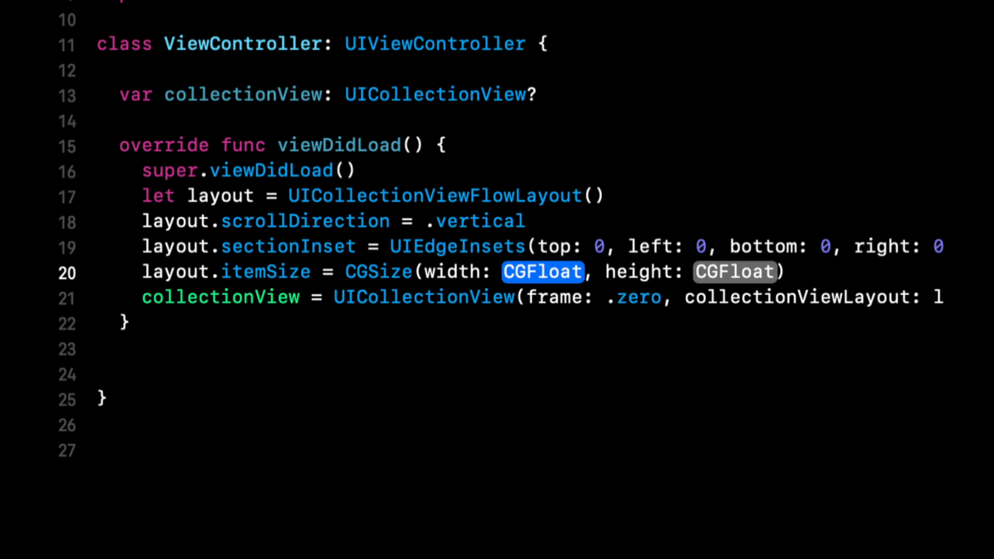
pyautogui.write('view.frame.size.width')
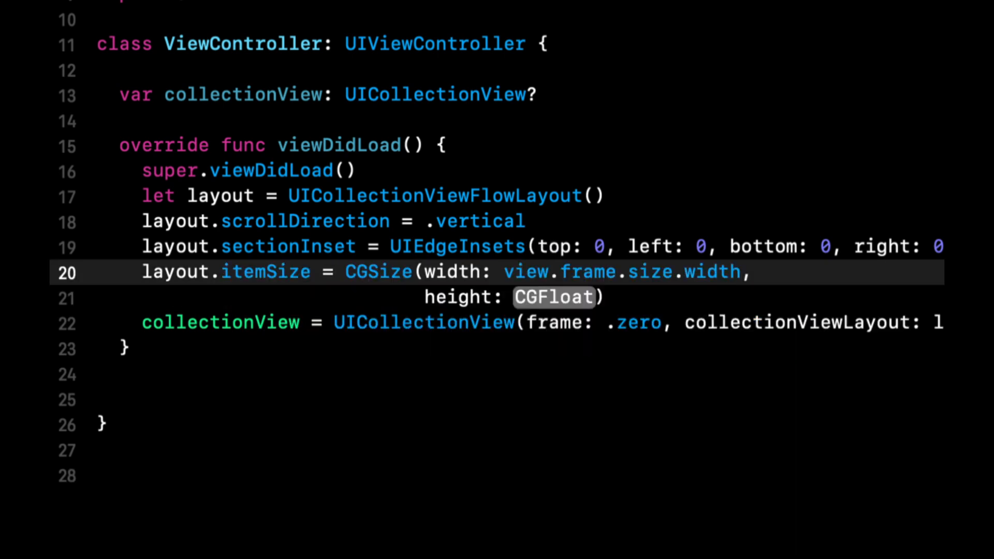
pyautogui.write('/2.2')
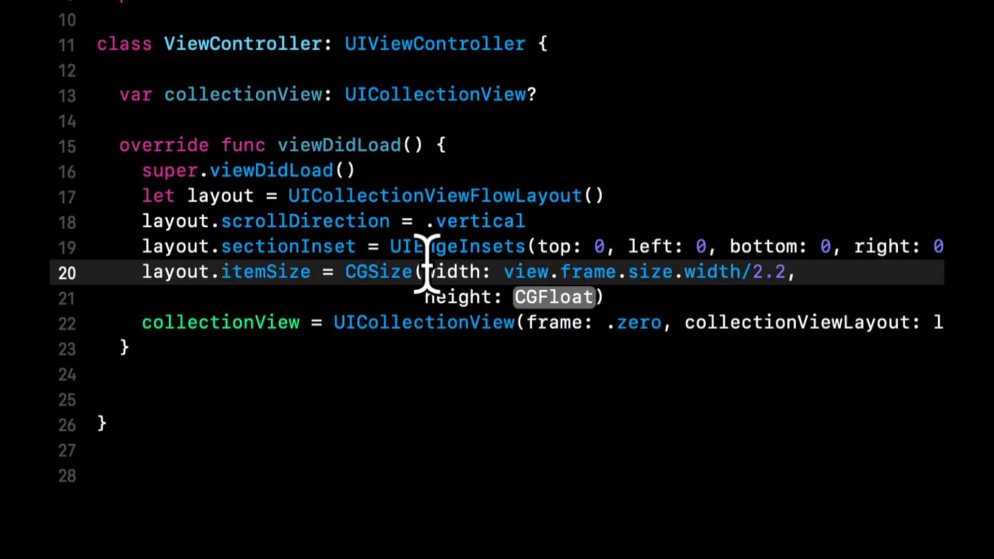
pyautogui.write('view.frame.size.width/2.2')
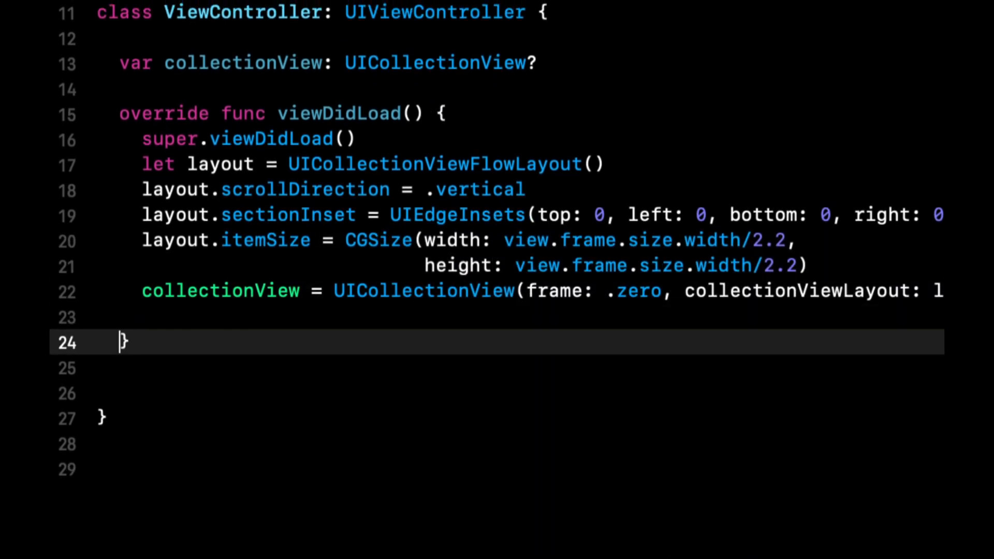
# Make self the collection view's delegate and add it as a subview.
pyautogui.write('collectionView')
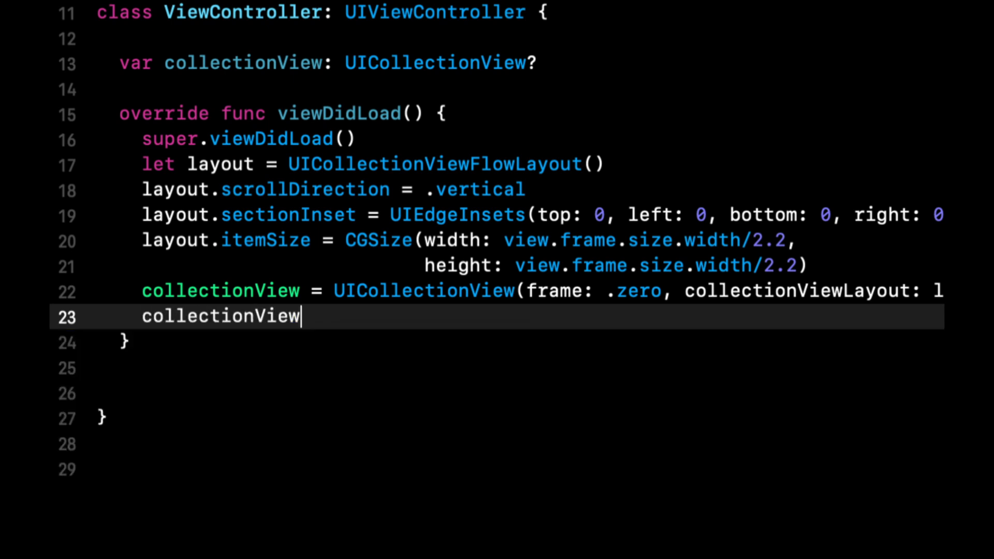
pyautogui.write('?.delegate = self')
pyautogui.write('view.a')
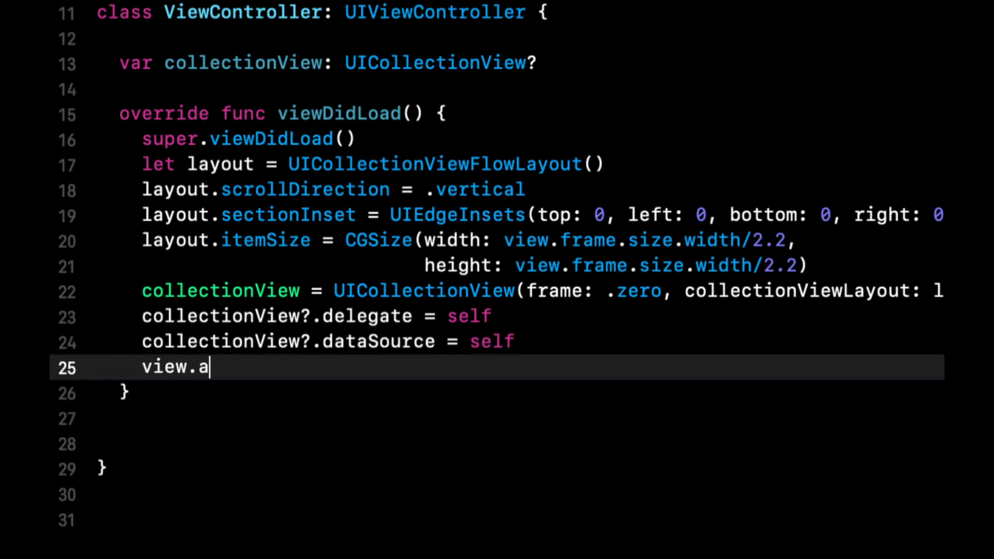
pyautogui.write('ddSubview(collectionView!)')
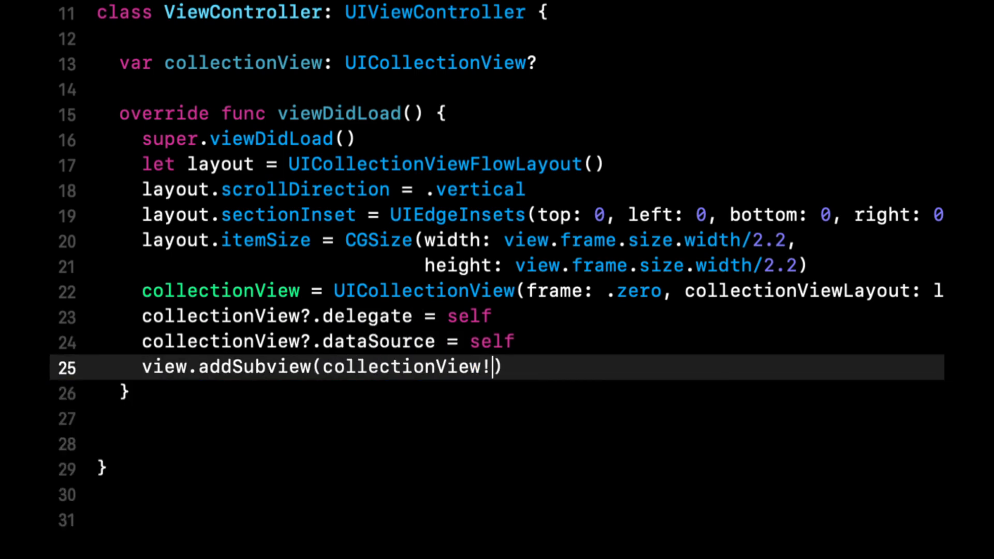
# Override viewDidLayoutSubviews to set frame to view.bounds, and set a white background.
pyautogui.write('vied')
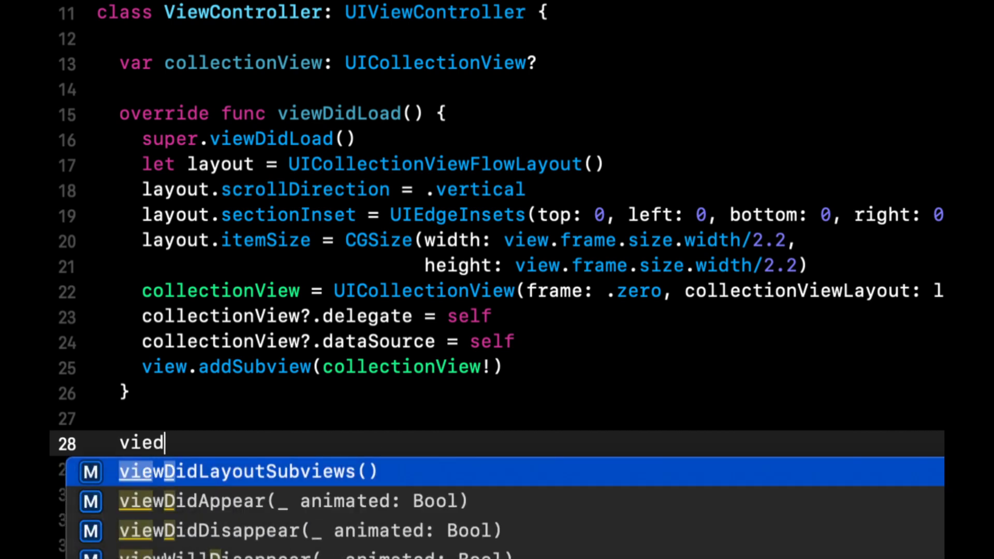
pyautogui.write('viewdidlayoutSubviews() {')
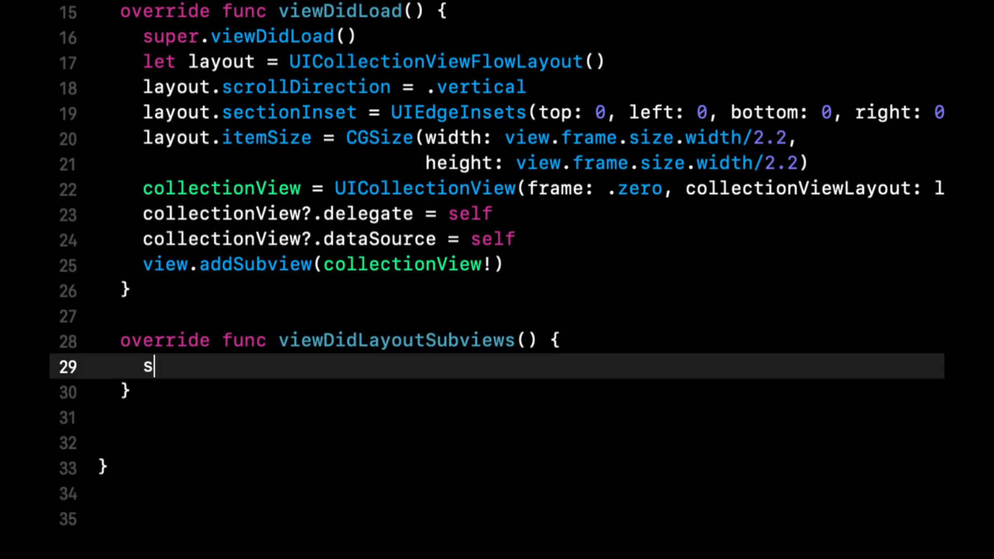
pyautogui.write('uper.viewDidLayoutSubviews()')
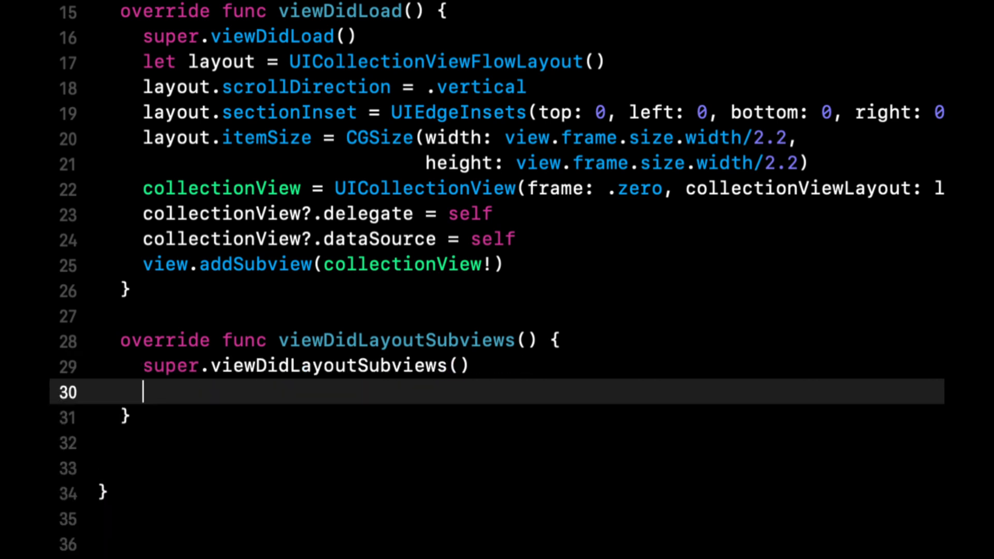
pyautogui.write('collectionView')
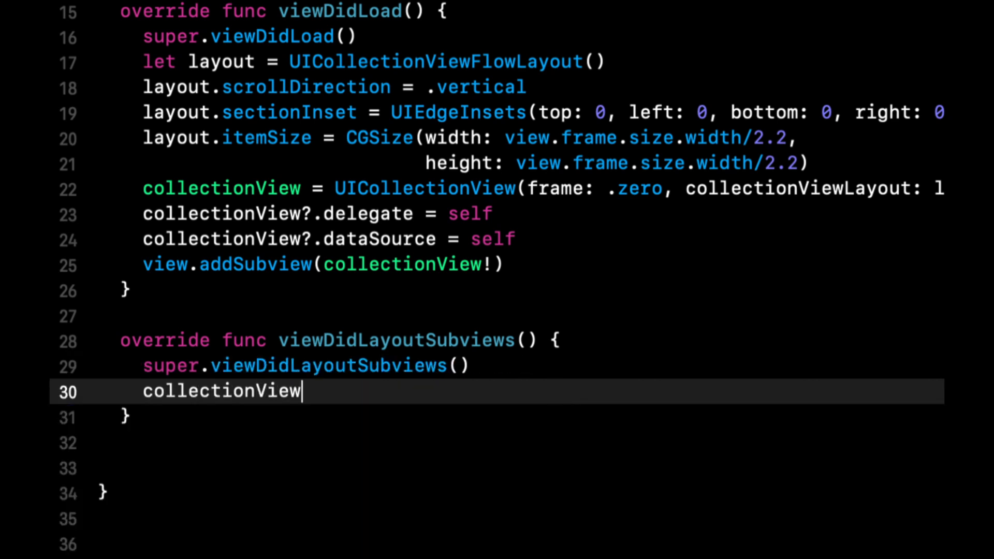
pyautogui.write('?.frame = v')
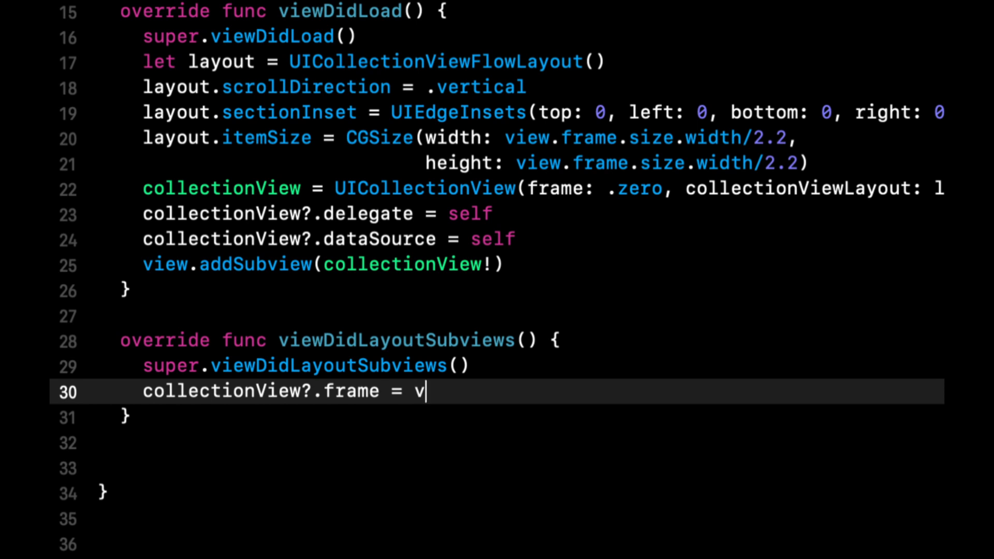
pyautogui.write('iew.bounds')
pyautogui.write('collectionView?.bck')
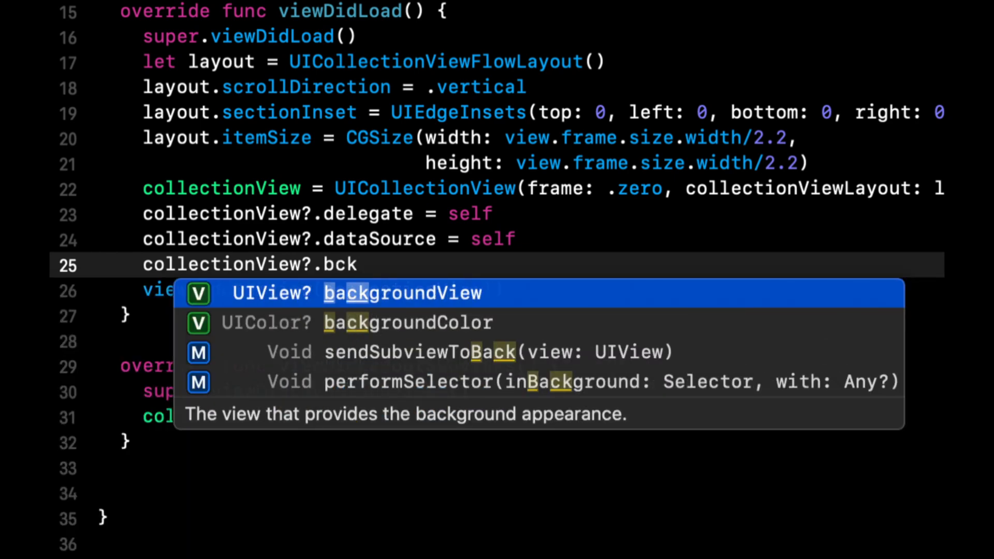
pyautogui.write('backgroundColor = .white')
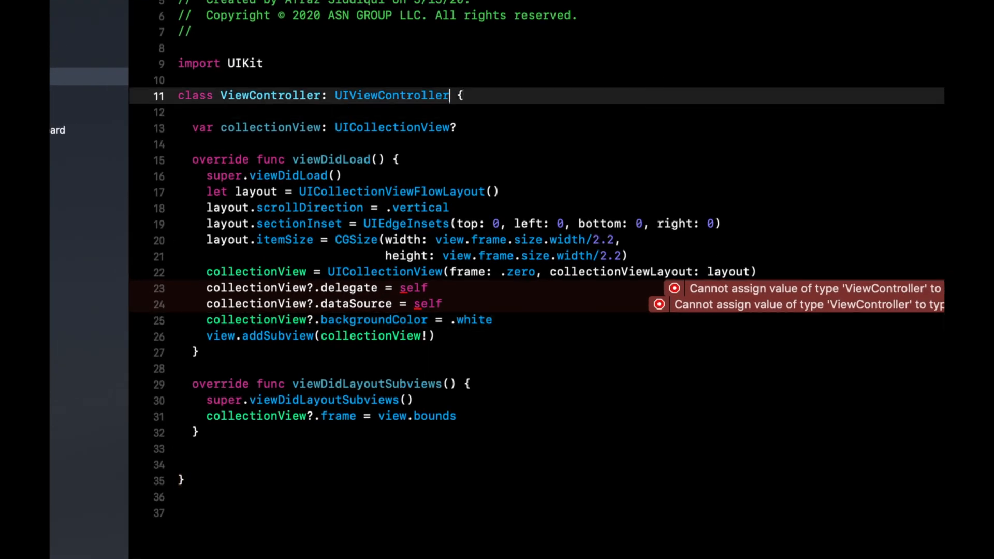
# Adopt the delegate, data source and flow layout protocols, add stubs, and return 4 items.
pyautogui.write(', uicollect')
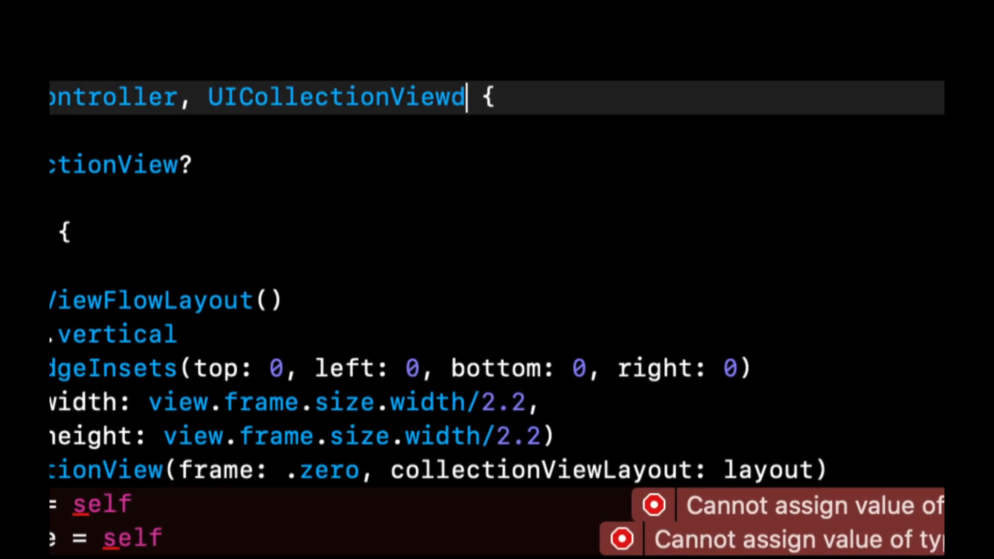
pyautogui.write('elegate')
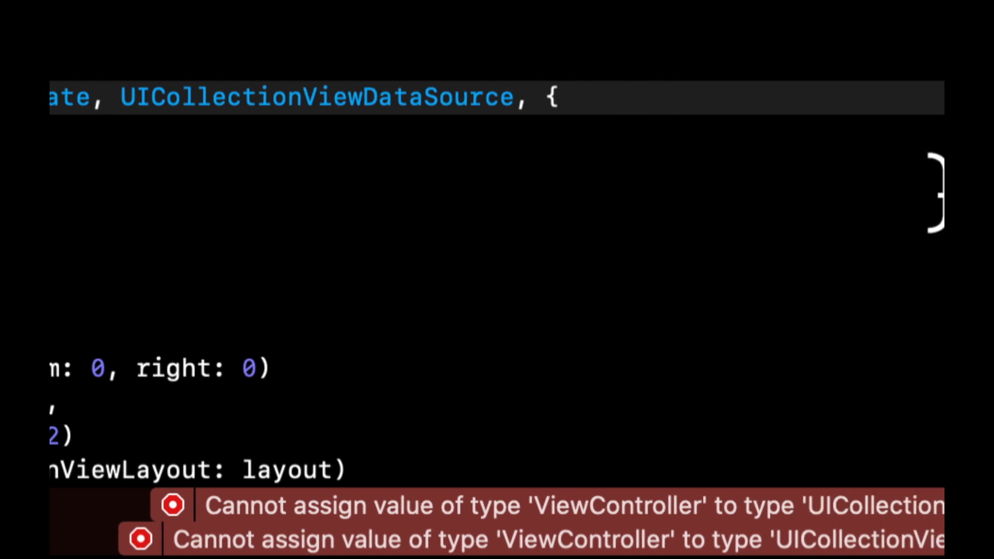
pyautogui.write('uicollectionvie')
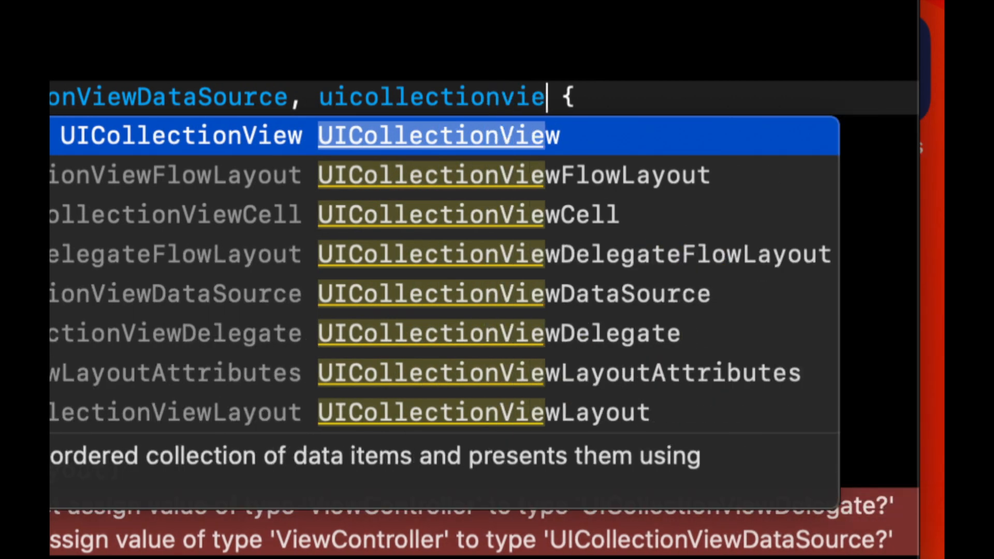
pyautogui.write('delegate, UICollecti')
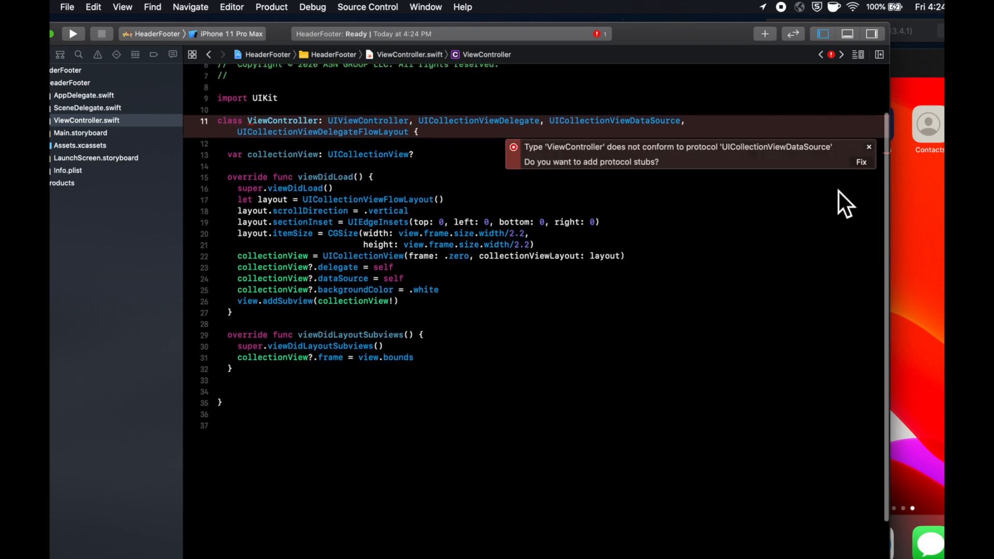
pyautogui.click(860, 162)
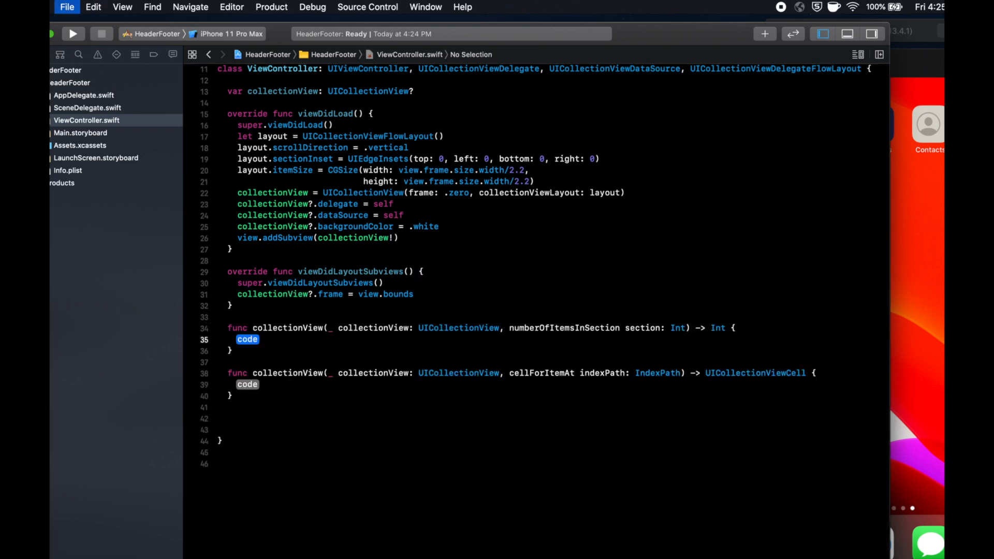
pyautogui.write('return 4')
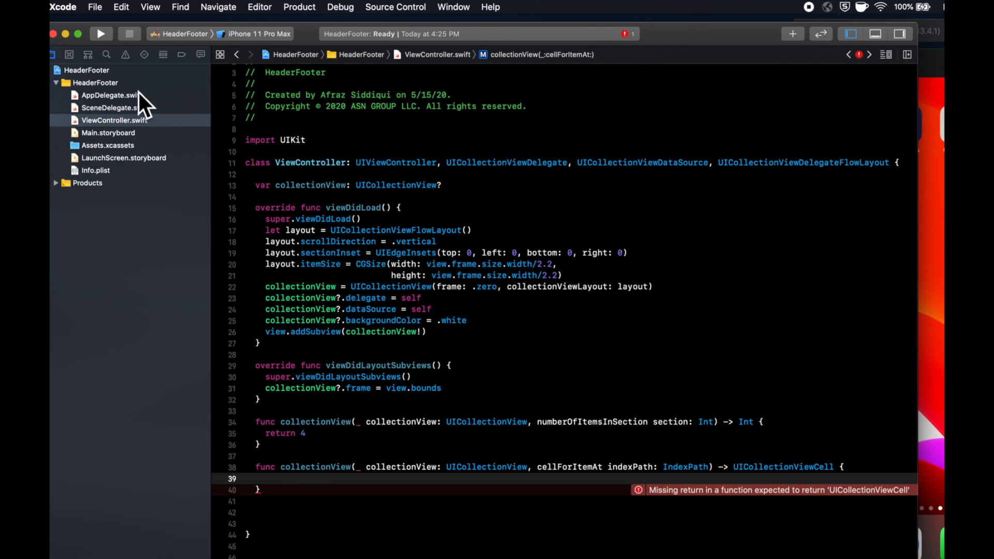
# Add a MyCollectionViewCell Cocoa Touch Class subclassing UICollectionViewCell, with a XIB file.
pyautogui.rightClick(96, 83)
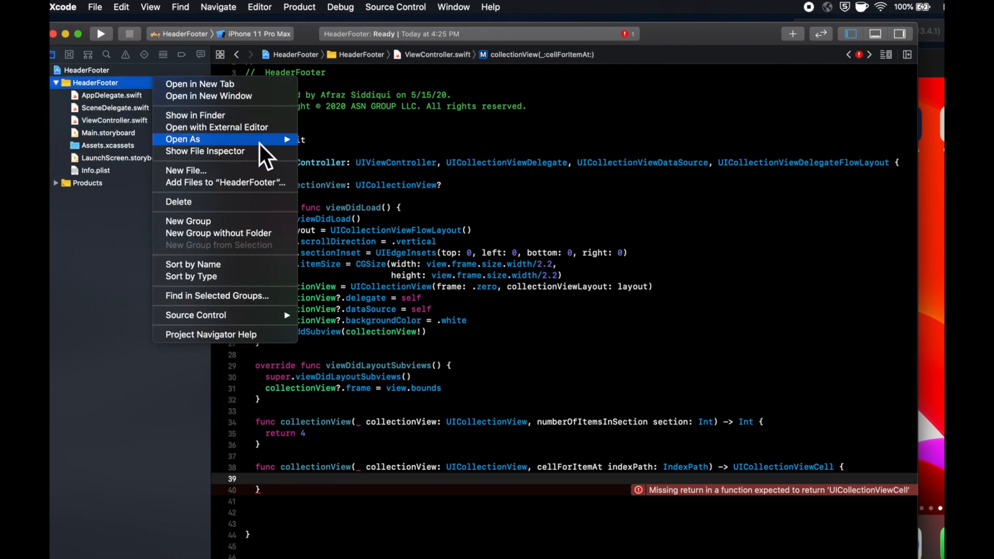
pyautogui.click(185, 170)
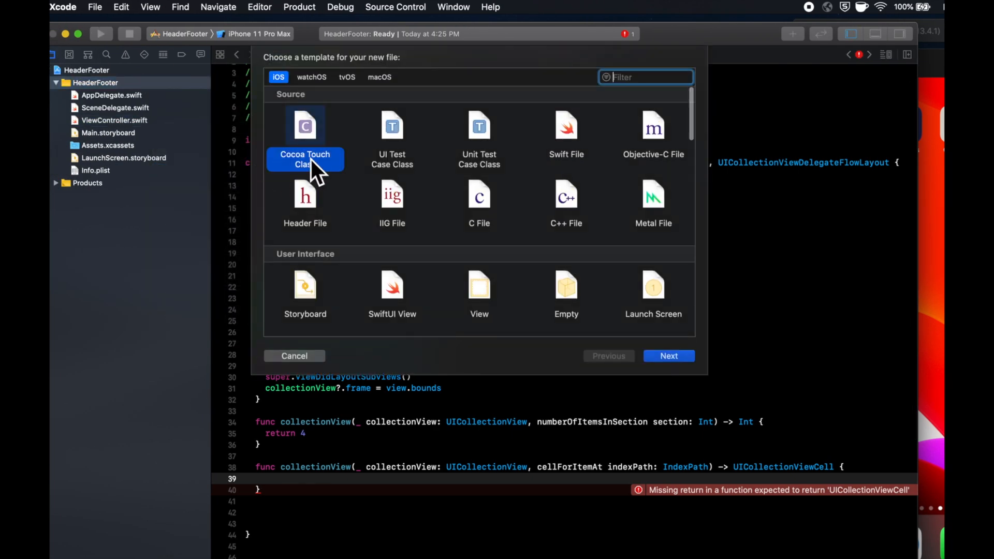
pyautogui.click(669, 356)
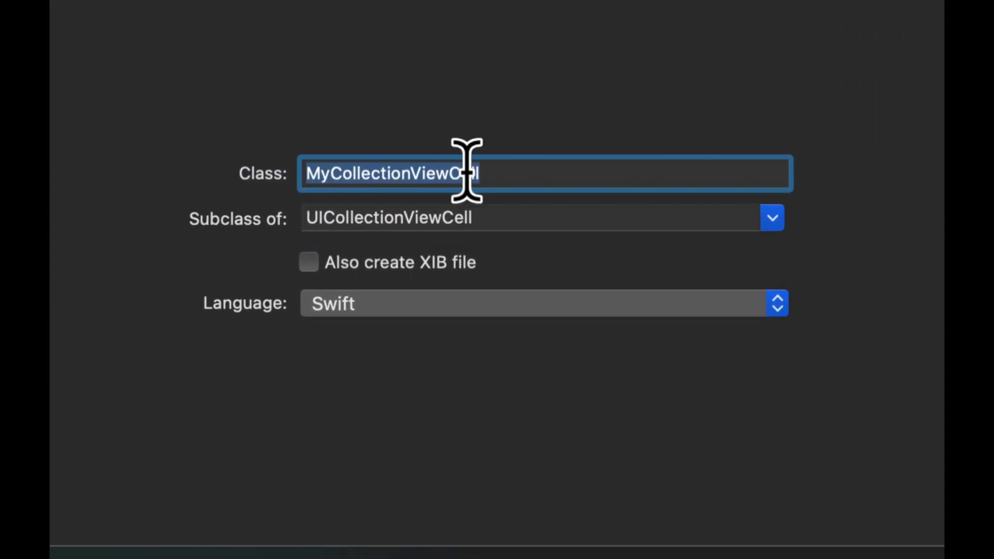
pyautogui.click(331, 262)
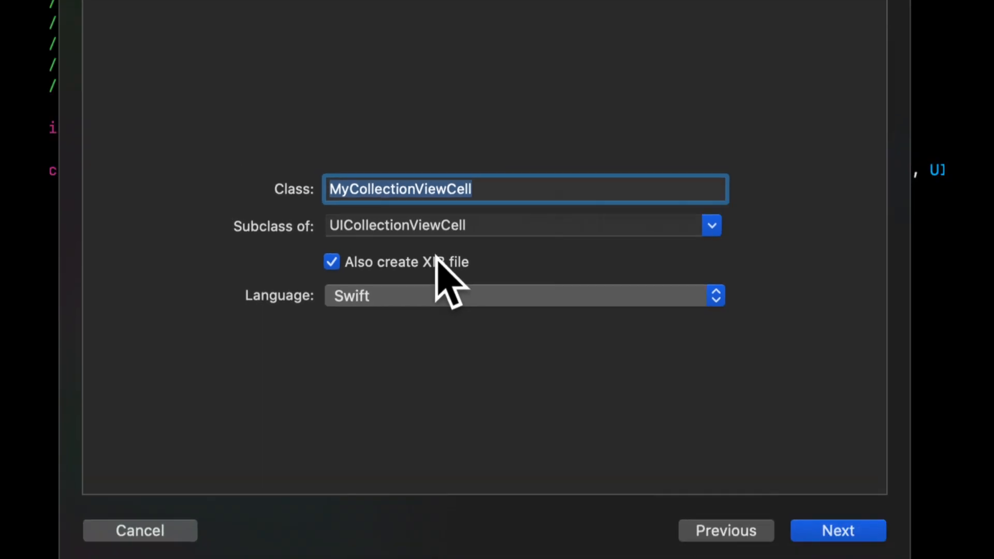
pyautogui.click(838, 545)
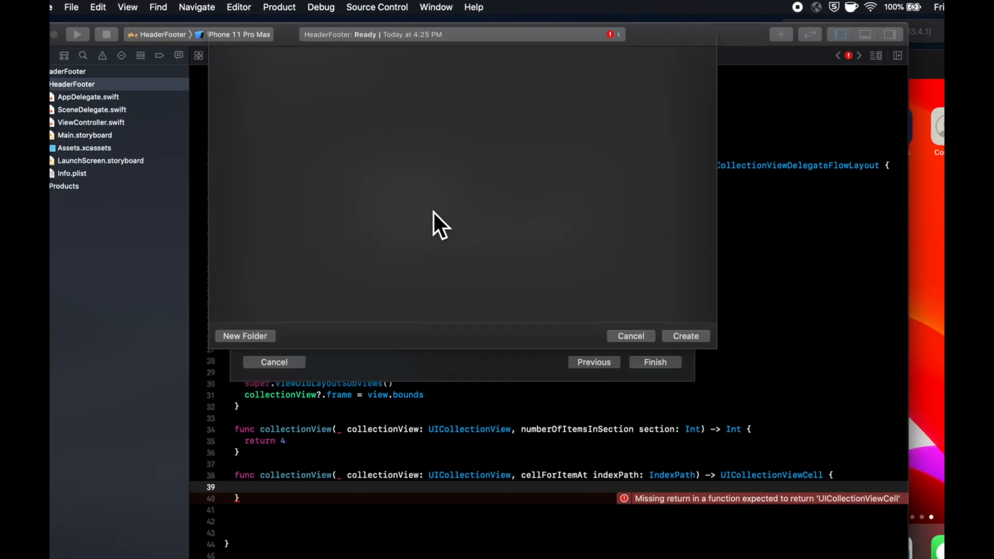
pyautogui.click(686, 336)
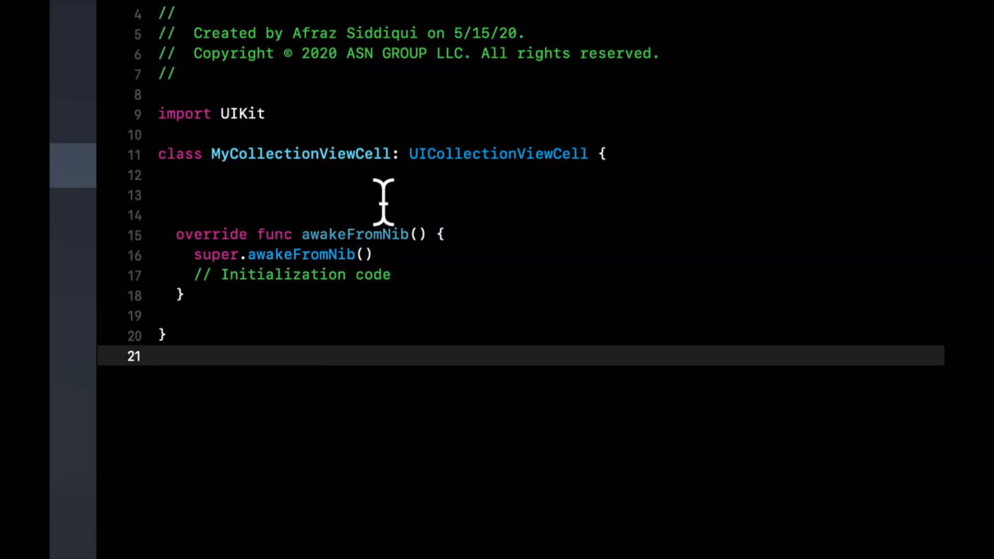
# Add a static identifier and a static nib() function returning UINib with a nil bundle.
pyautogui.write('static let id')
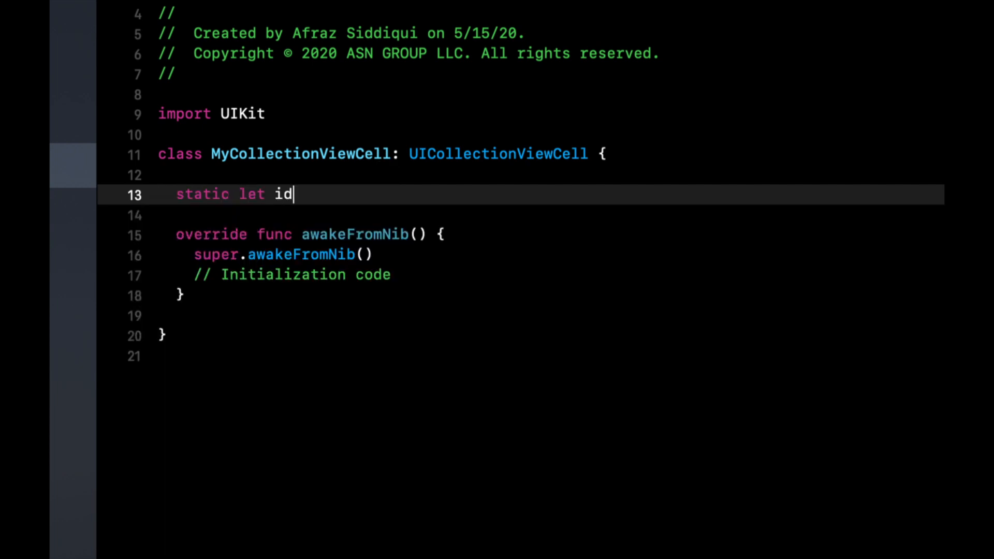
pyautogui.write('entifier = "MyCollectionViewCell')
pyautogui.write('sa')
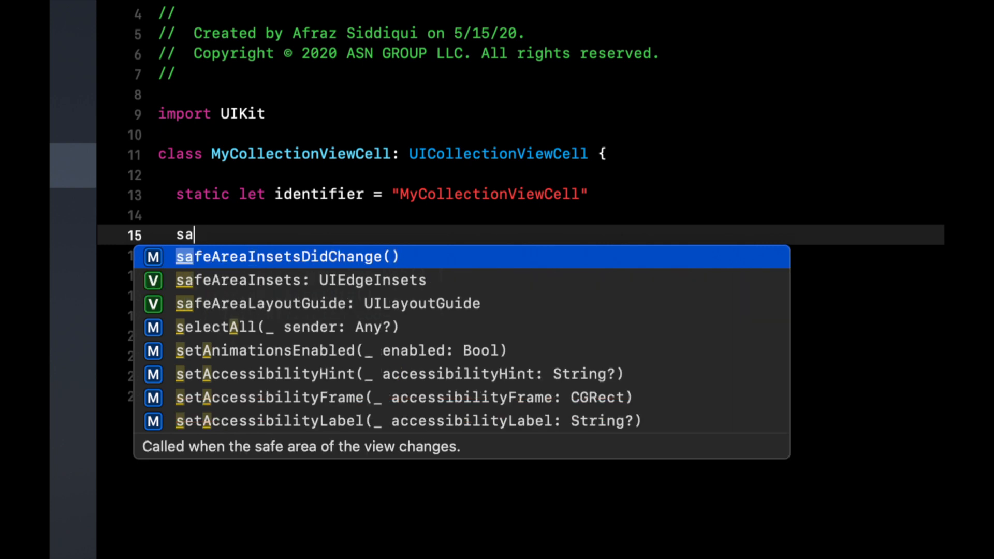
pyautogui.write('static func nib() -> UINib {')
pyautogui.write('return UIN')
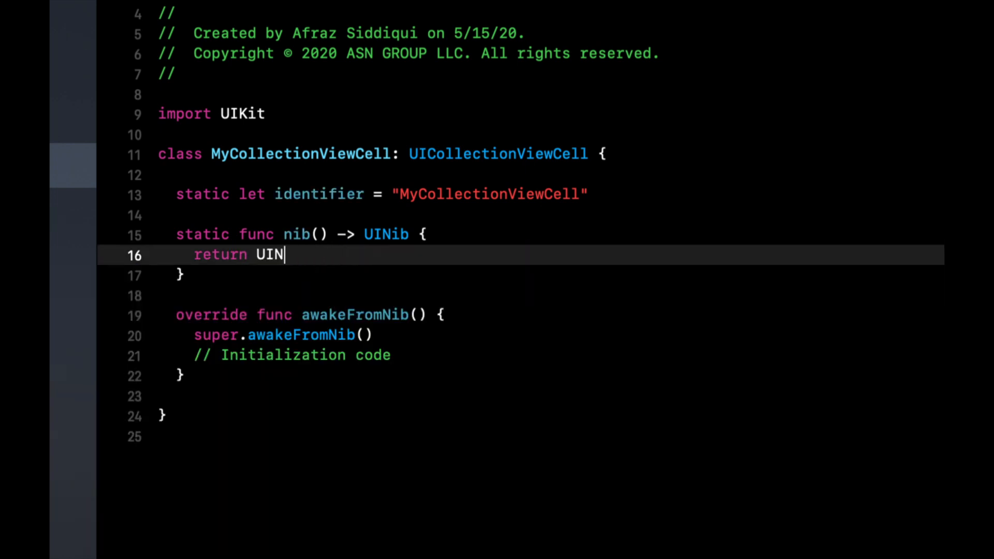
pyautogui.write('ib(')
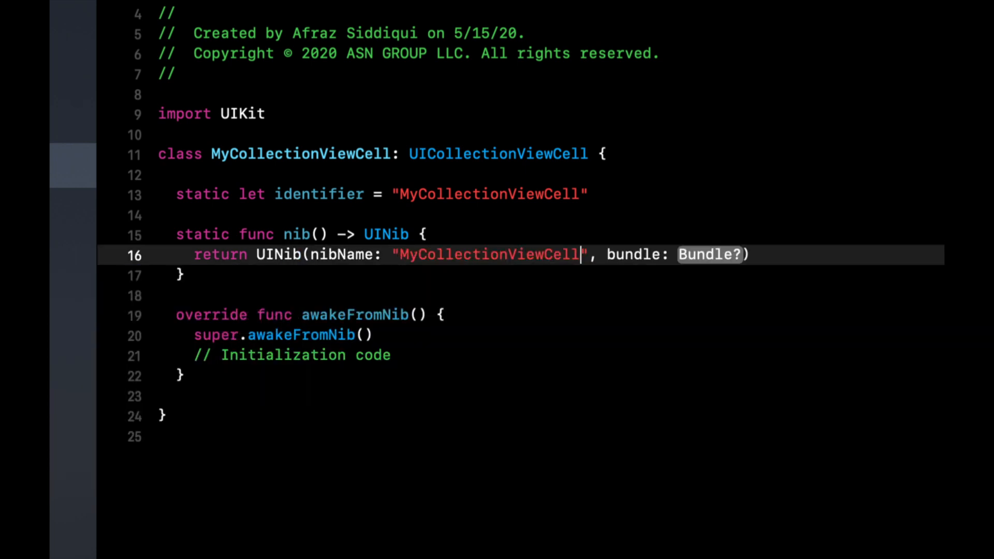
pyautogui.write('nil')
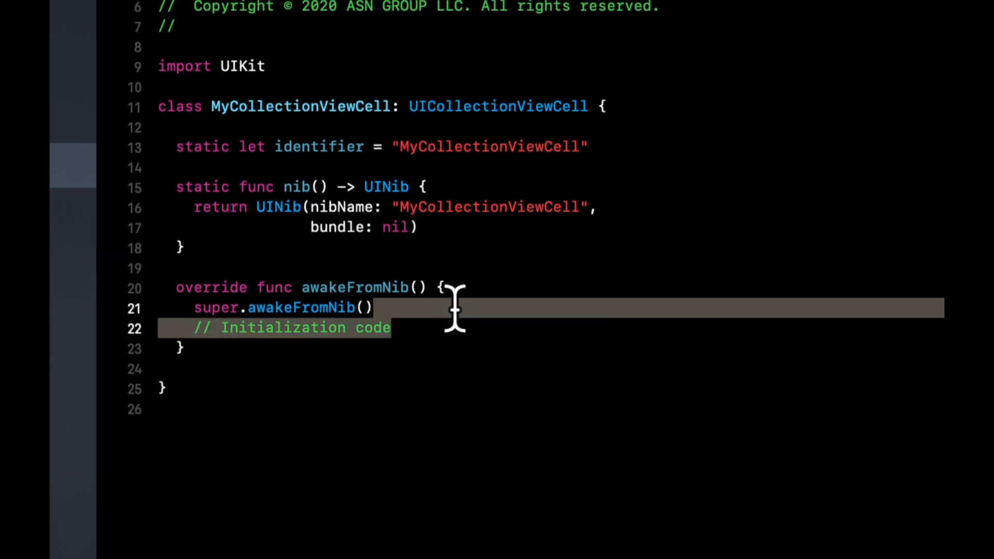
# Set backgroundColor = .link in awakeFromNib and select the identifier string.
pyautogui.write('b')
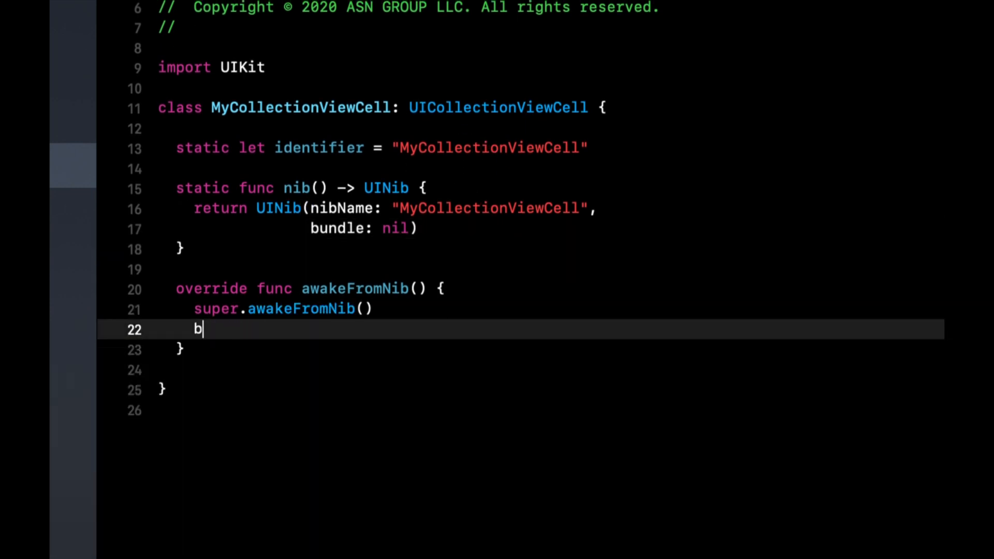
pyautogui.write('ackgroundColor')
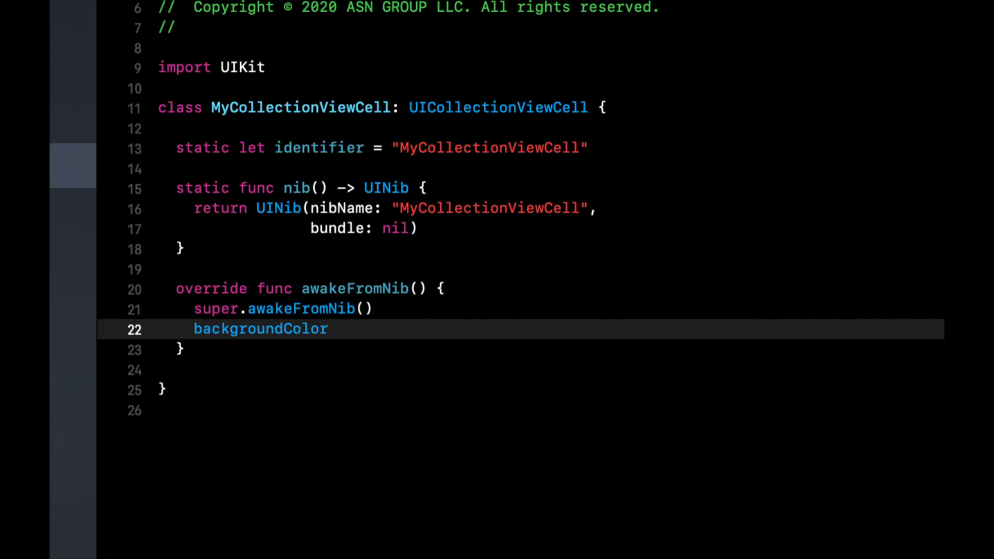
pyautogui.write('= .link')
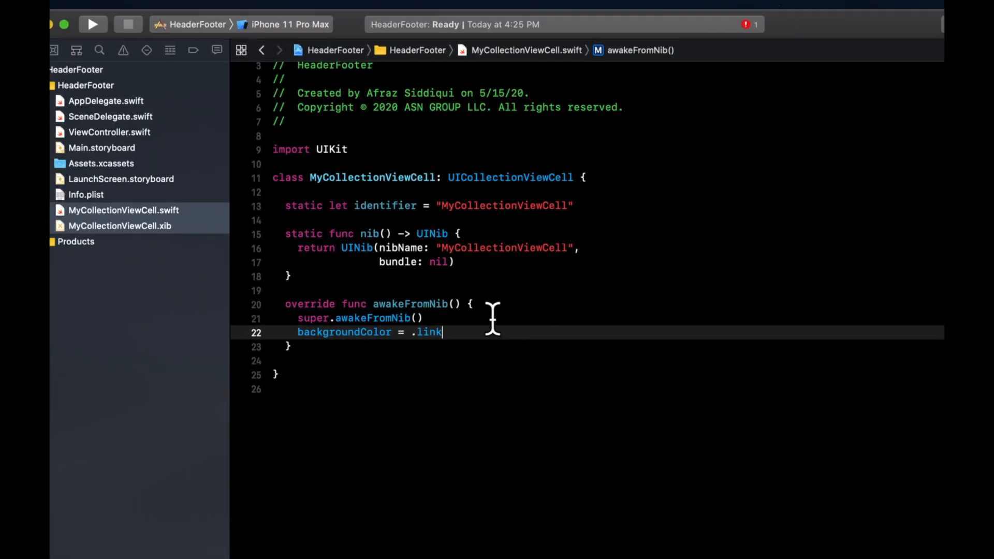
pyautogui.doubleClick(504, 206)
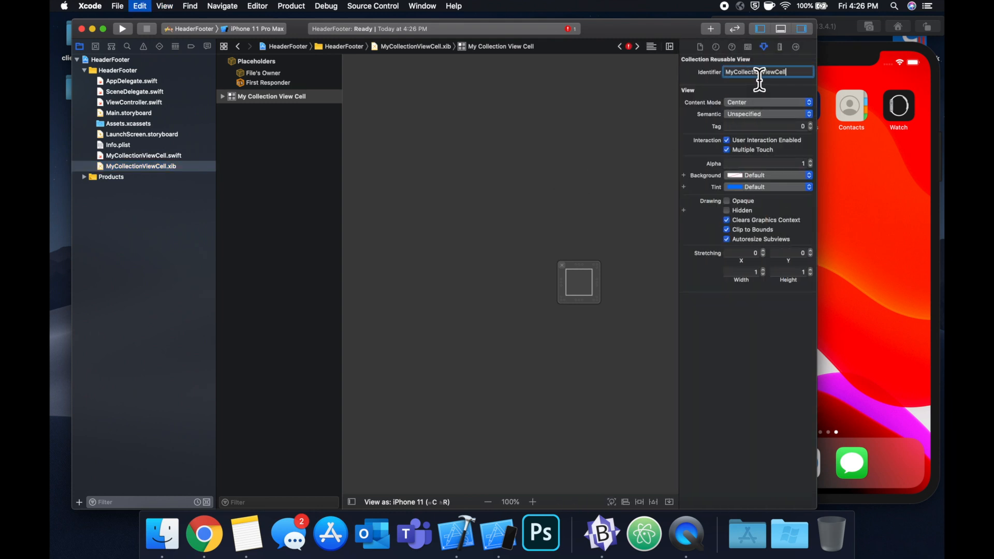
# Give the cell XIB the reuse identifier MyCollectionViewCell, then return to ViewController.swift.
pyautogui.click(133, 102)
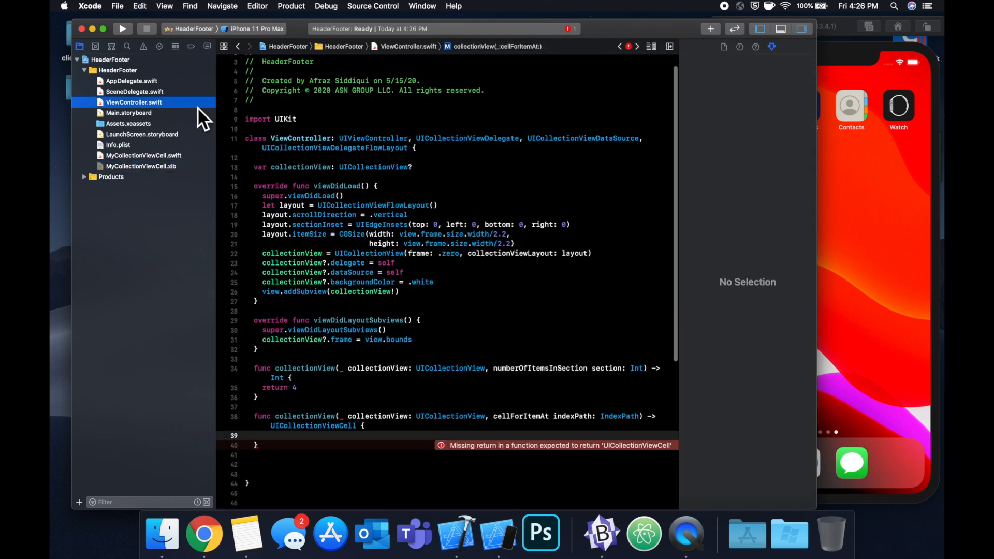
pyautogui.click(128, 112)
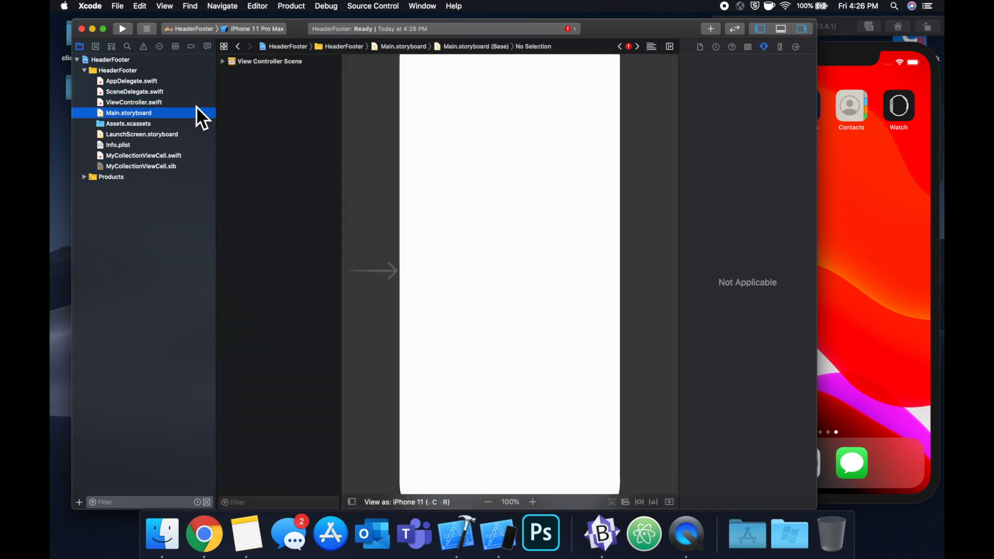
pyautogui.click(133, 102)
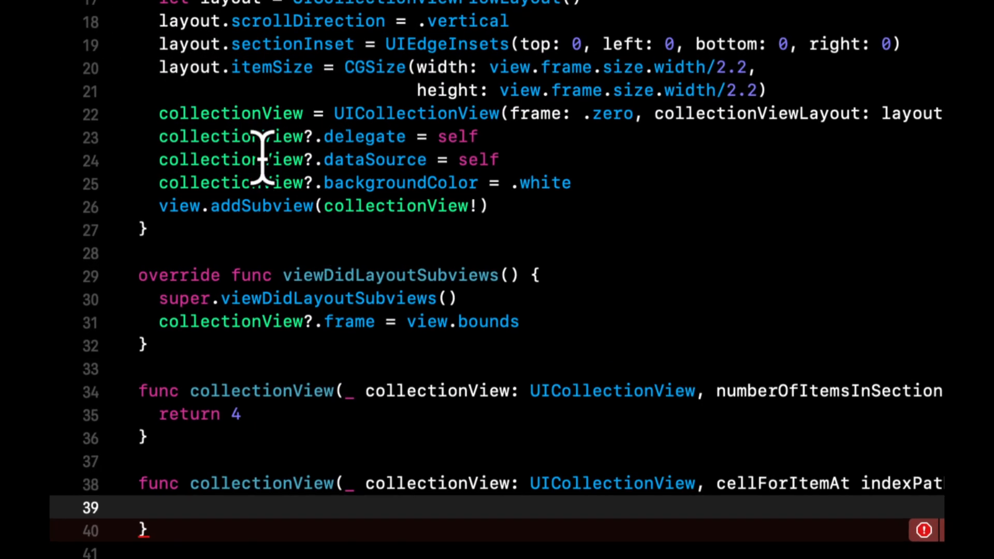
# Register MyCollectionViewCell.nib() and dequeue and return that cell in cellForItemAt.
pyautogui.write('collectionView?.register(cellClass: AnyClass?, forCellWithReuseIdentifier: S')
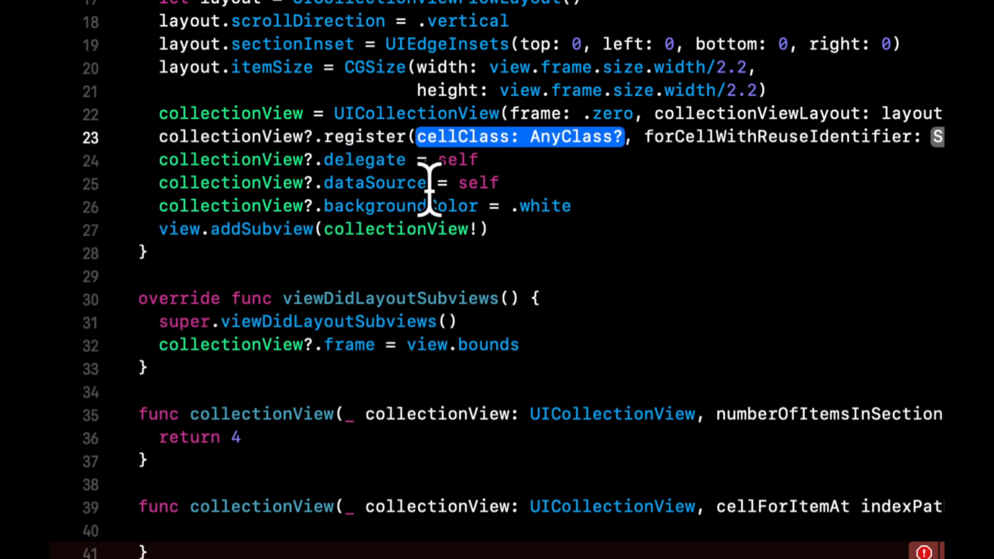
pyautogui.write('MyCollectionViewCell.nib(),')
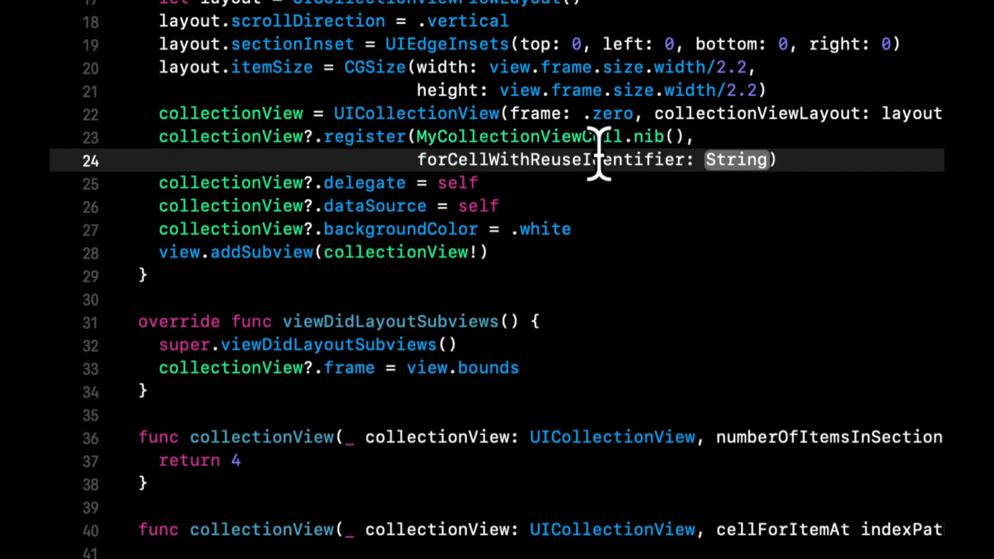
pyautogui.write('MyCollectionViewCell')
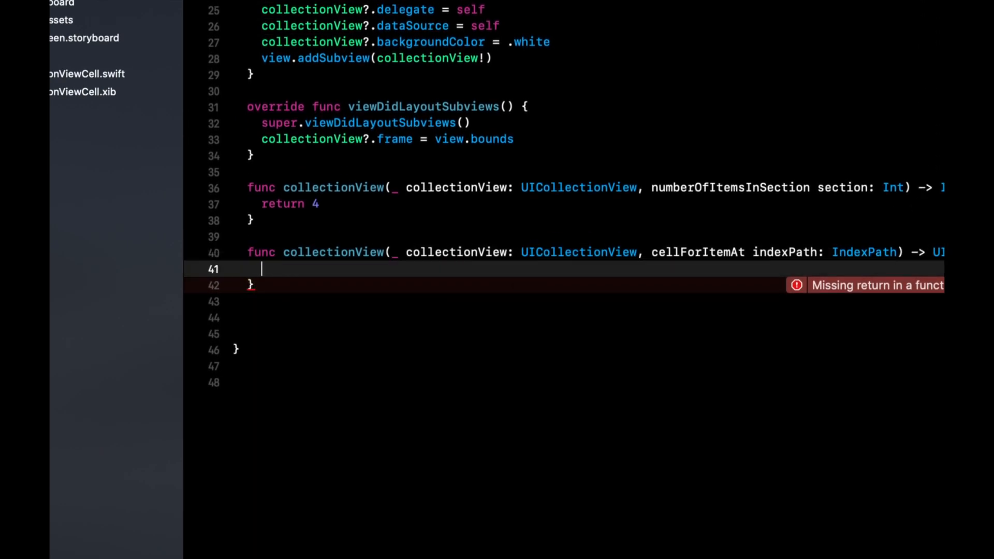
pyautogui.write('let cell = collectionView.dequeueReusableCell(withReuseIdentifier: MyCollectionViewCell.identifier,')
pyautogui.write('for: indexPath)')
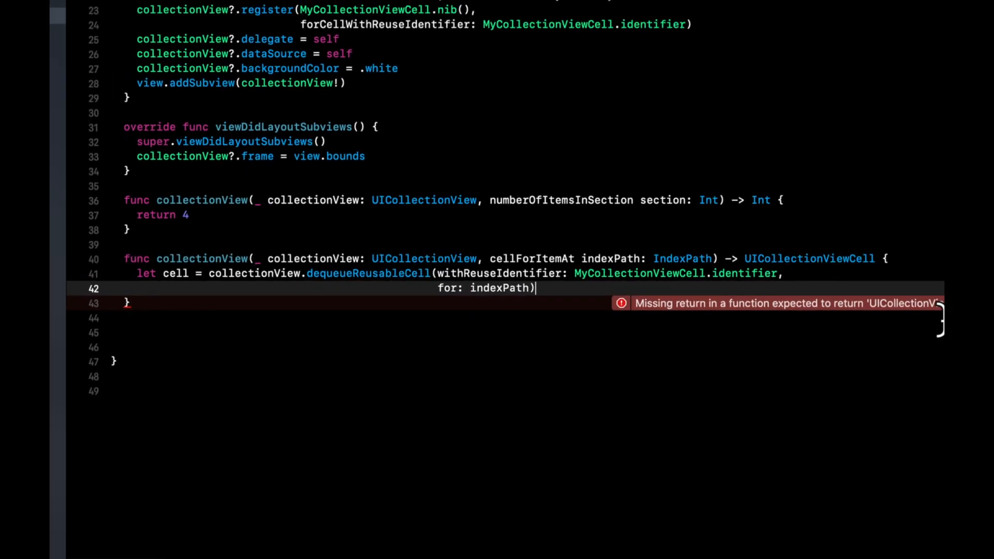
pyautogui.write('return cell')
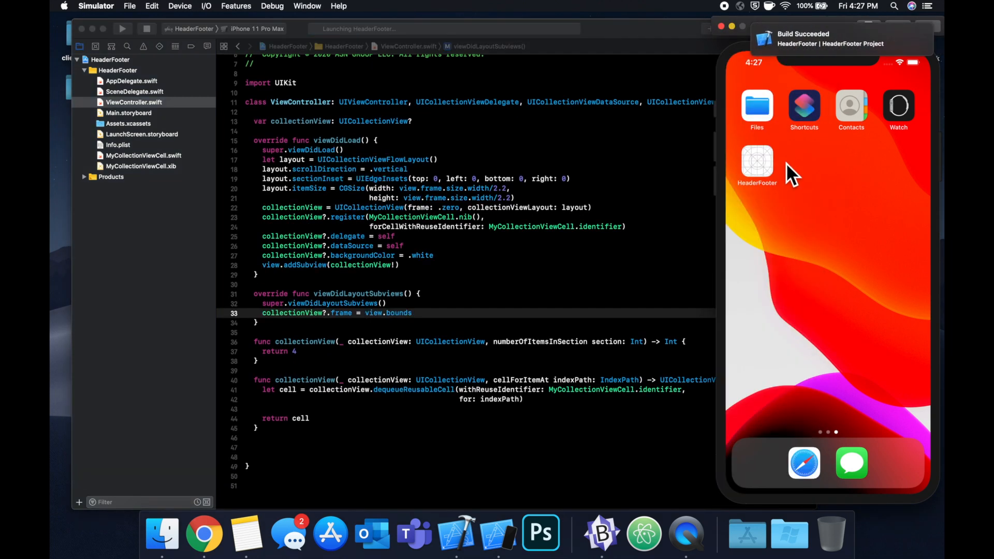
# Launch the HeaderFooter app in the Simulator to see four blue cells in two columns.
pyautogui.click(757, 158)
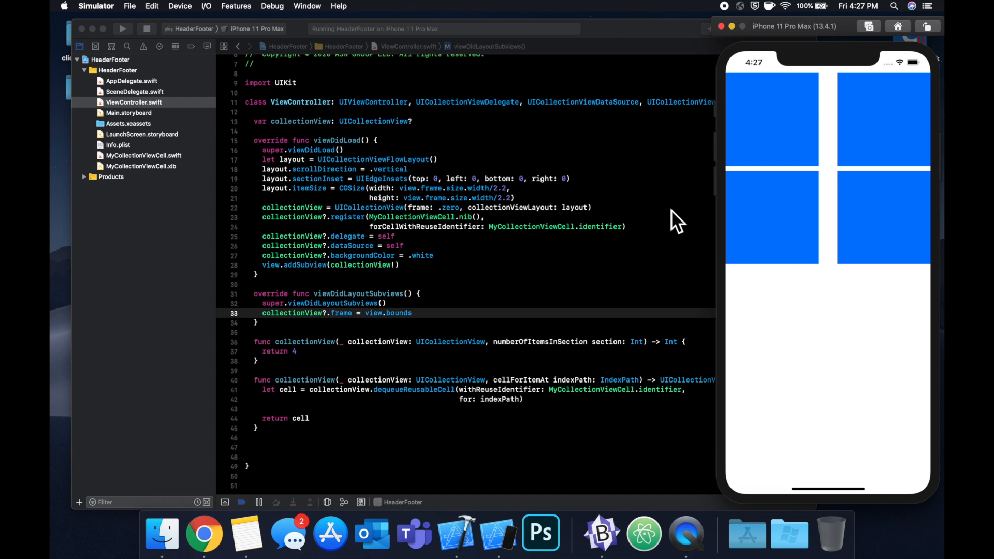
pyautogui.moveTo(820, 304)
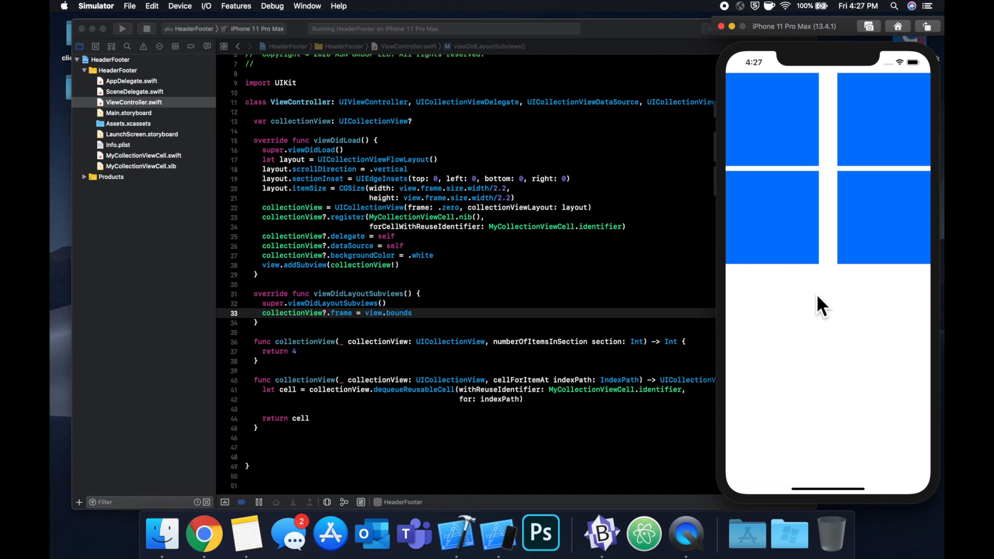
pyautogui.moveTo(673, 37)
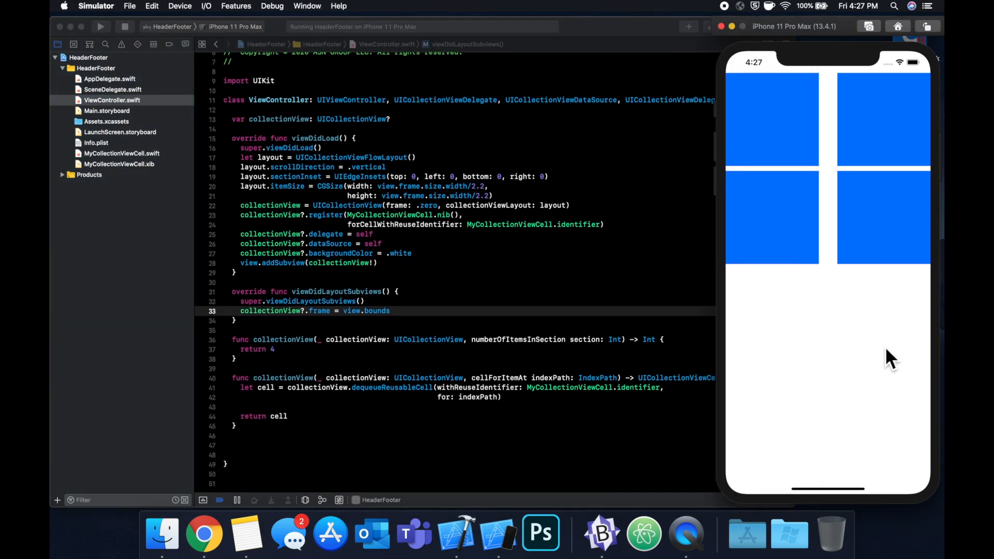
pyautogui.moveTo(783, 148)
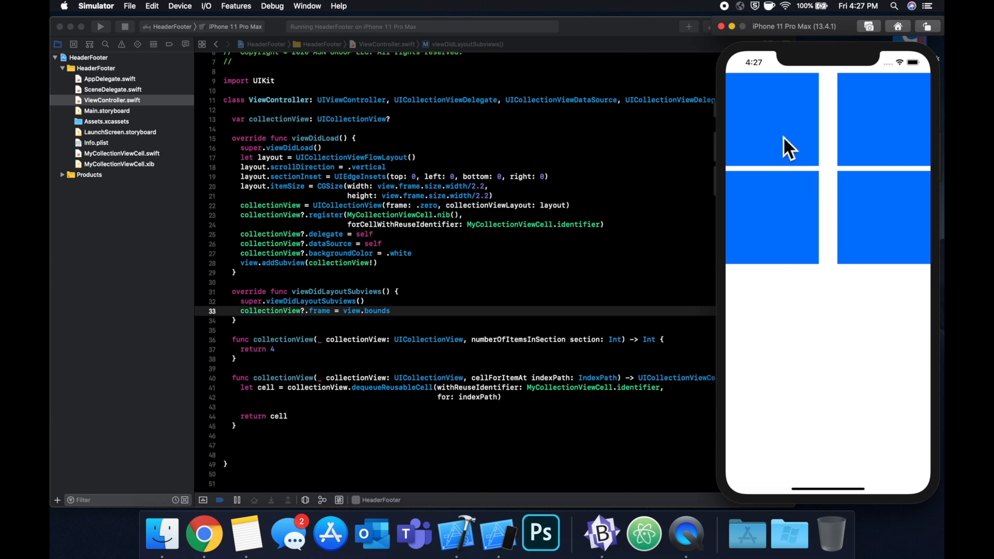
pyautogui.moveTo(774, 320)
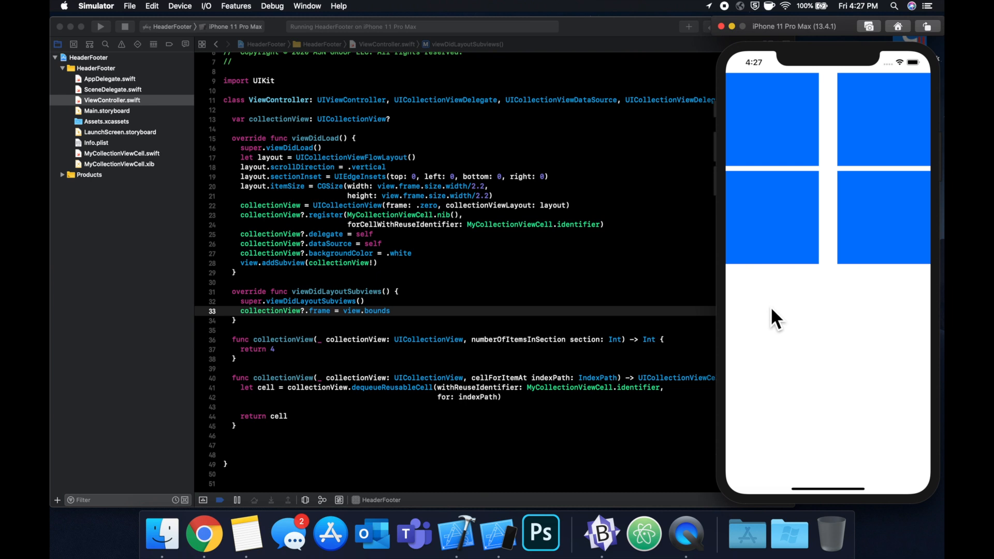
pyautogui.moveTo(688, 271)
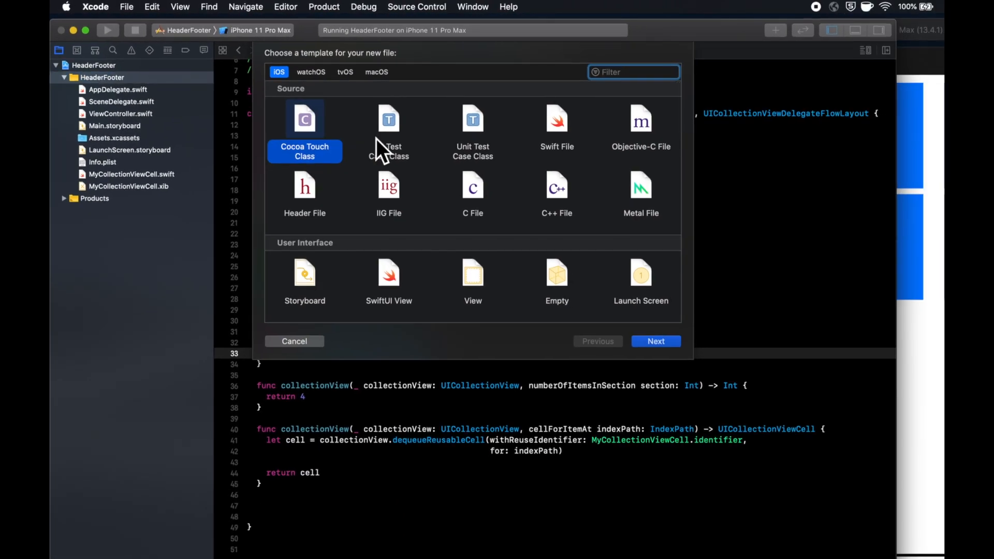
# Create a Cocoa Touch Class HeaderCollectionReusableView subclassing UICollectionReusableView.
pyautogui.click(656, 341)
pyautogui.write('UICollectionVi')
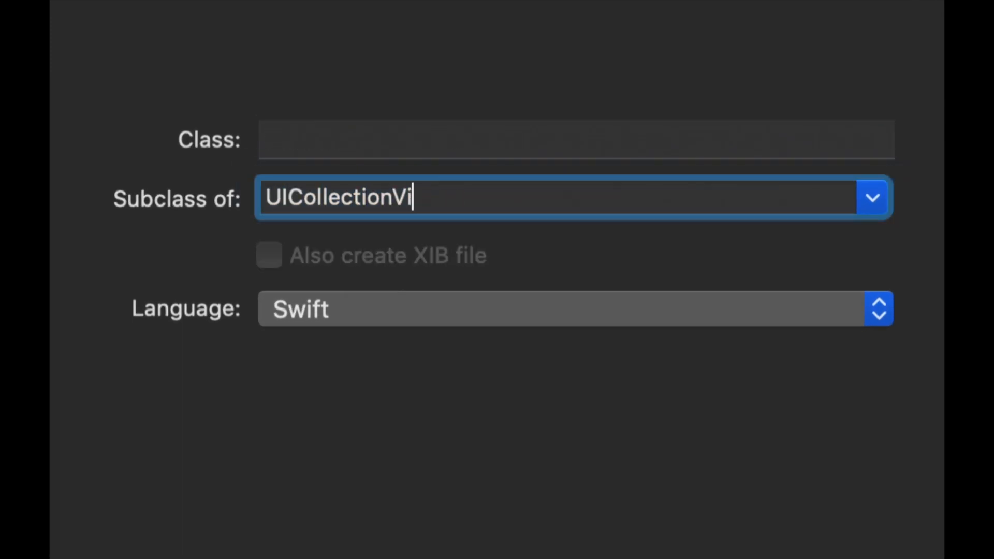
pyautogui.write('usableView')
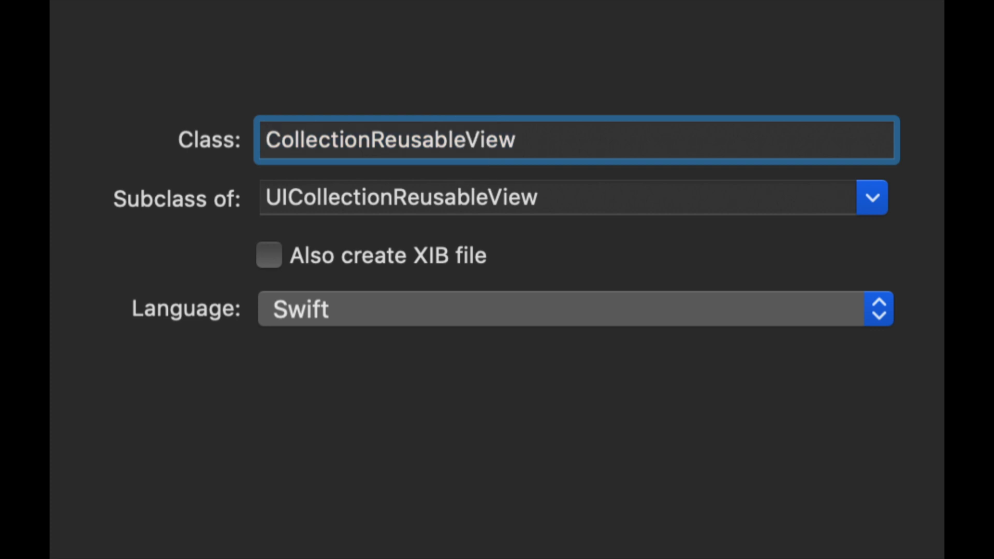
pyautogui.write('Header')
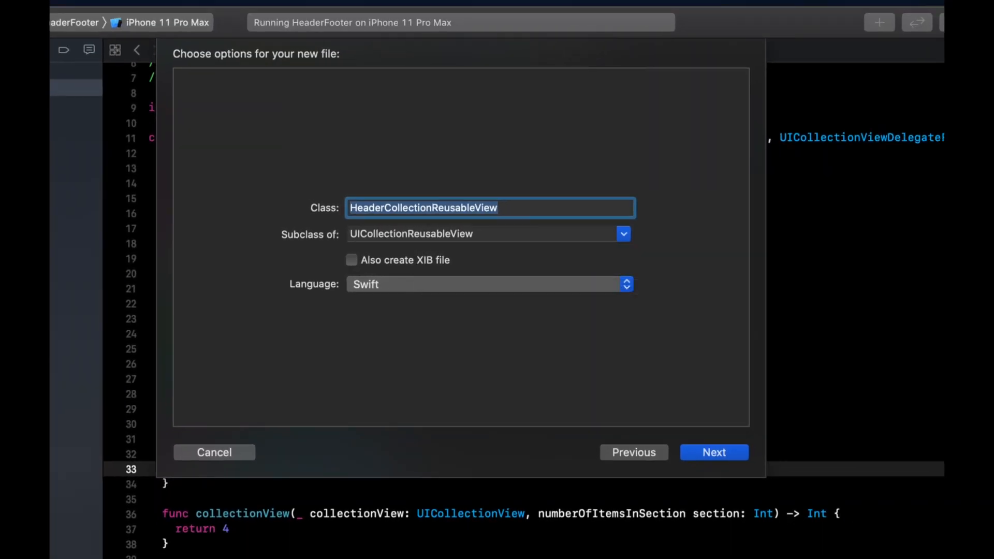
pyautogui.click(714, 452)
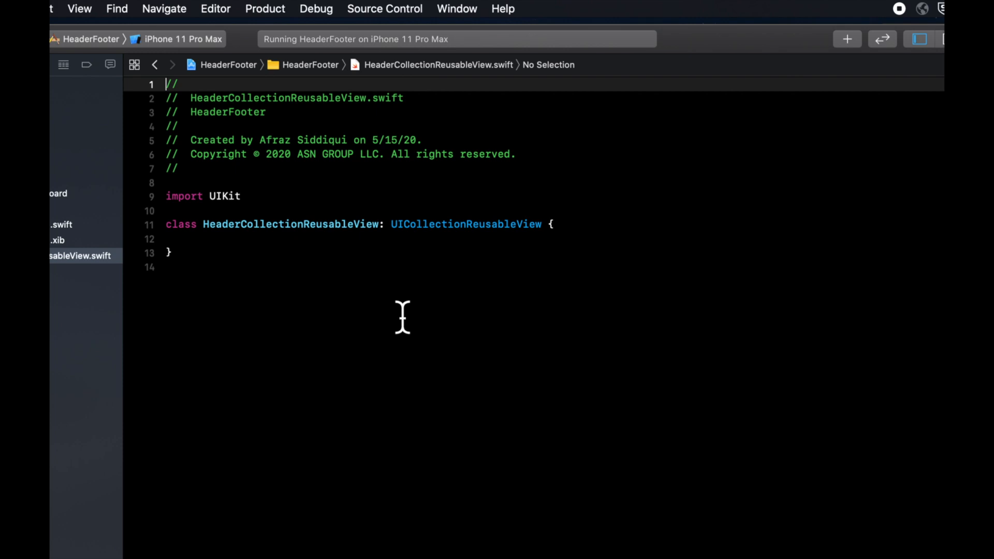
pyautogui.moveTo(249, 319)
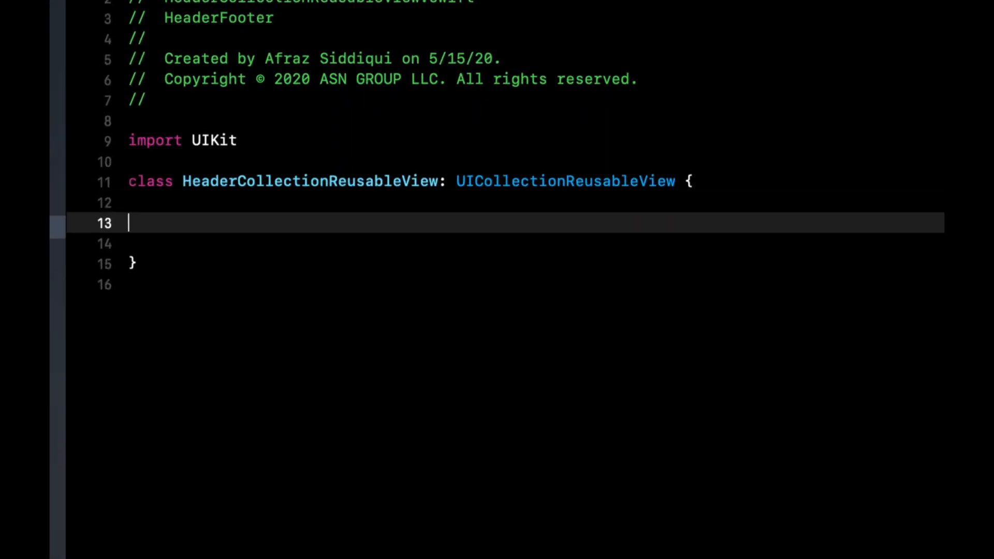
# Add a static identifier "HeaderCollectionReusableView" and a configure() setting a systemGreen background.
pyautogui.write('static')
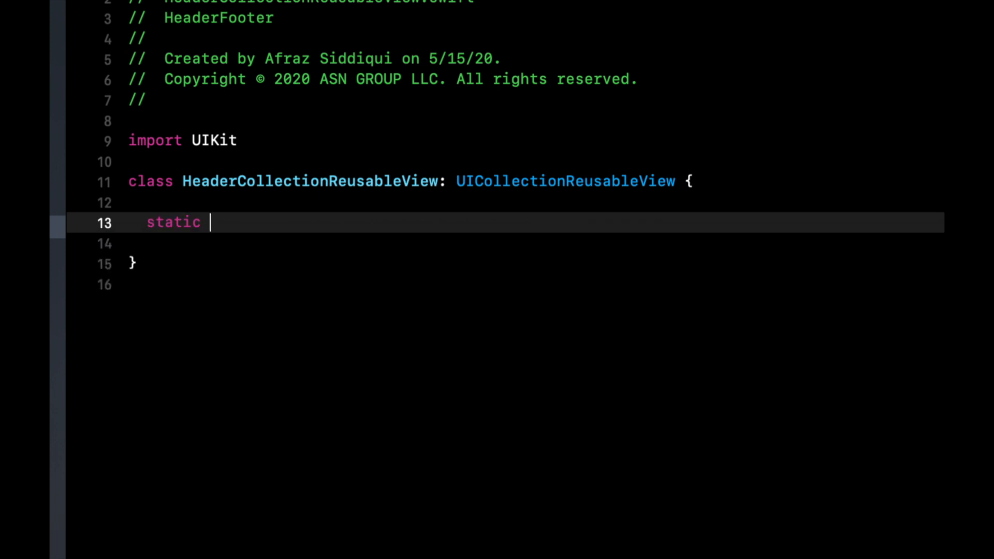
pyautogui.write('let identifier = "')
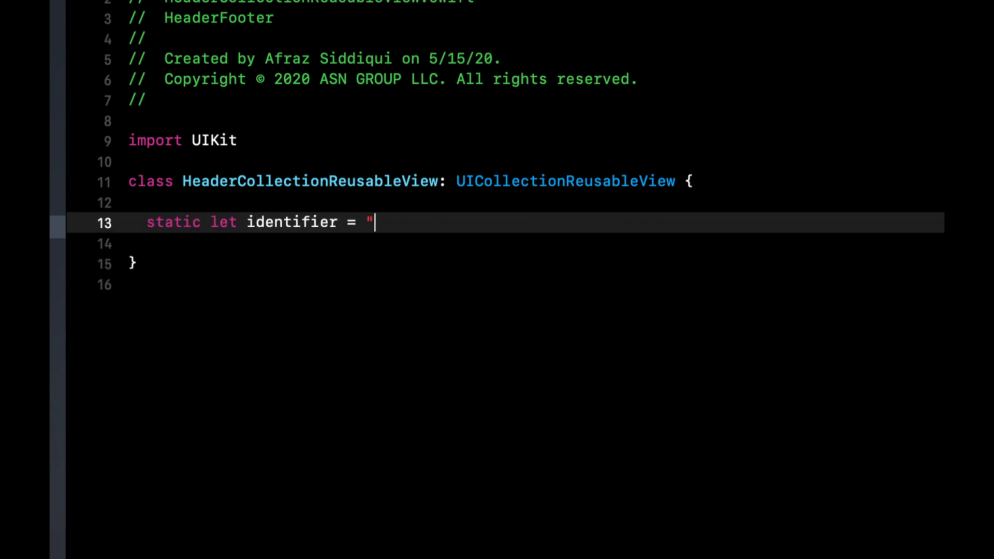
pyautogui.write('HeaderCollectionReusableView"')
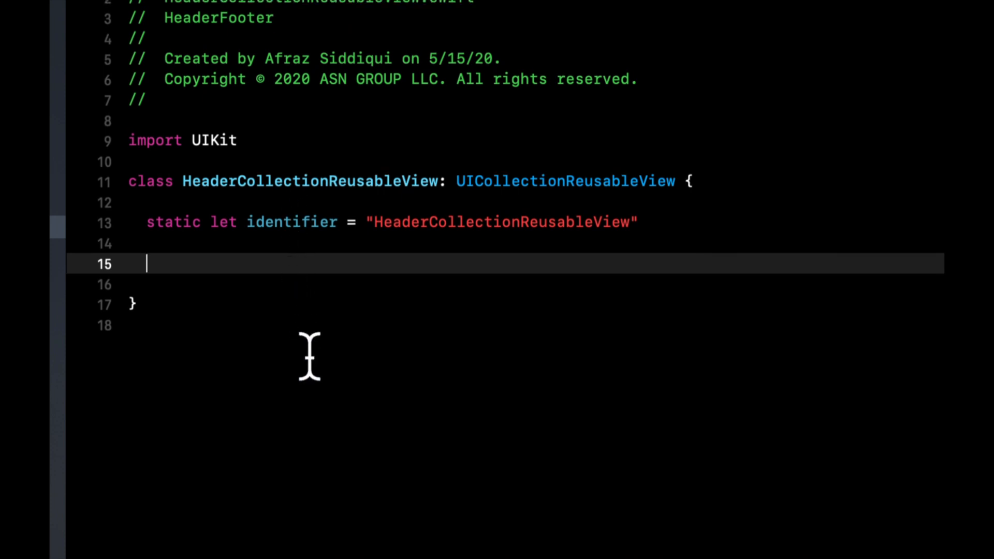
pyautogui.write('public fun')
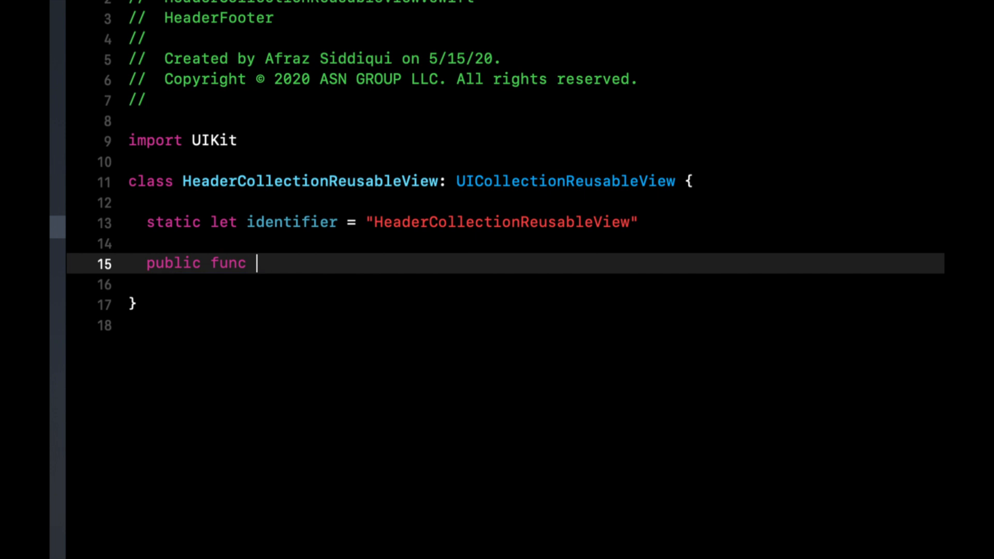
pyautogui.write('configure() {')
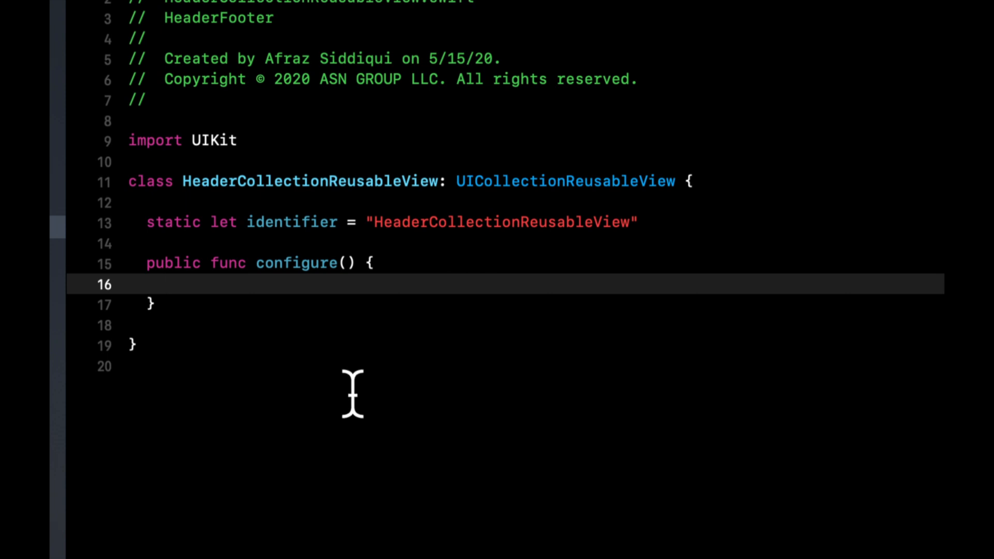
pyautogui.write('backgroundColor =')
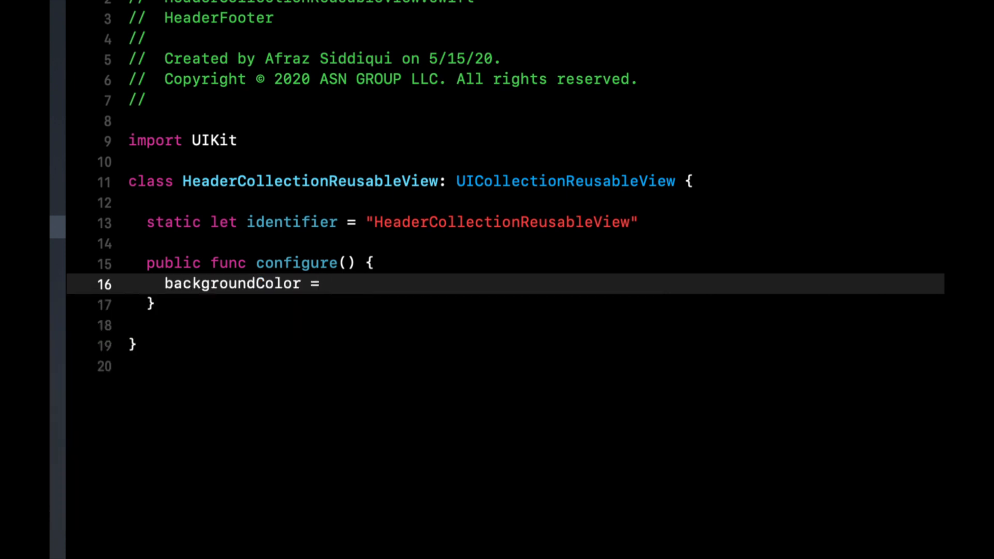
pyautogui.write('.systemGreen')
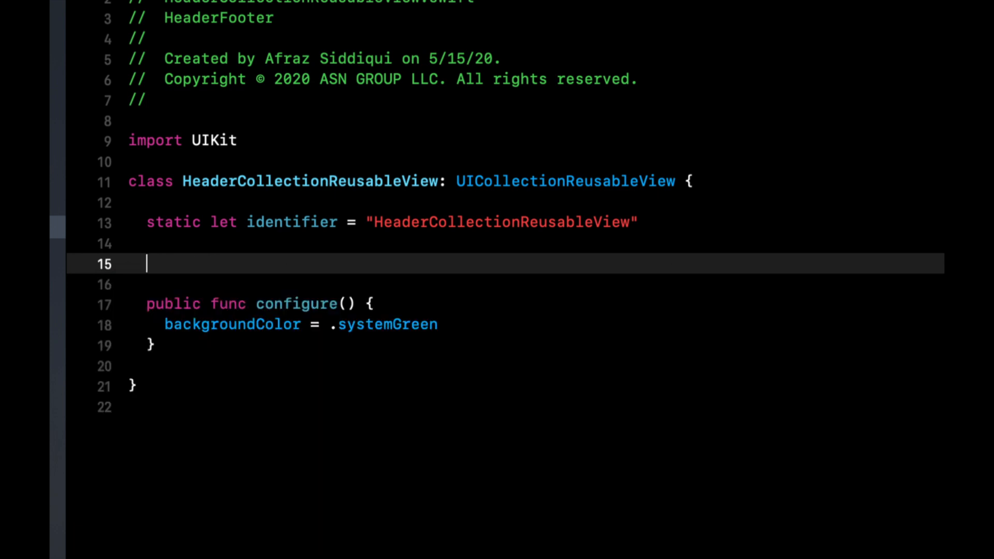
# Declare a private UILabel closure whose label text is "header".
pyautogui.write('private')
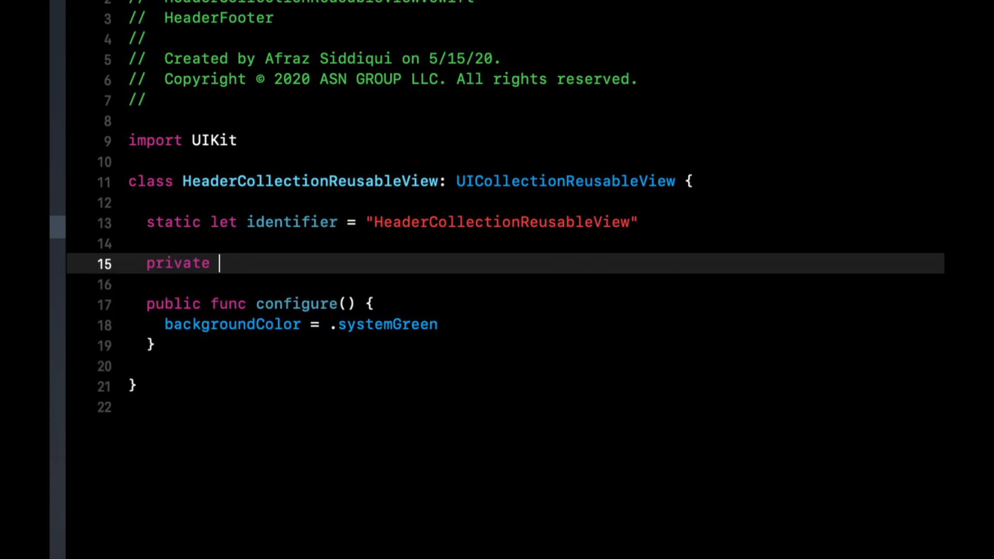
pyautogui.write('l')
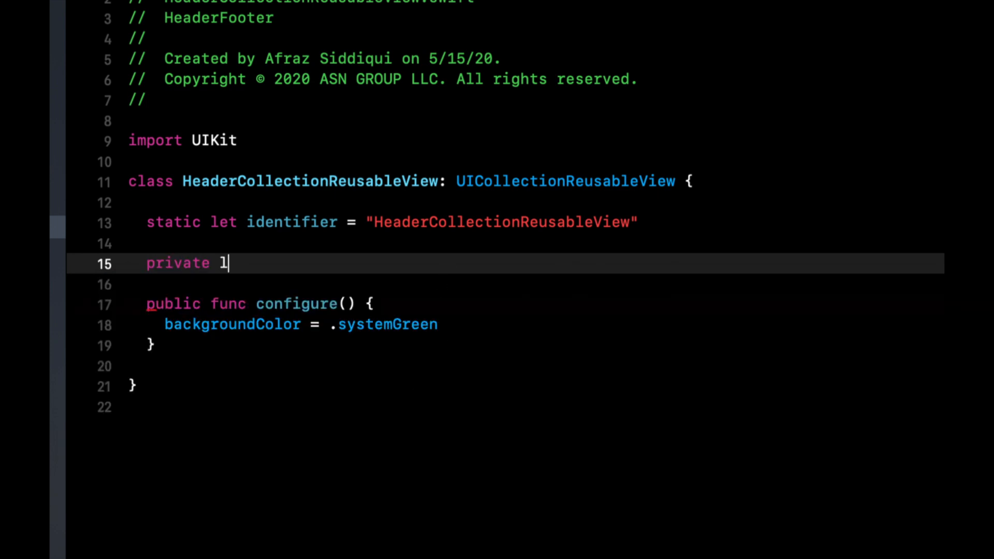
pyautogui.write('et label: UILabel = {')
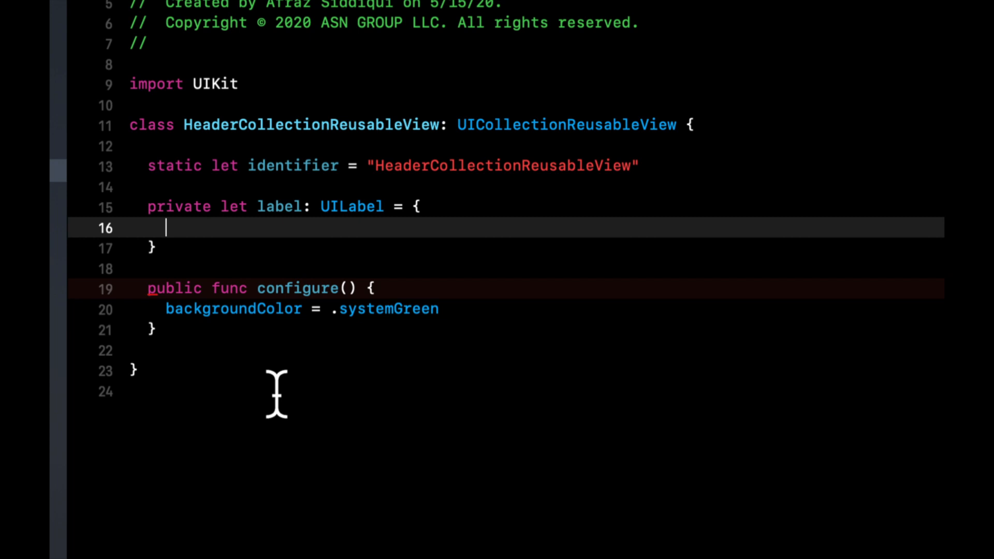
pyautogui.write('let label = UILabel')
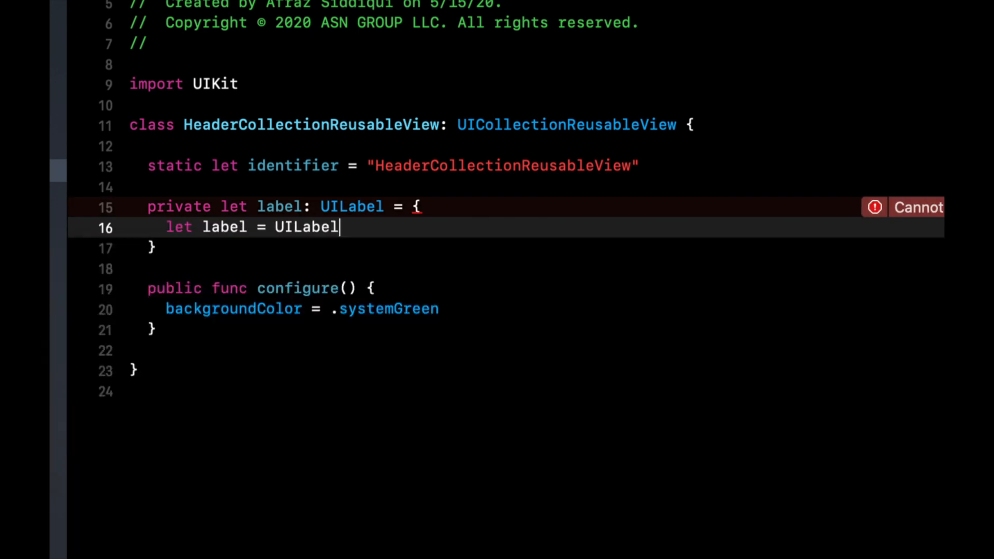
pyautogui.write('()')
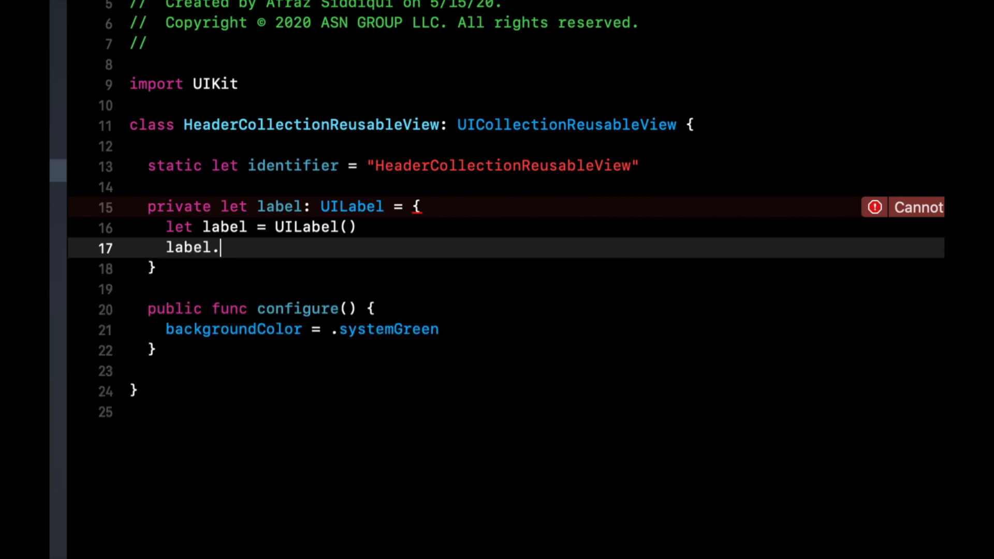
pyautogui.write('text = "')
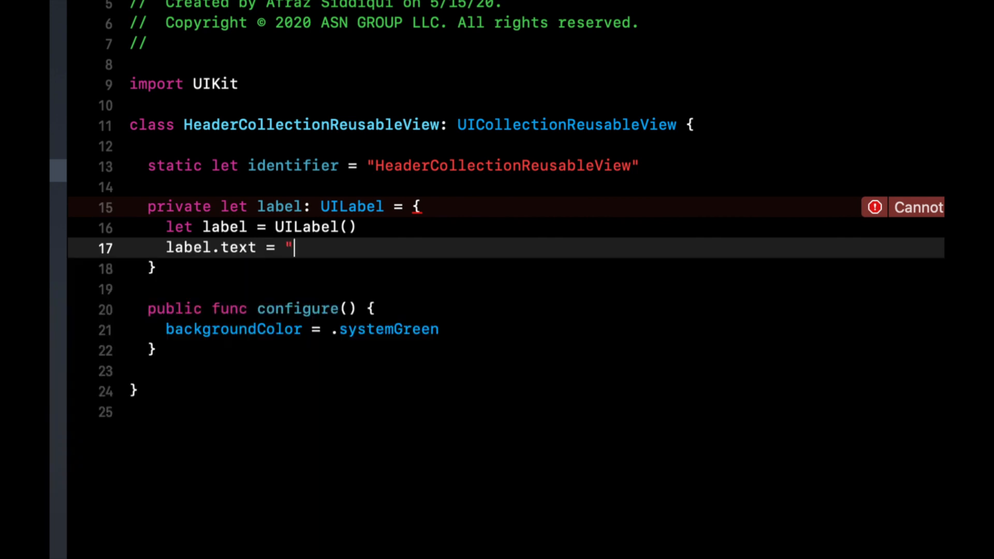
pyautogui.write('header"')
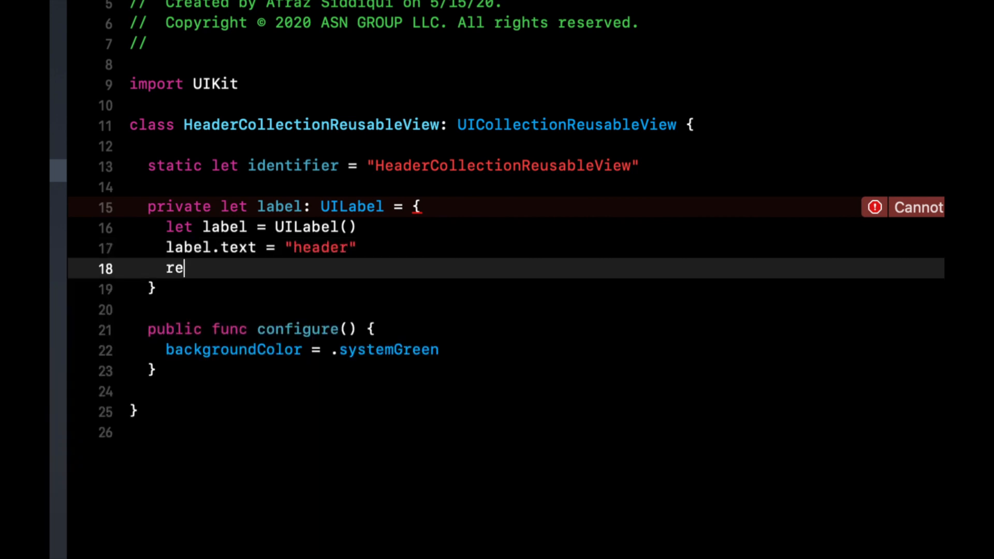
# Centre the label's text, make it white, and return the label from the closure.
pyautogui.write('label.center')
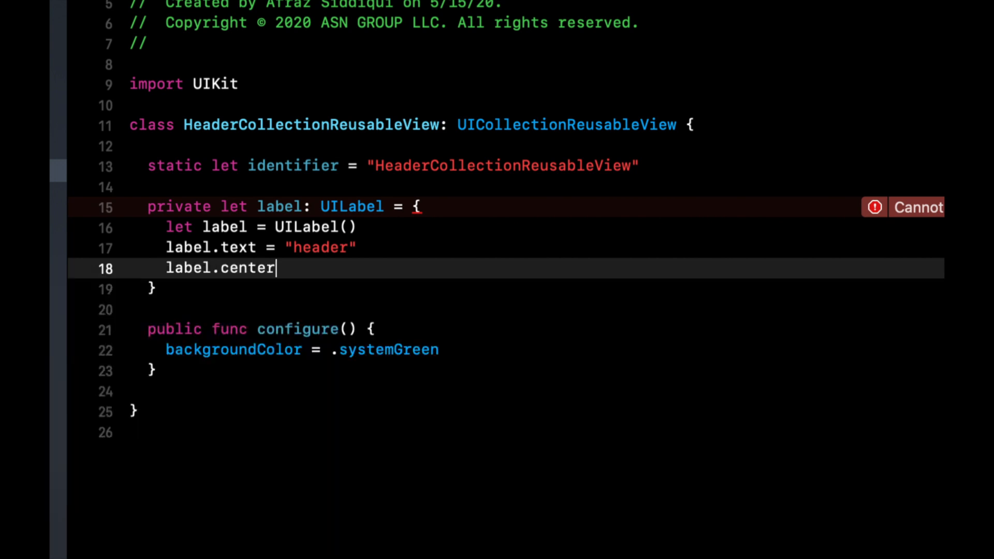
pyautogui.press('Backspace')
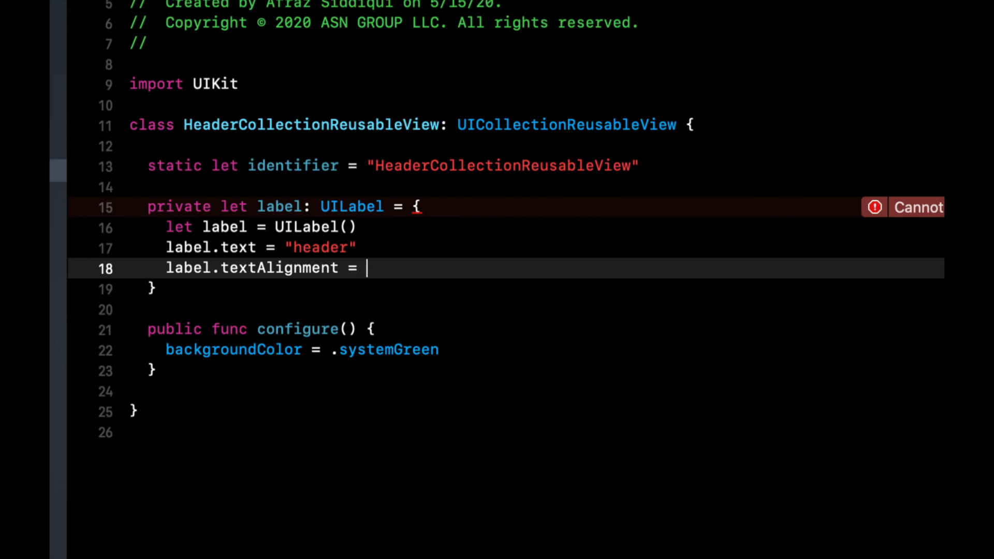
pyautogui.write('.center')
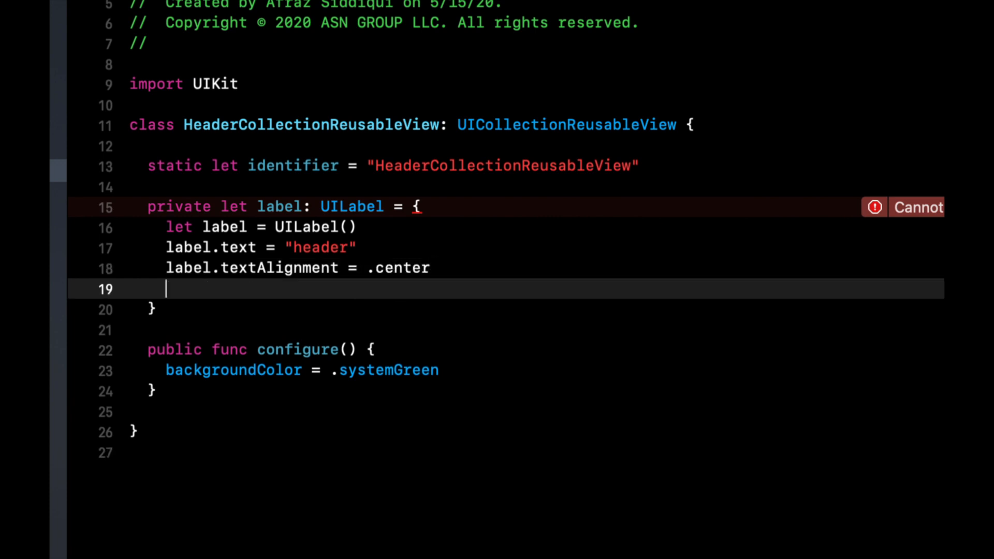
pyautogui.write('return label')
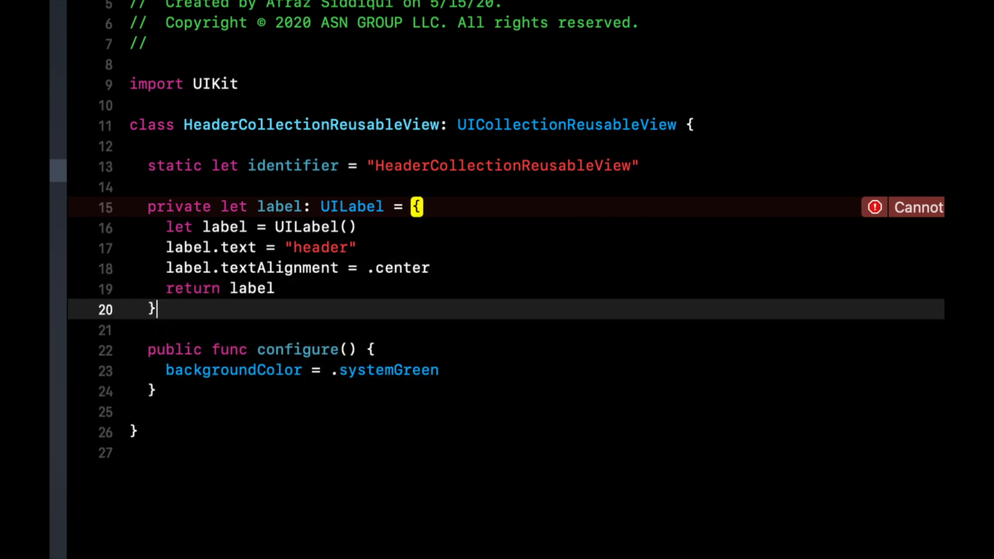
pyautogui.write('(')
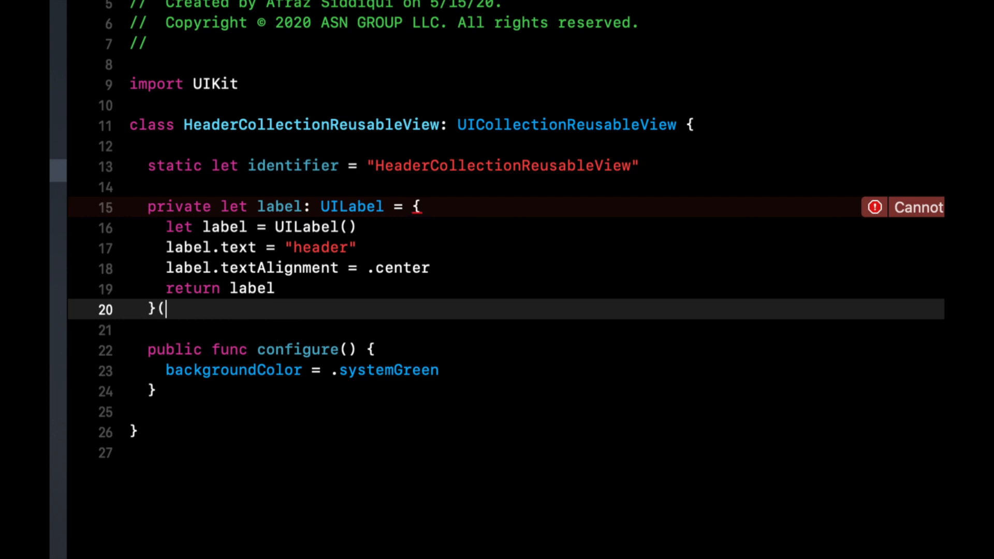
pyautogui.write(')')
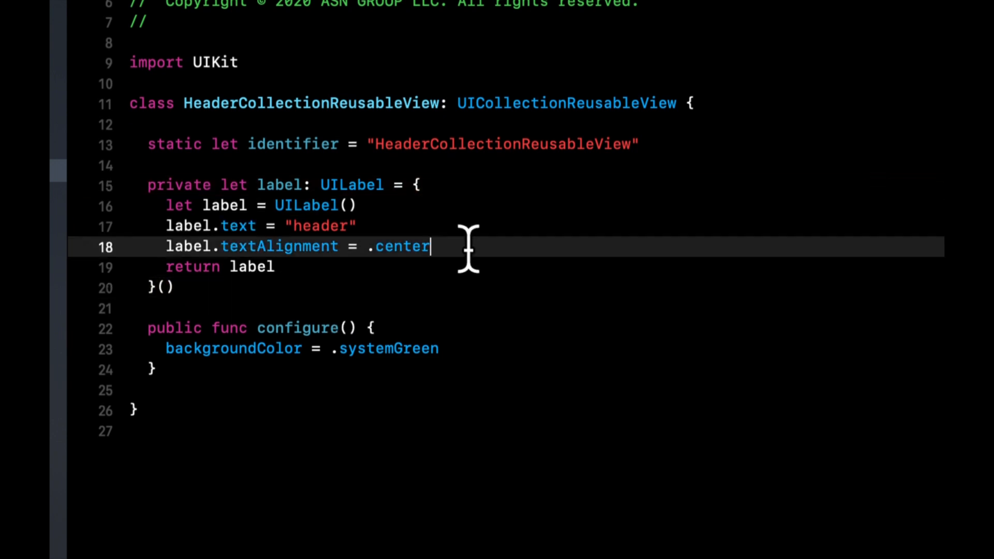
pyautogui.write('label.')
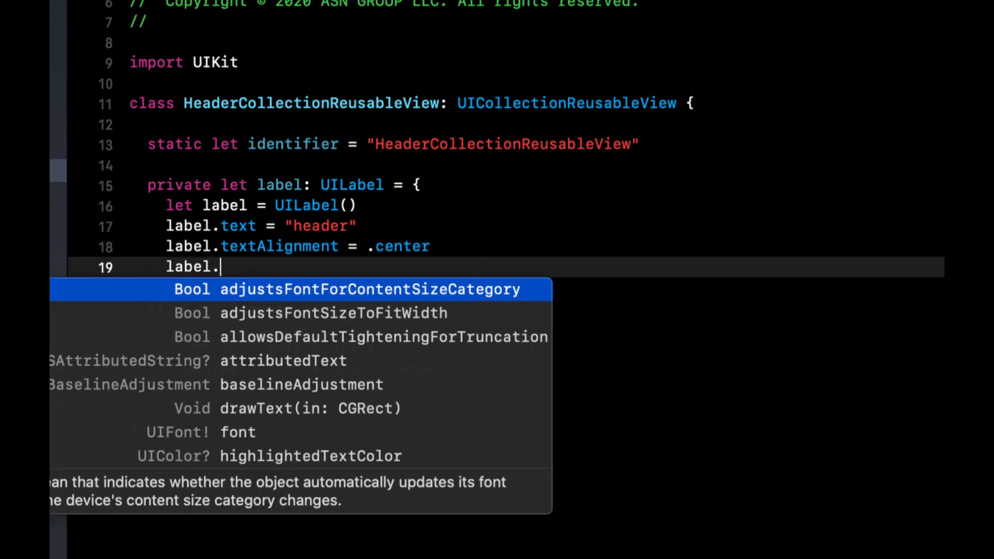
pyautogui.write('textColor = .w')
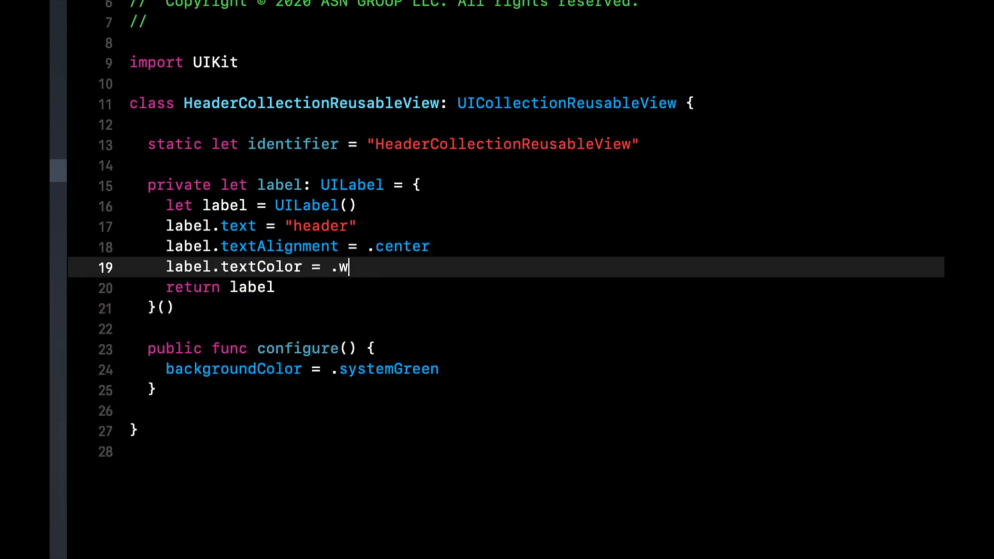
pyautogui.write('hite')
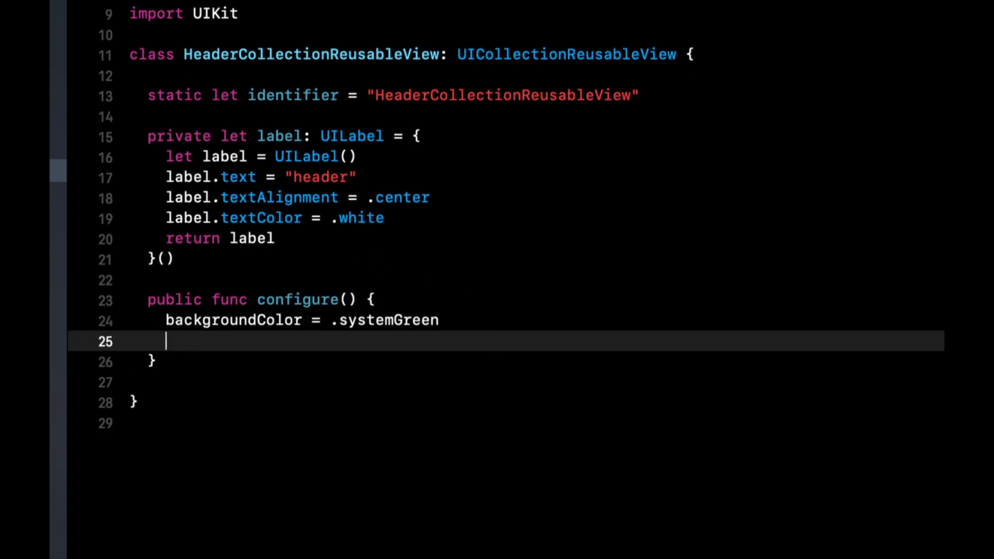
# Add the label as a subview in configure() and set label.frame = bounds in layoutSubviews().
pyautogui.write('addSubview(label')
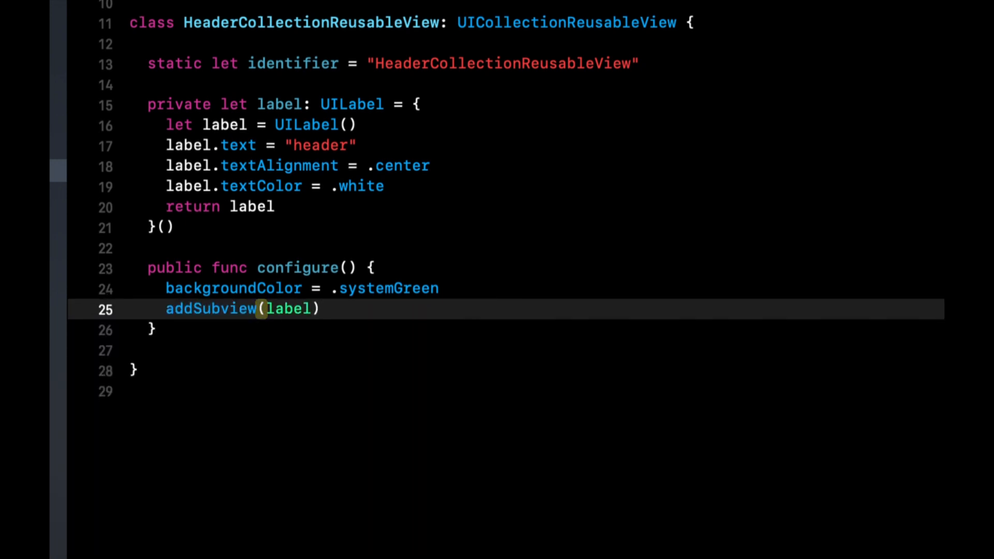
pyautogui.write('layoutSubviews() {')
pyautogui.write('label =')
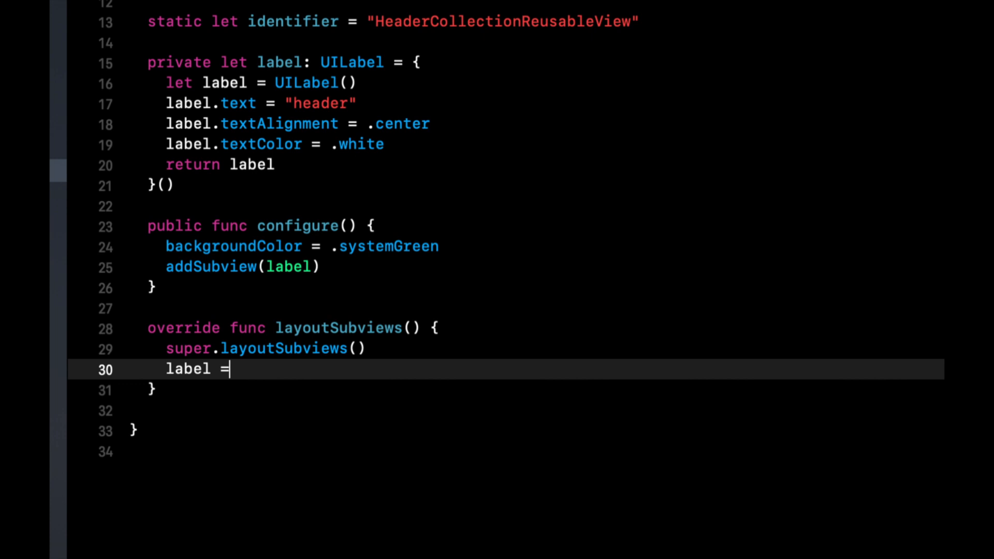
pyautogui.write('.frame = b')
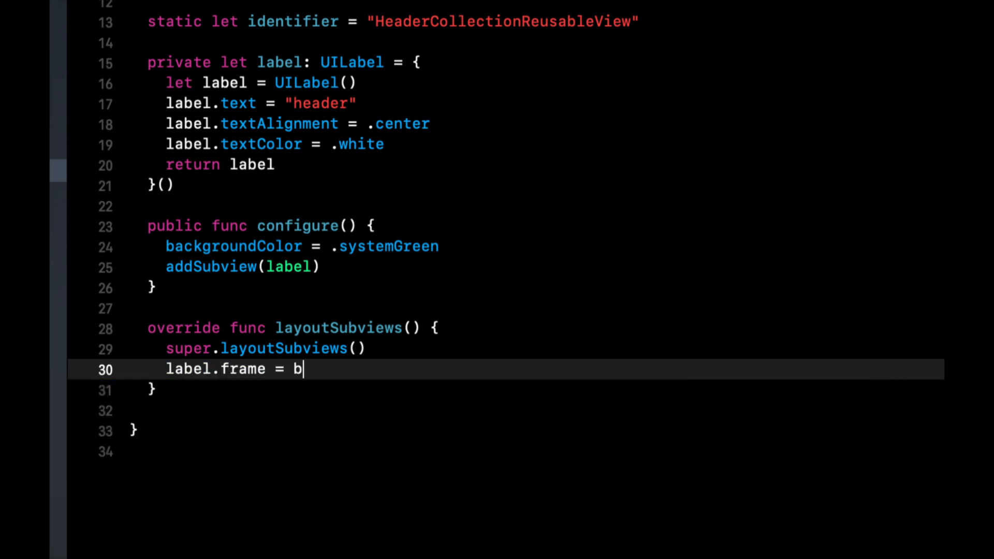
pyautogui.write('ounds')
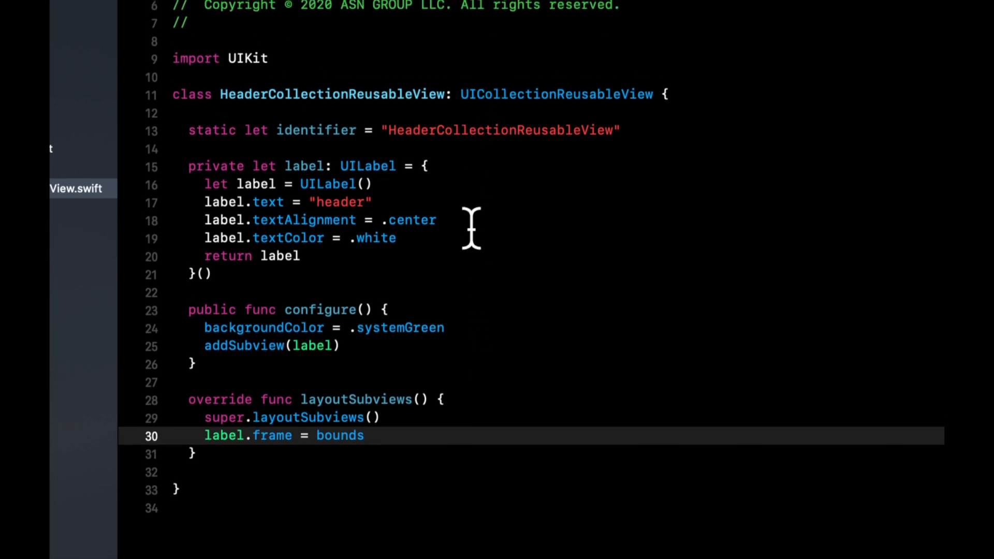
pyautogui.moveTo(494, 126)
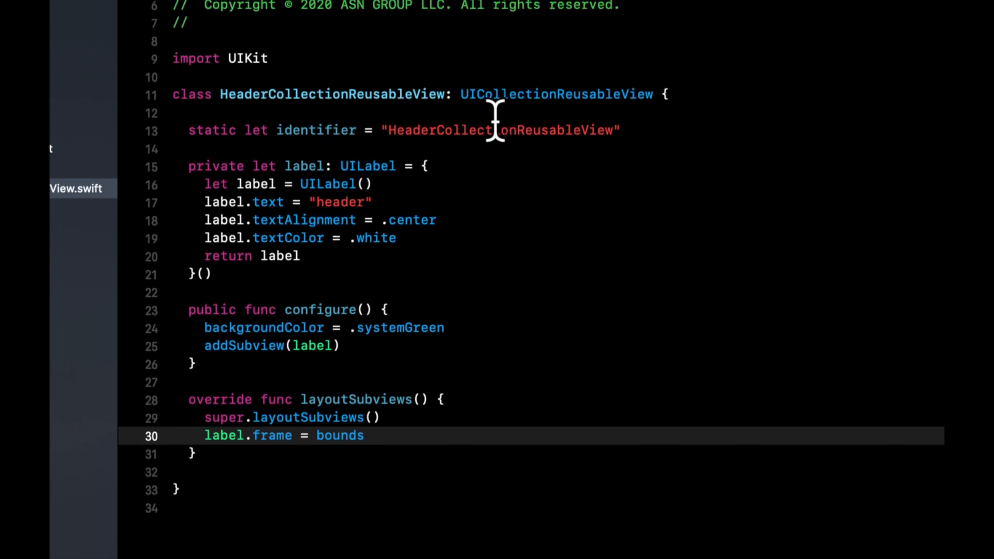
pyautogui.doubleClick(493, 131)
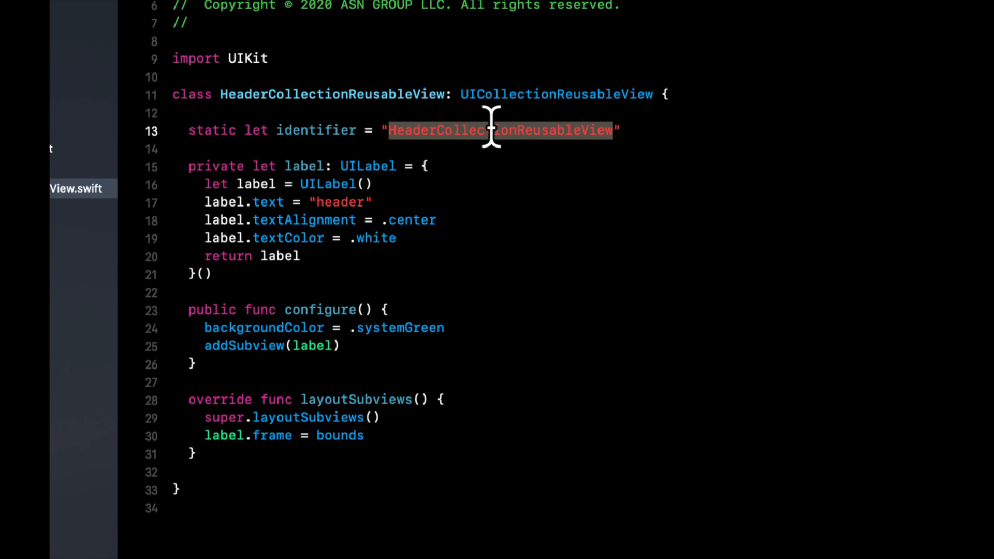
pyautogui.click(124, 76)
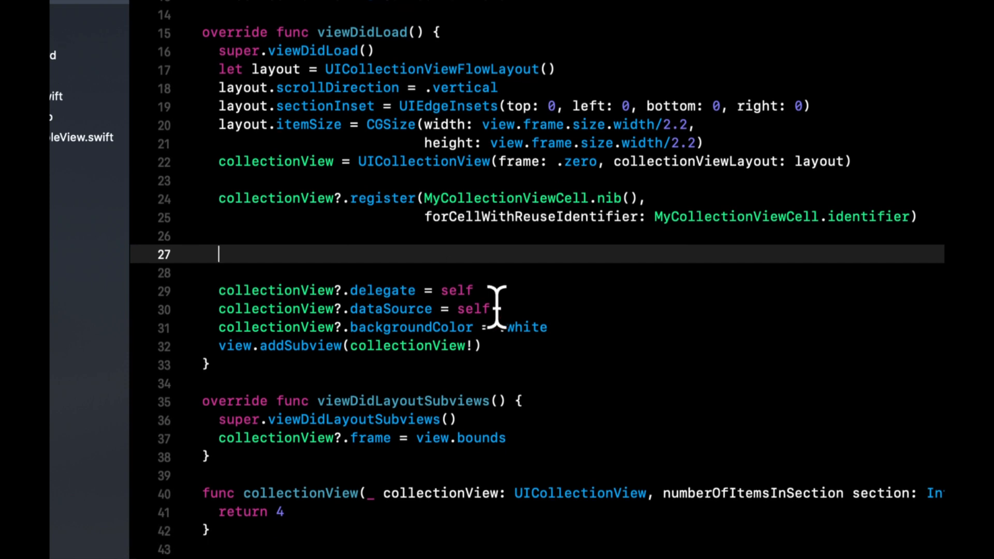
# In viewDidLoad, register HeaderCollectionReusableView for elementKindSectionHeader with its identifier.
pyautogui.write('collectionView>')
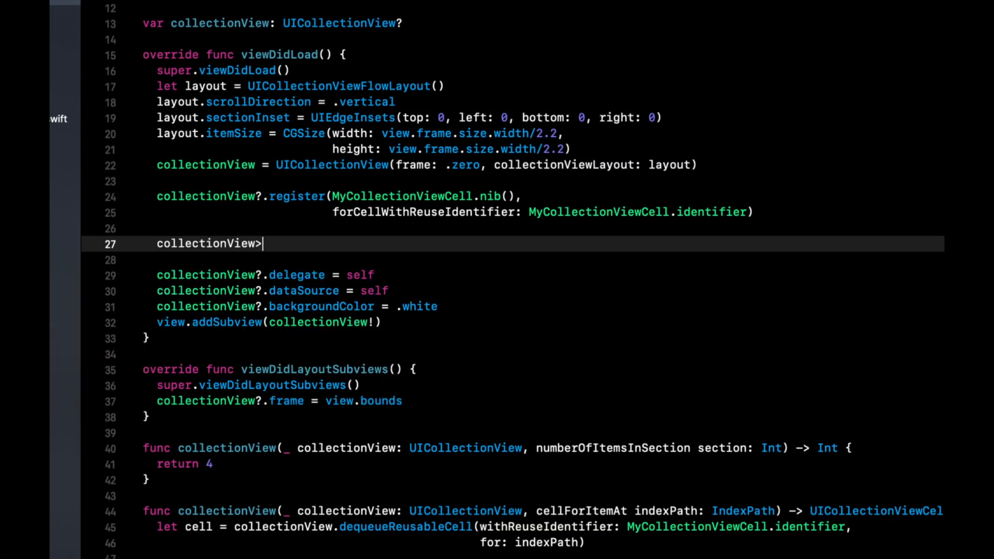
pyautogui.write('?.regi')
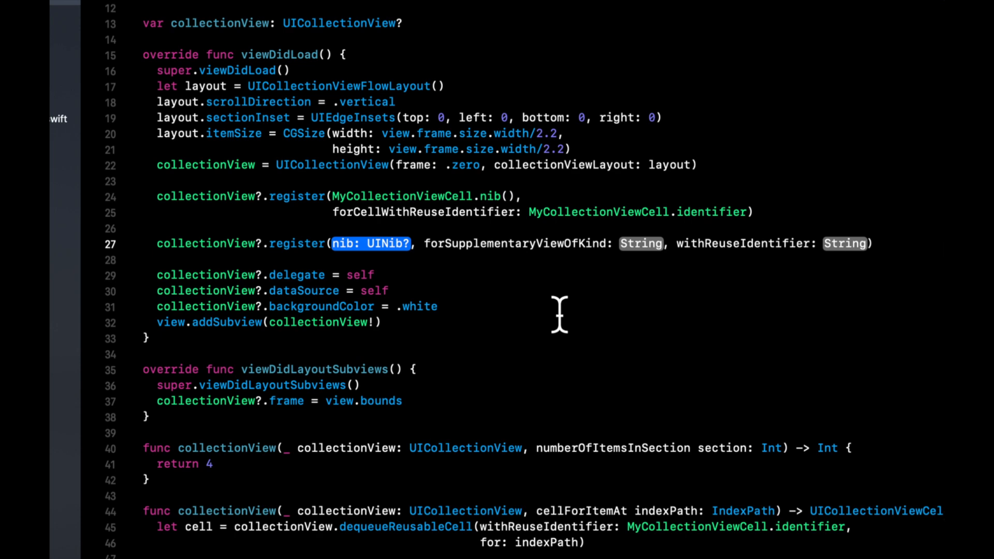
pyautogui.write('header')
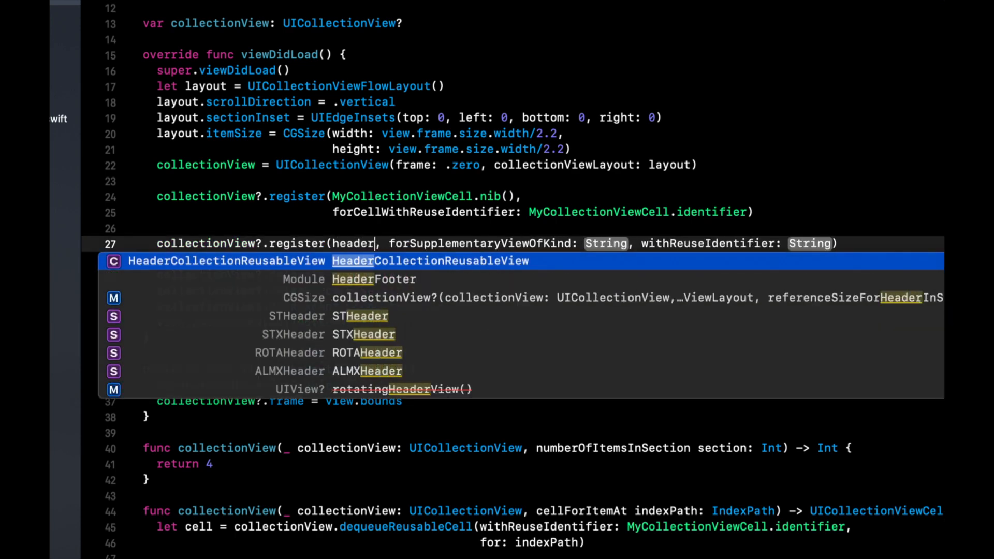
pyautogui.write('HeaderCollectionReusableView.se')
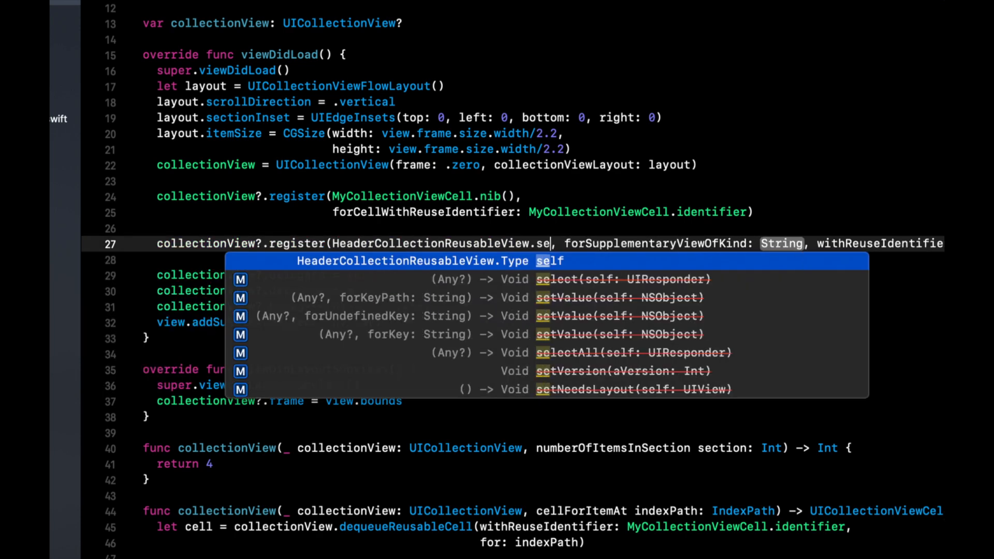
pyautogui.press('Escape')
pyautogui.write('lf')
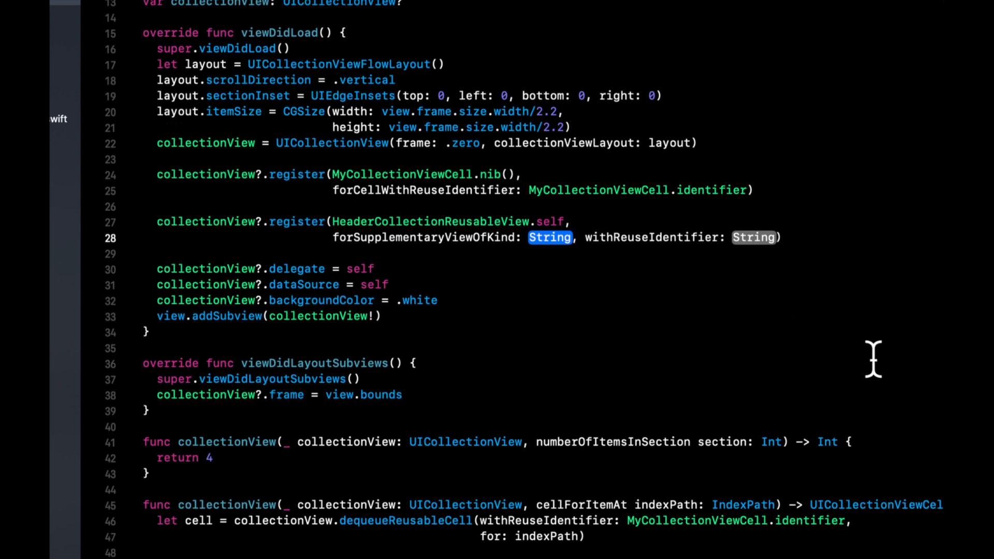
pyautogui.write('UIColle')
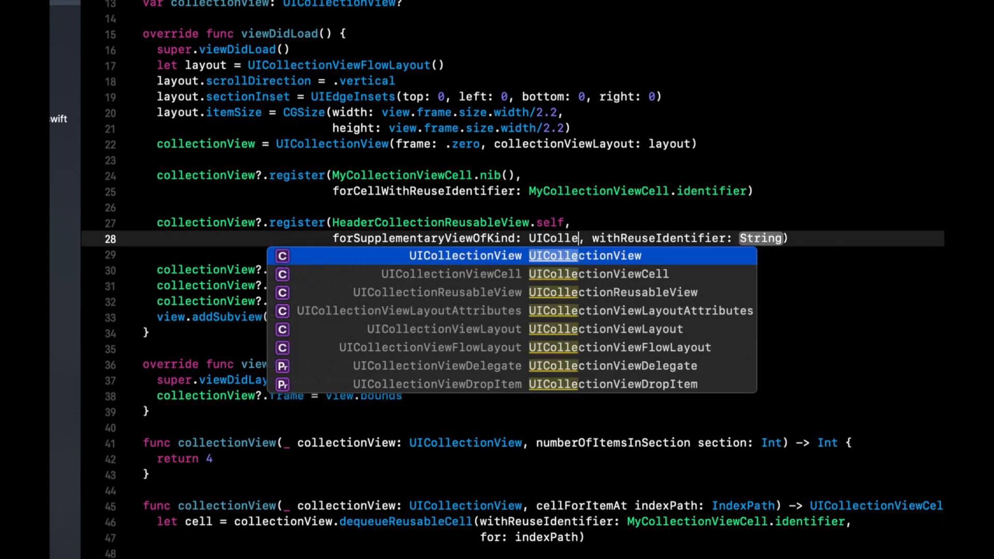
pyautogui.write('.head')
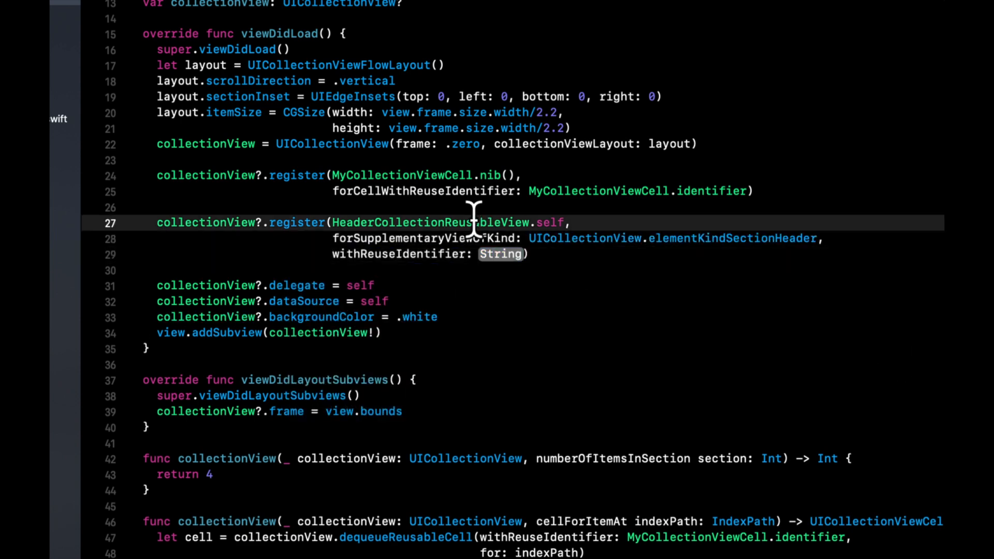
pyautogui.write('HeaderCollectionReusableView.i')
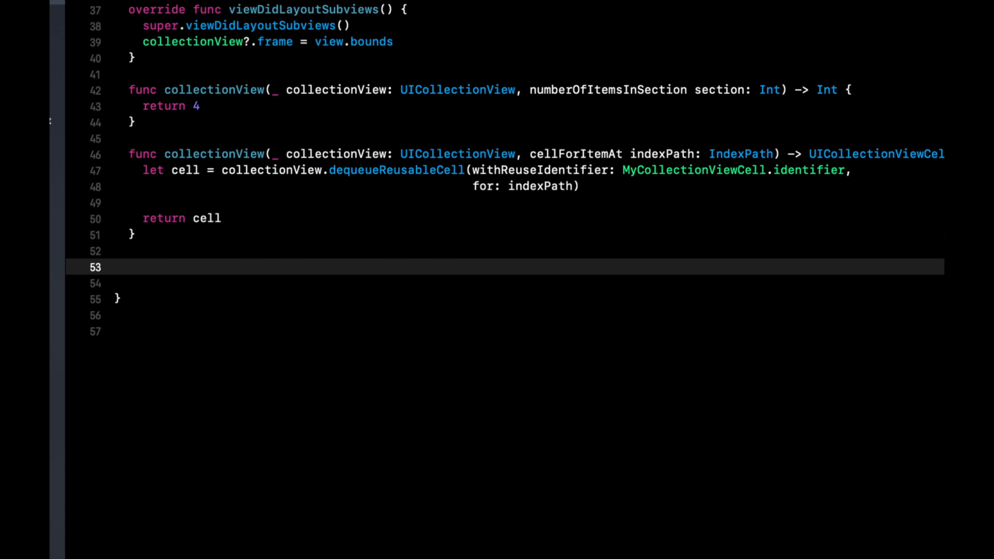
# Add viewForSupplementaryElementOfKind, dequeuing a header view with elementKindSectionHeader, identifier and indexPath.
pyautogui.write('viewforsup')
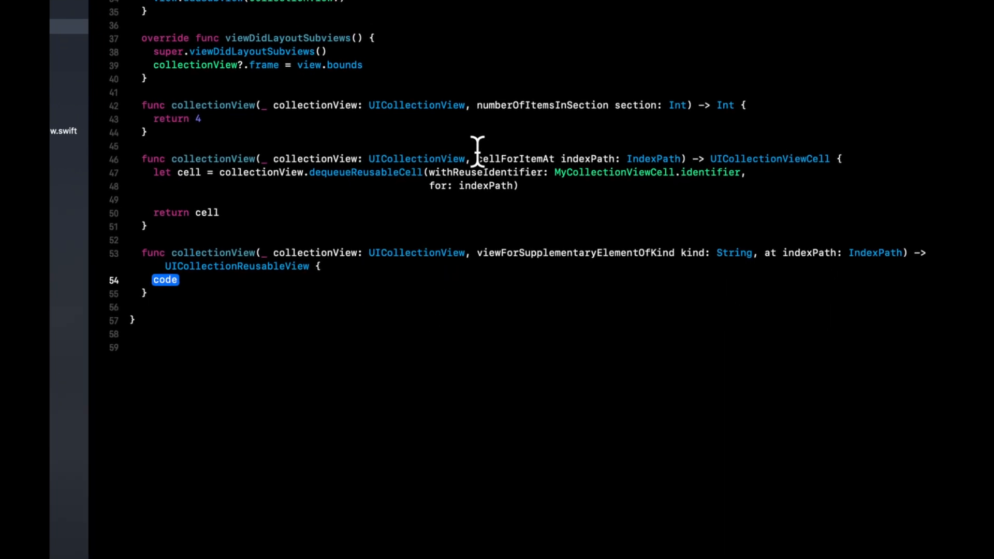
pyautogui.write('let co')
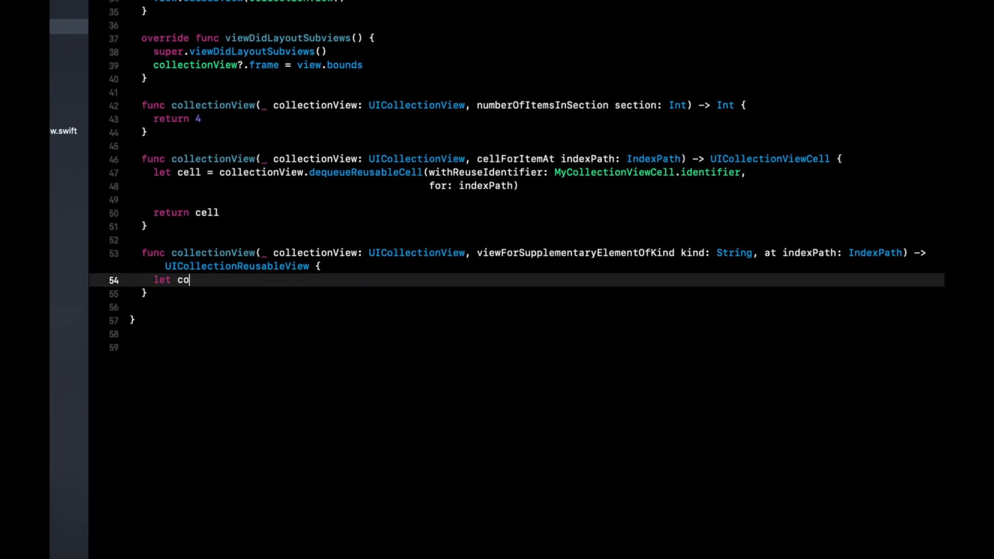
pyautogui.write('header =')
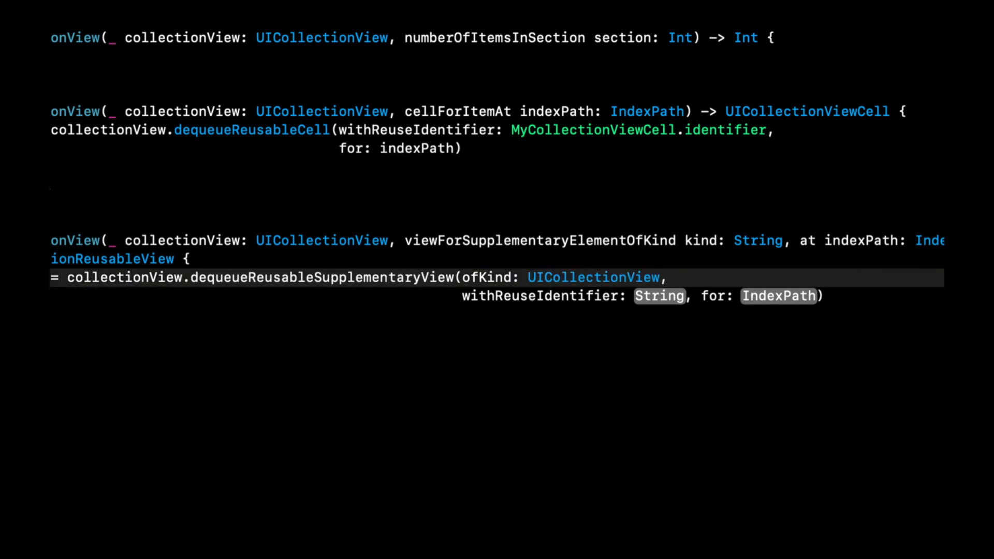
pyautogui.write('.elementKindSectionHeader')
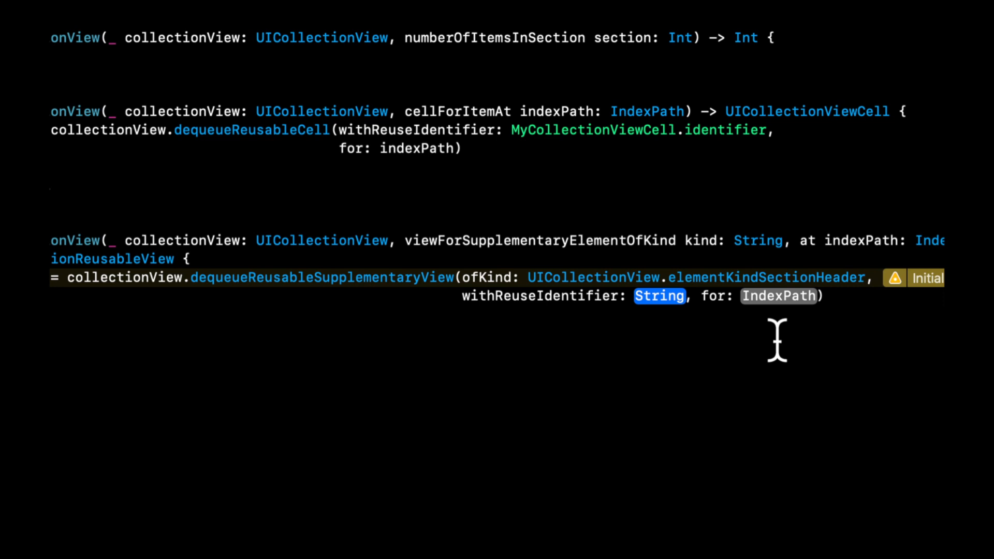
pyautogui.write('HeaderCollectionReusableView.identifier')
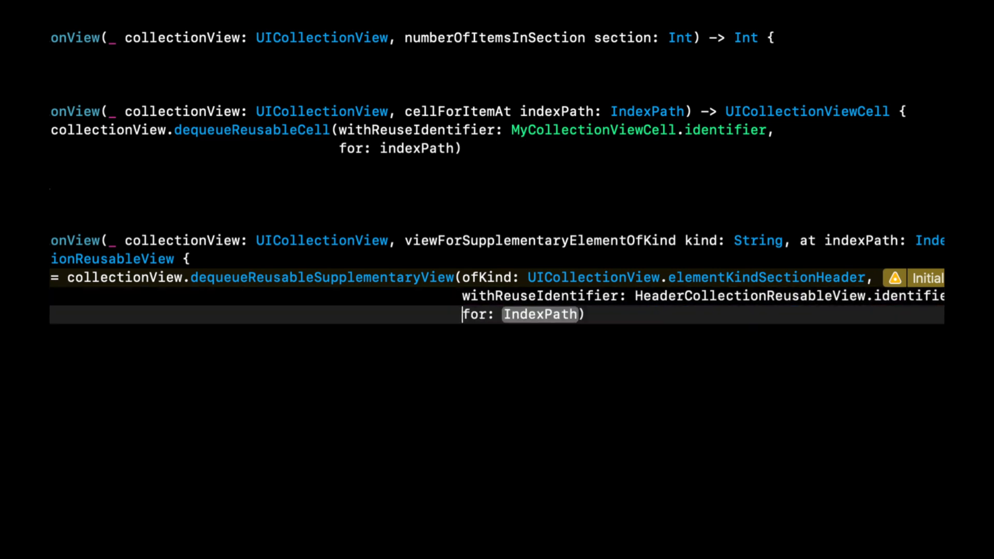
pyautogui.write('in')
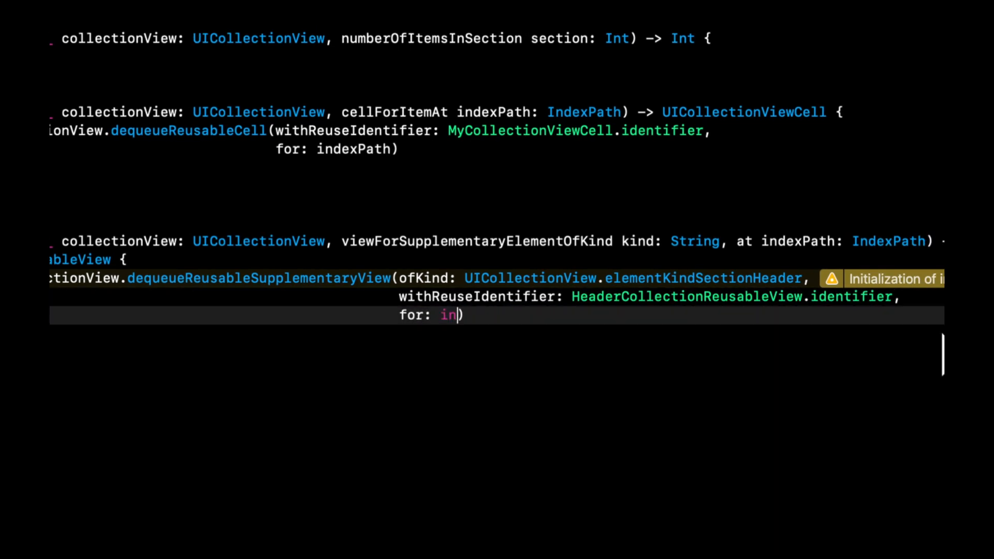
pyautogui.write('dexPath')
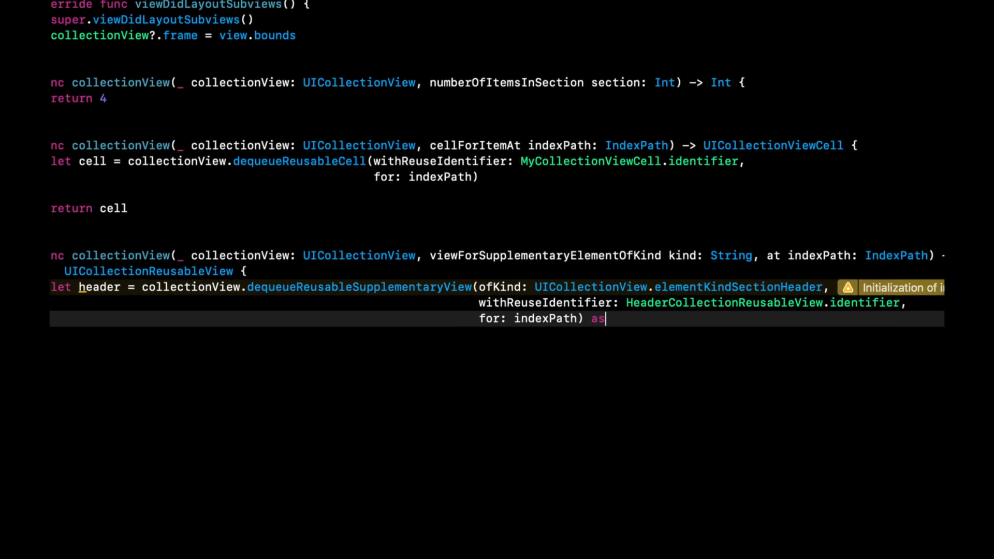
# Force-cast the header to HeaderCollectionReusableView, call configure() and return it.
pyautogui.write('! HeaderCollectionReusableView')
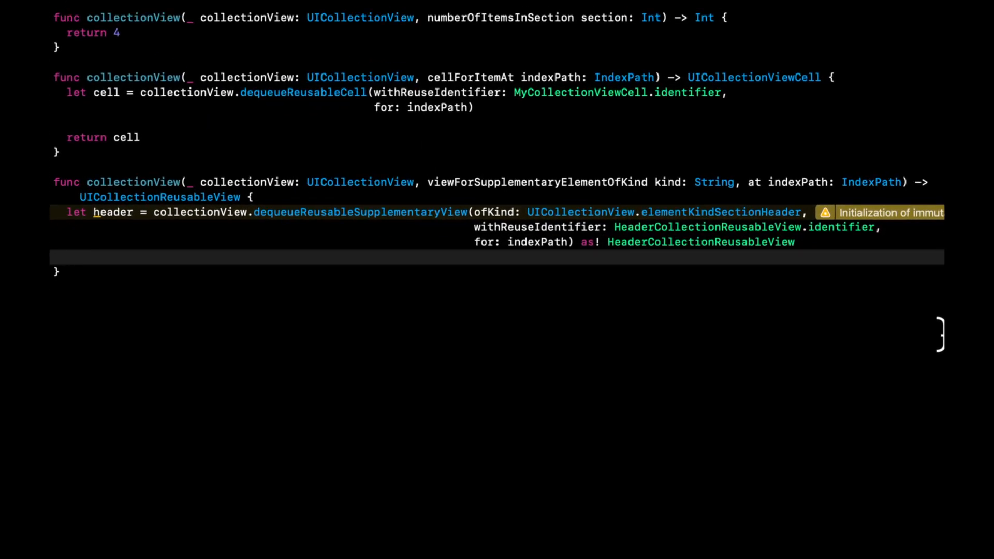
pyautogui.write('header.configure(')
pyautogui.write('return')
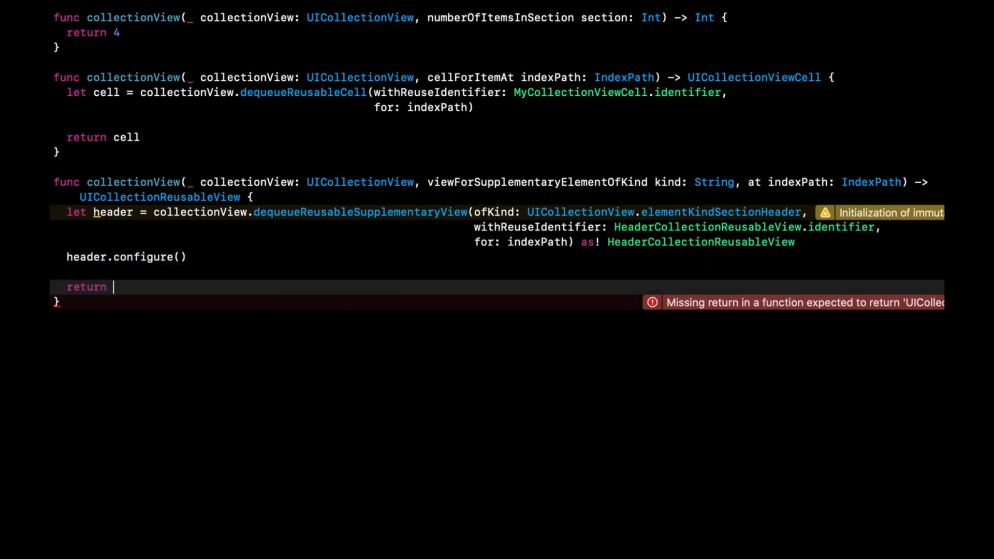
pyautogui.write('header')
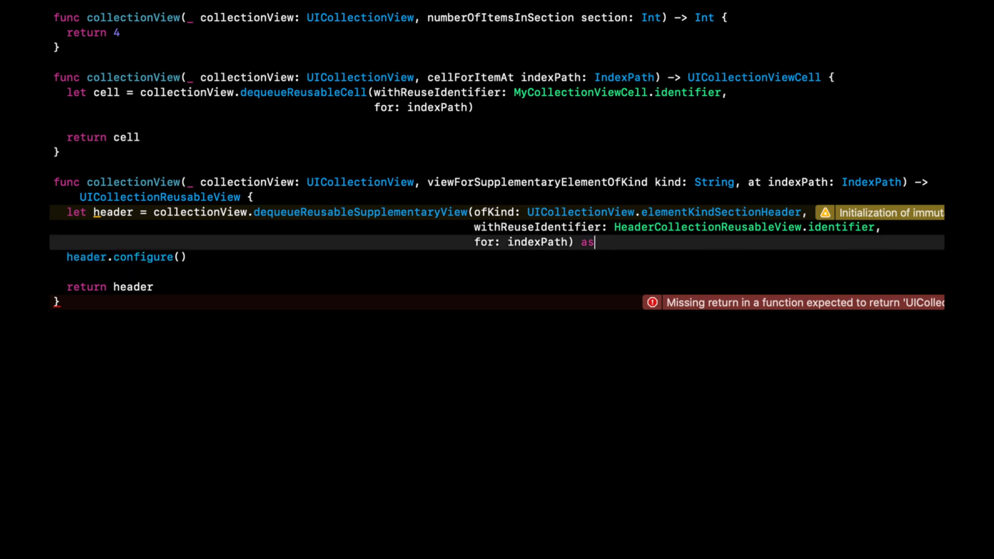
pyautogui.press('Backspace')
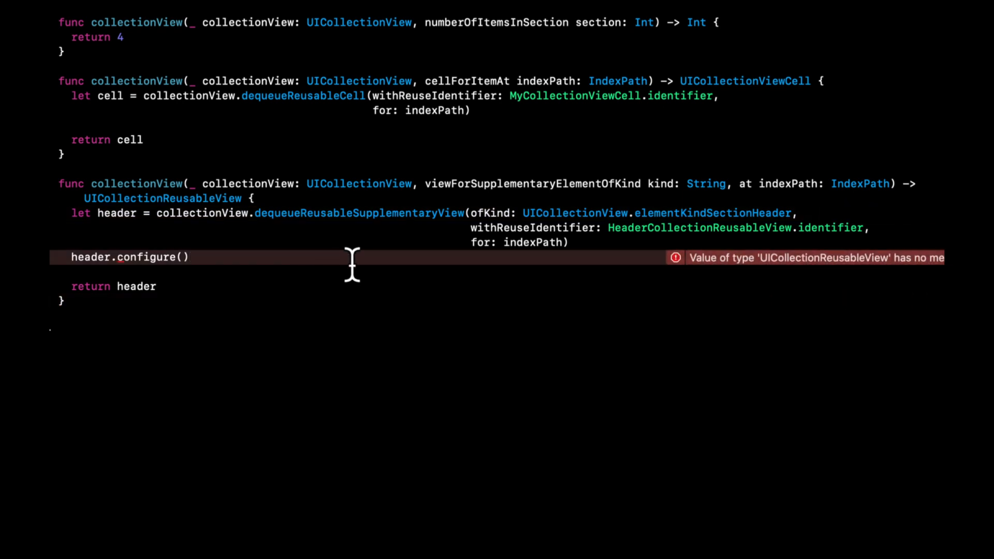
pyautogui.write('as! HeaderCollectionReusableView')
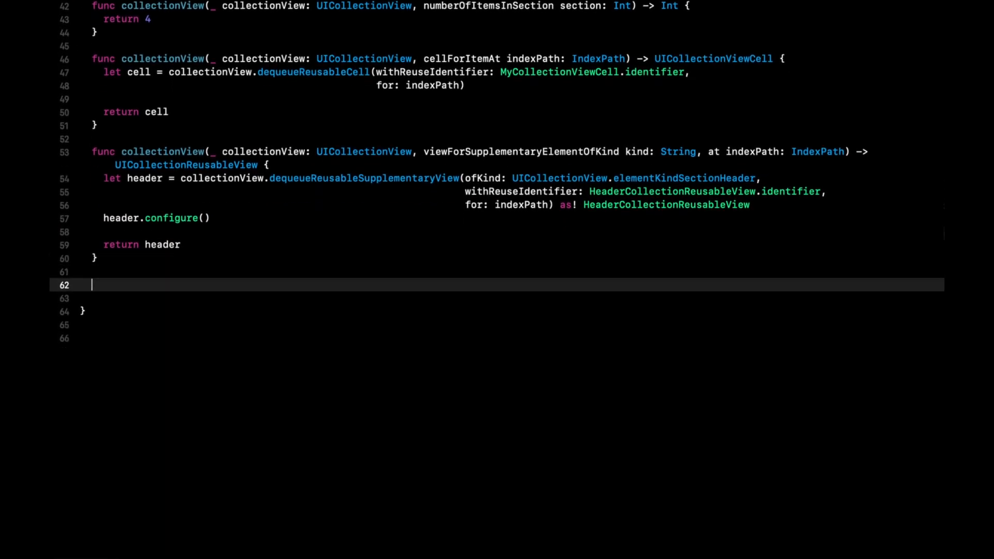
# Size section headers to the view's width by 200 points and run the app.
pyautogui.write('referenceSizeForHeaderInSection section: Int) -> CGSize {')
pyautogui.write('return')
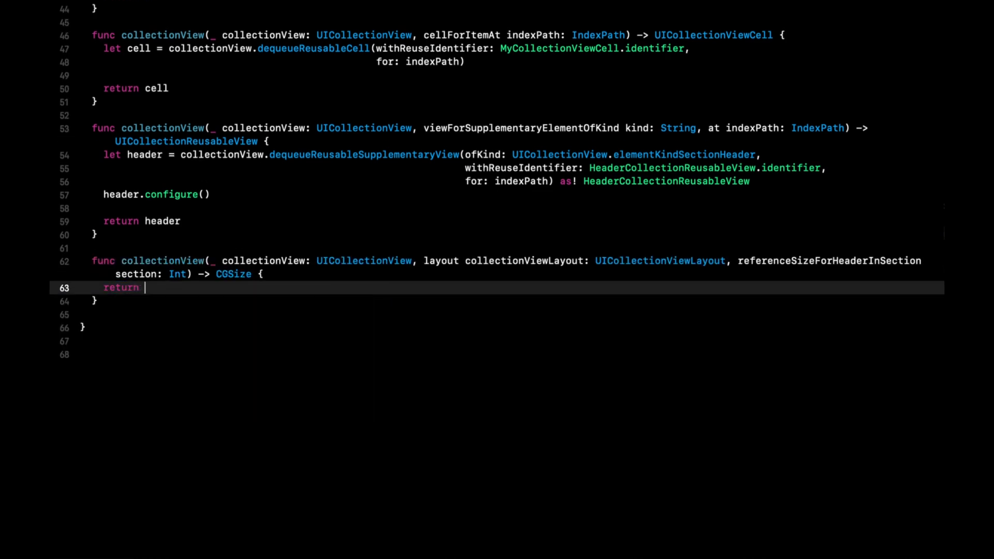
pyautogui.write('CGSize(width: view.frame.size.width, height: CGFloat')
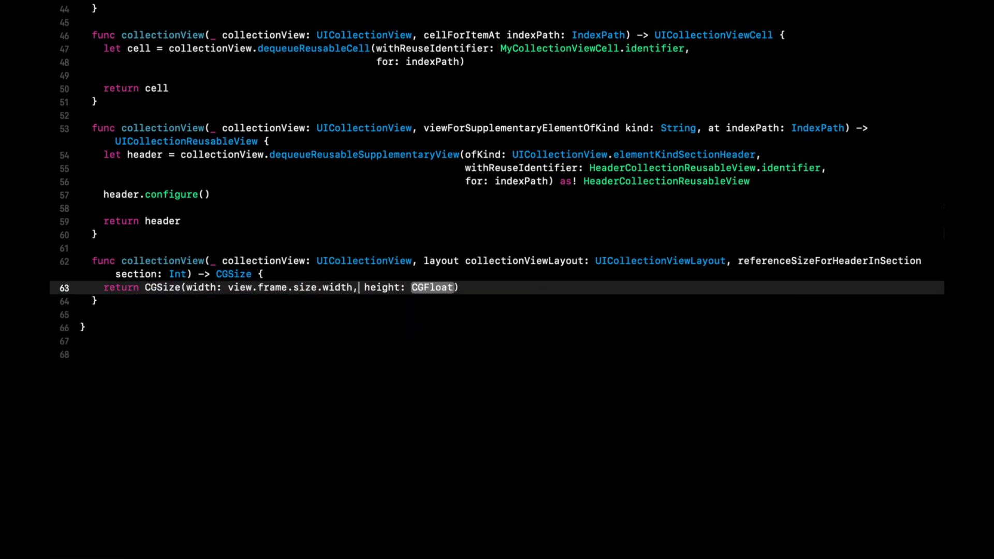
pyautogui.write('200)')
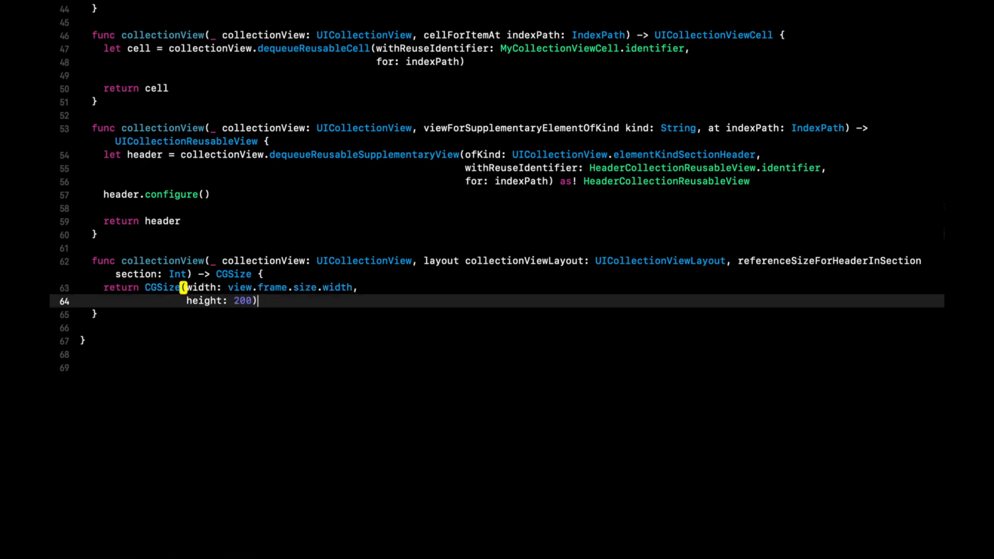
pyautogui.click(101, 27)
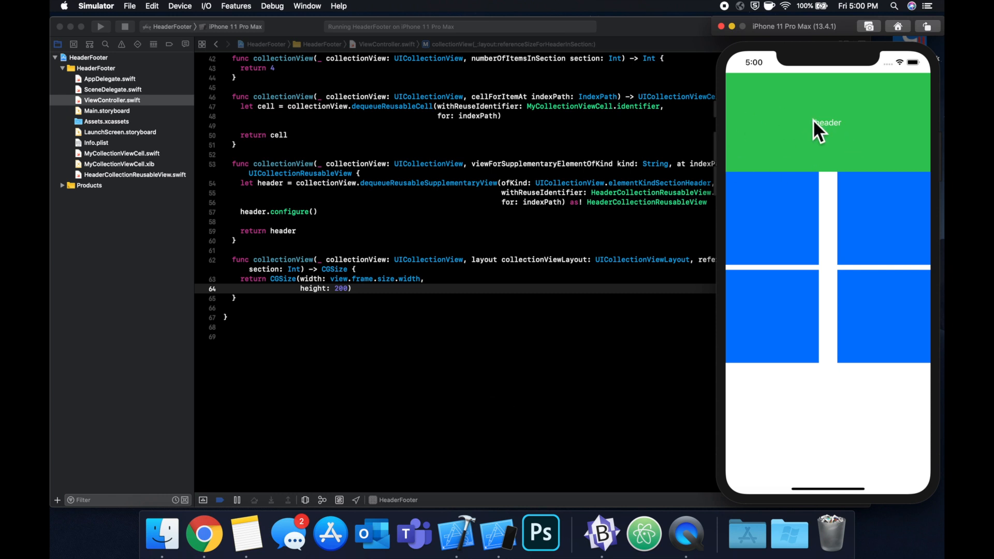
pyautogui.moveTo(844, 176)
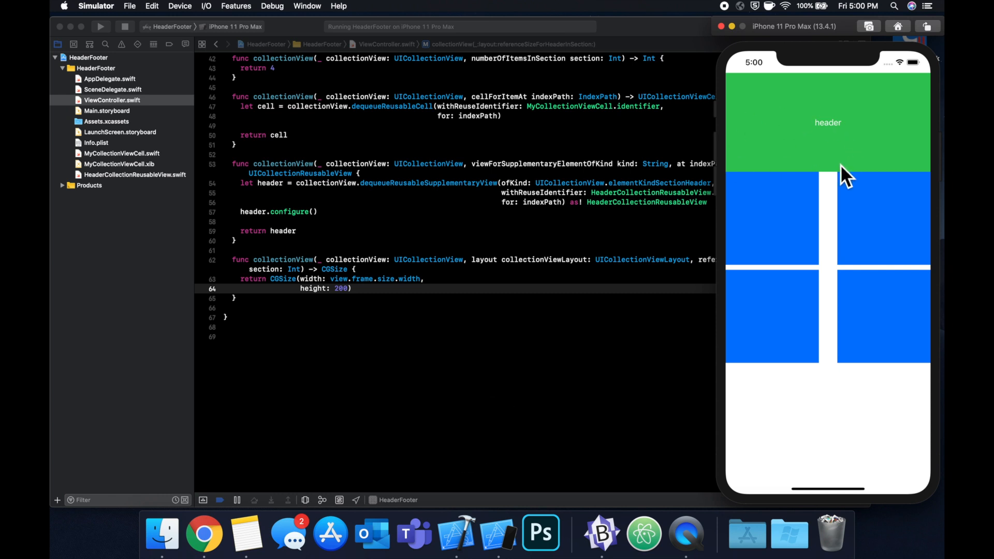
pyautogui.moveTo(718, 211)
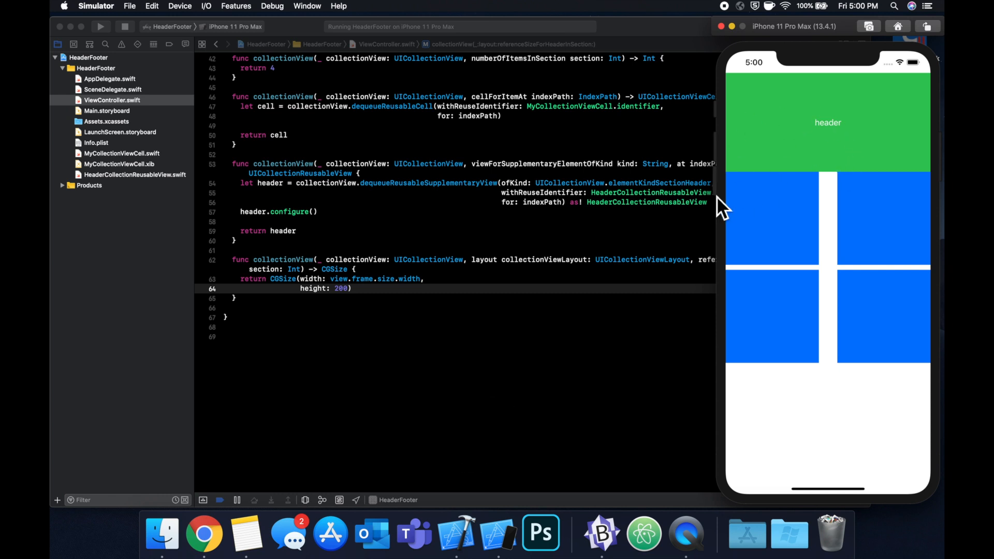
pyautogui.moveTo(541, 295)
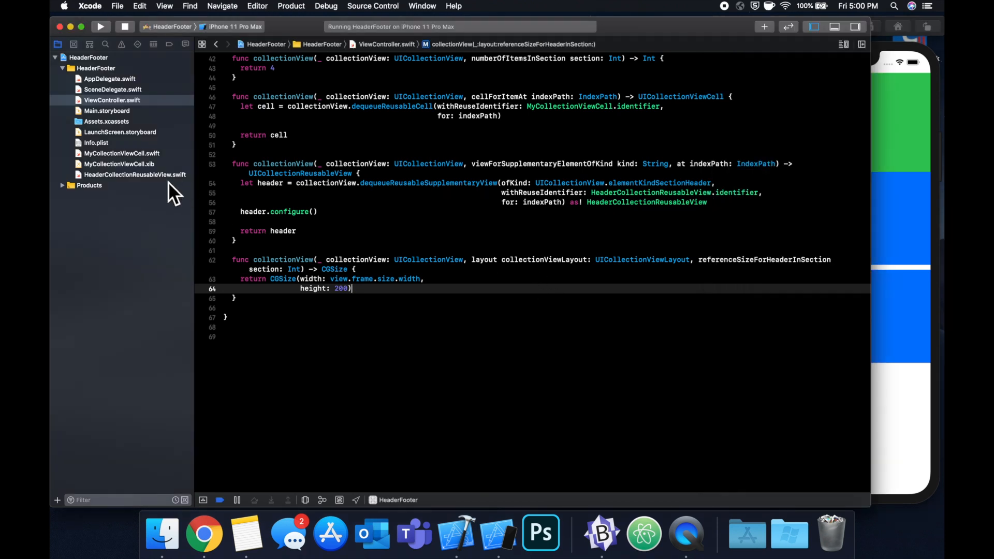
# Add a FooterCollectionReusableView class with a "Footer" label on a systemRed background.
pyautogui.click(134, 174)
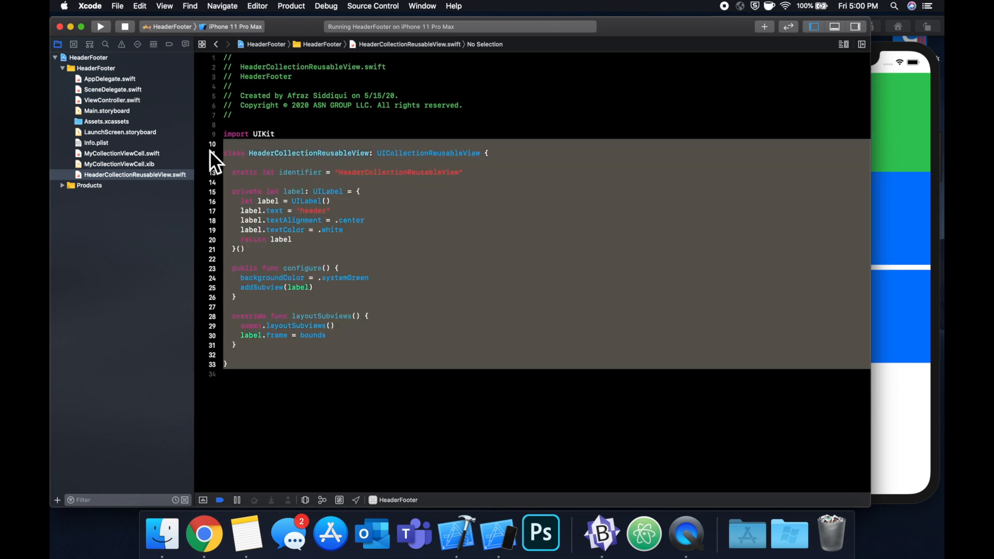
pyautogui.scroll(-3)
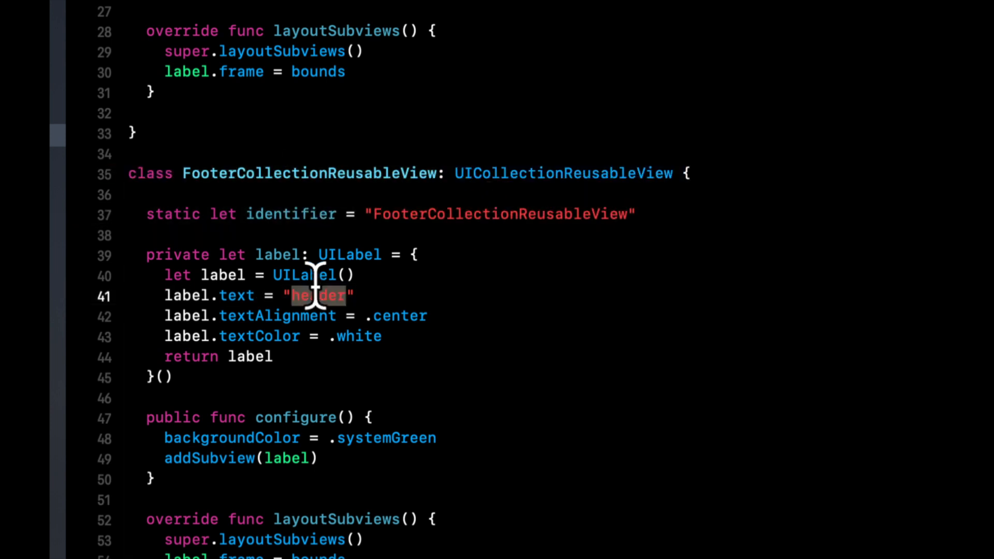
pyautogui.write('Footer')
pyautogui.click(300, 438)
pyautogui.write('Red')
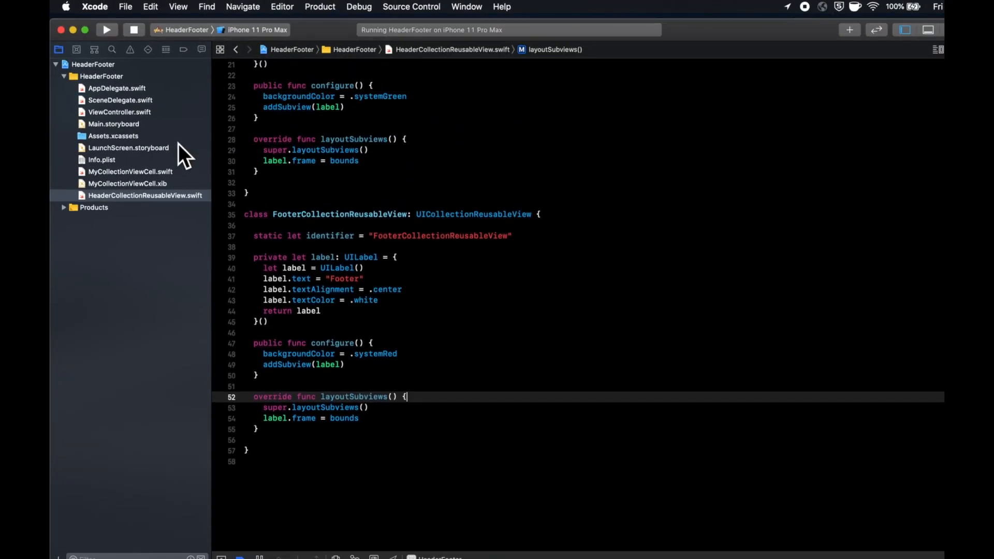
# Register FooterCollectionReusableView for elementKindSectionFooter with its identifier in ViewController.
pyautogui.click(118, 112)
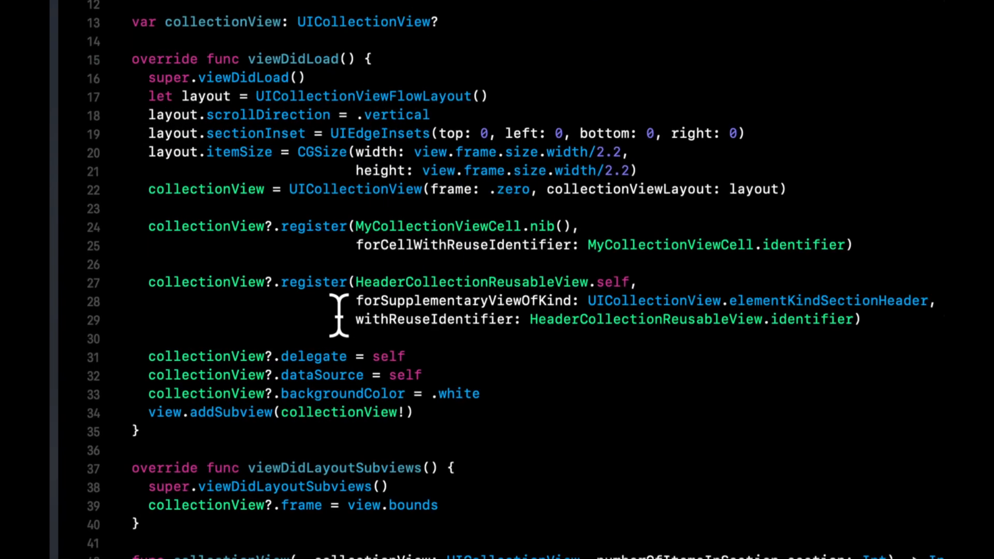
pyautogui.write('/')
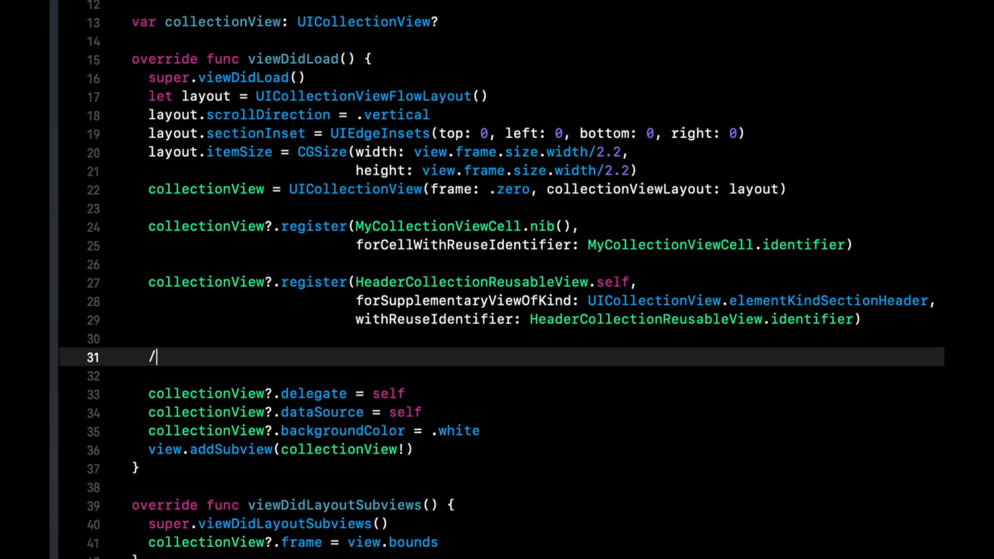
pyautogui.write('/FooterCollectionReusableView.self,')
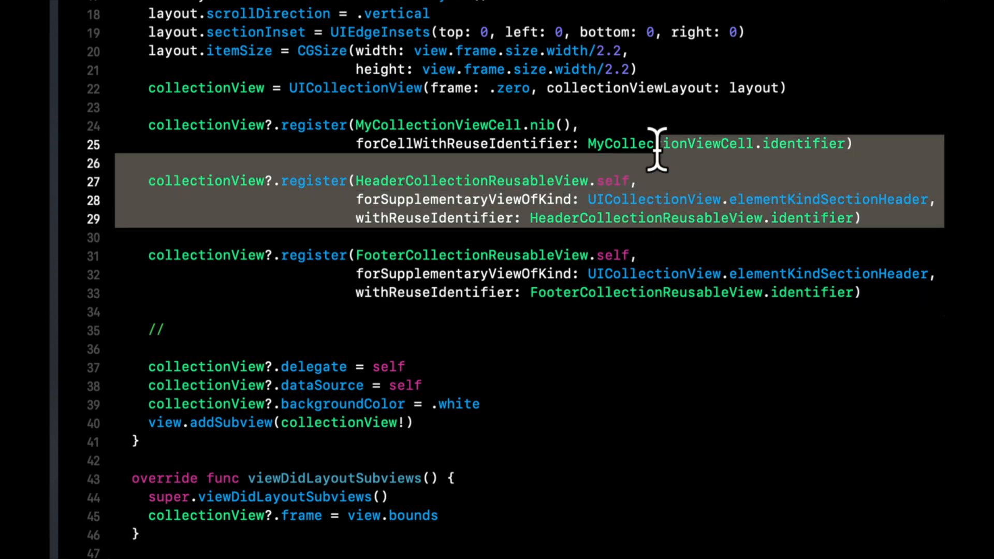
pyautogui.moveTo(669, 179)
pyautogui.write('Foot')
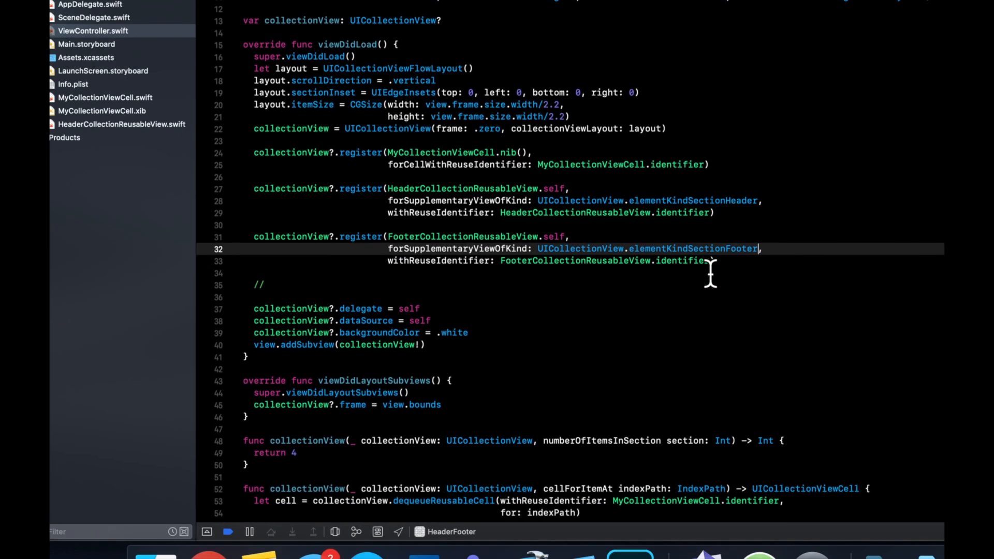
pyautogui.scroll(-3)
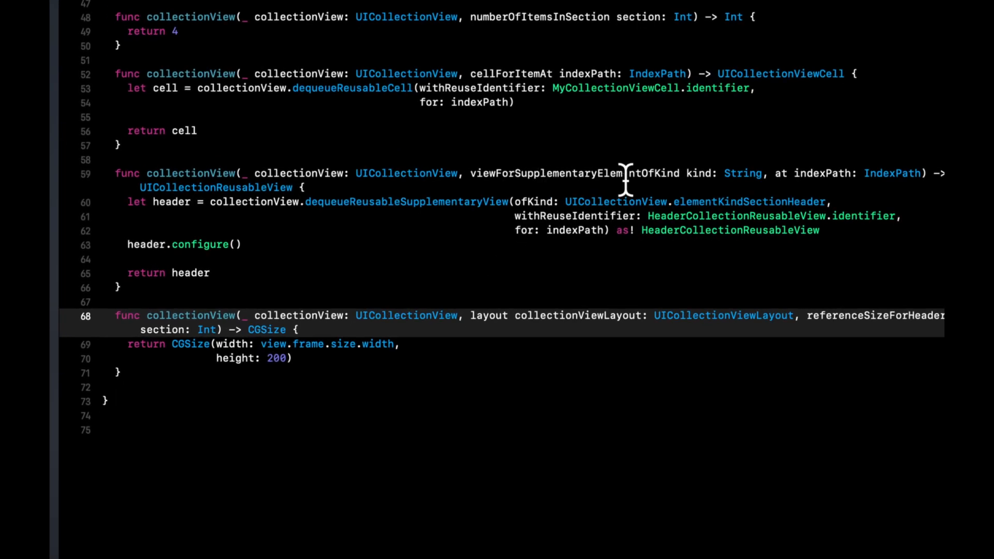
# Add an if kind == UICollectionView footer-kind branch to the supplementary view method.
pyautogui.doubleClick(699, 173)
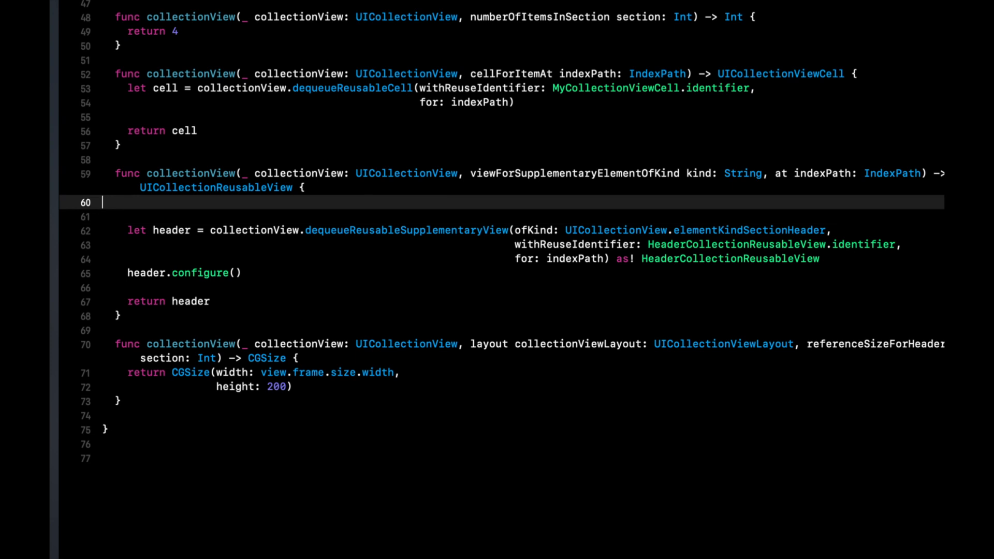
pyautogui.write('if kind ==')
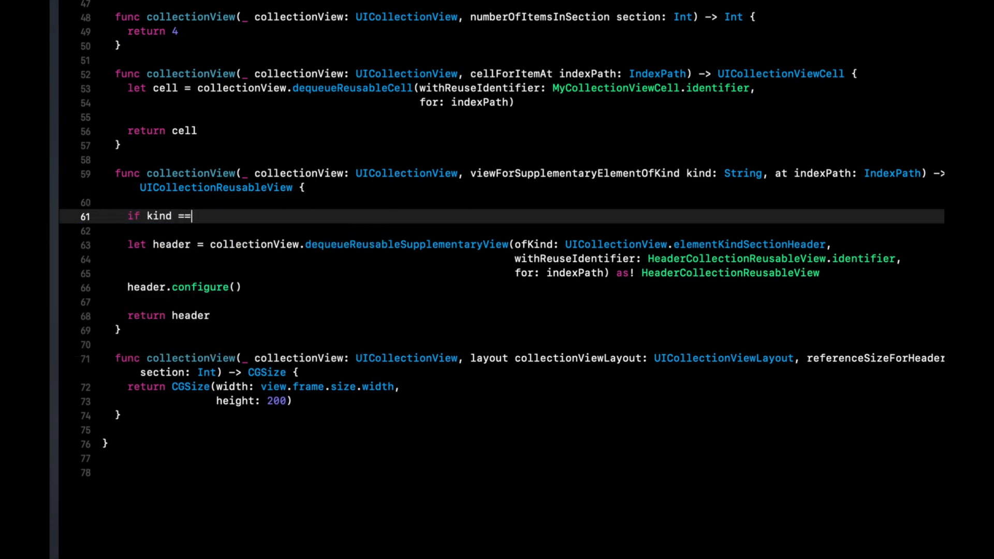
pyautogui.write('uicoll')
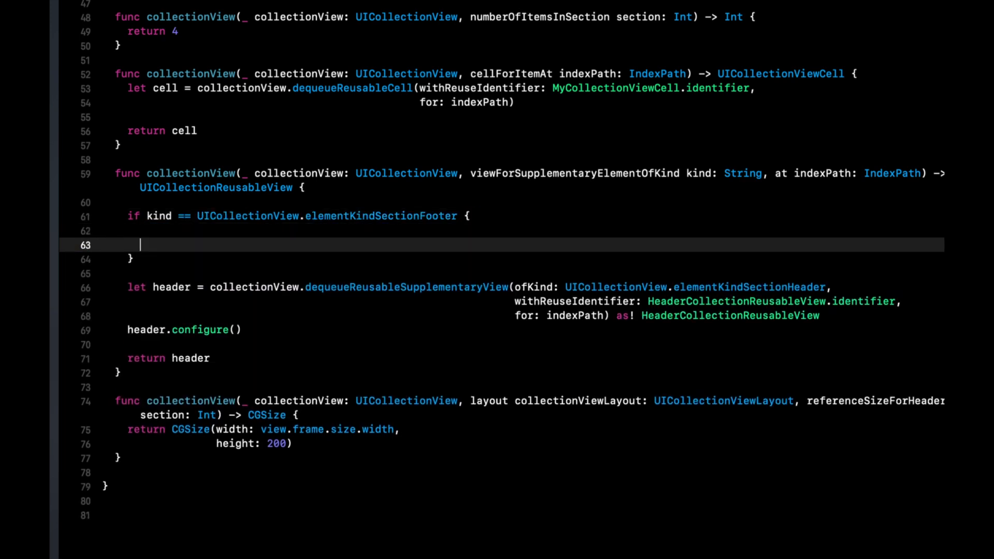
pyautogui.write('////FooterCollectionReusableView')
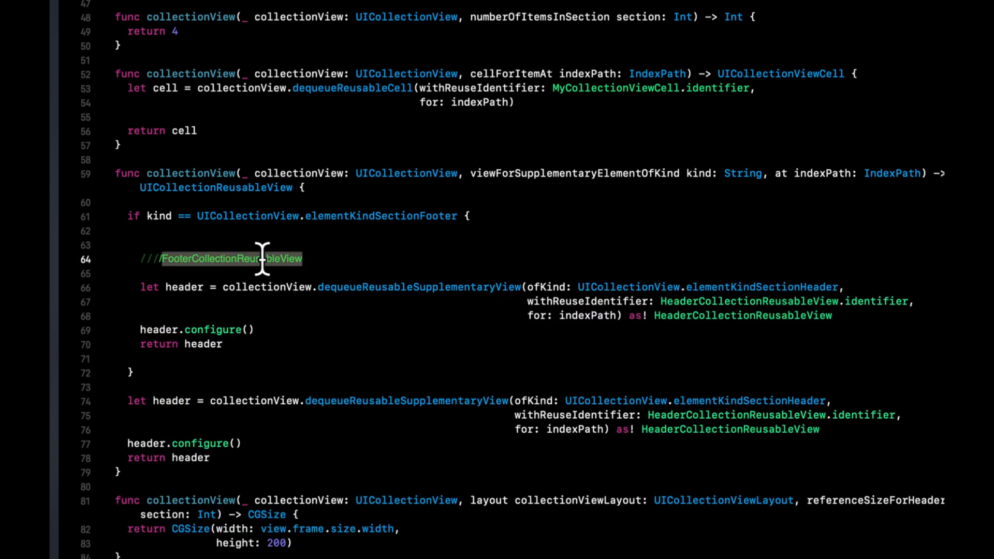
pyautogui.press('Delete')
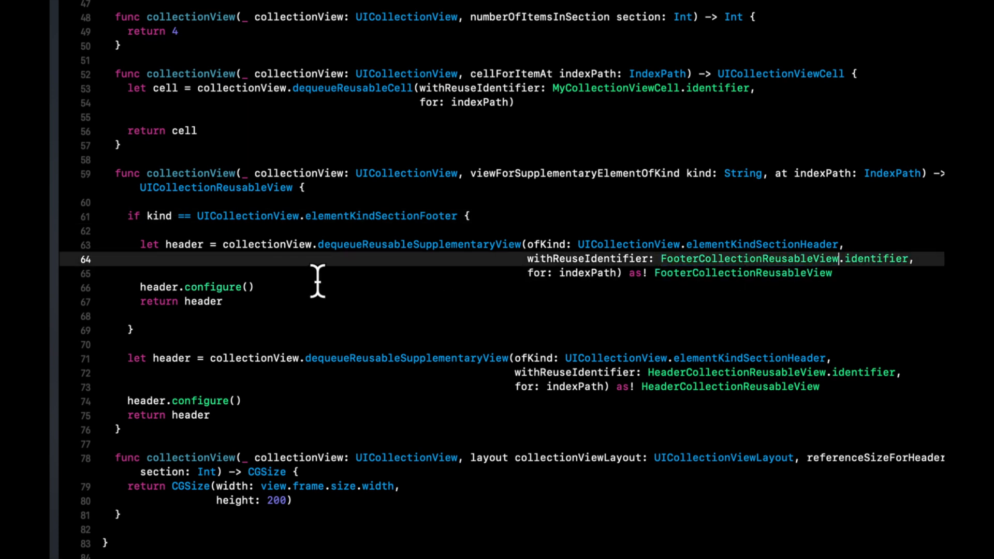
pyautogui.moveTo(502, 264)
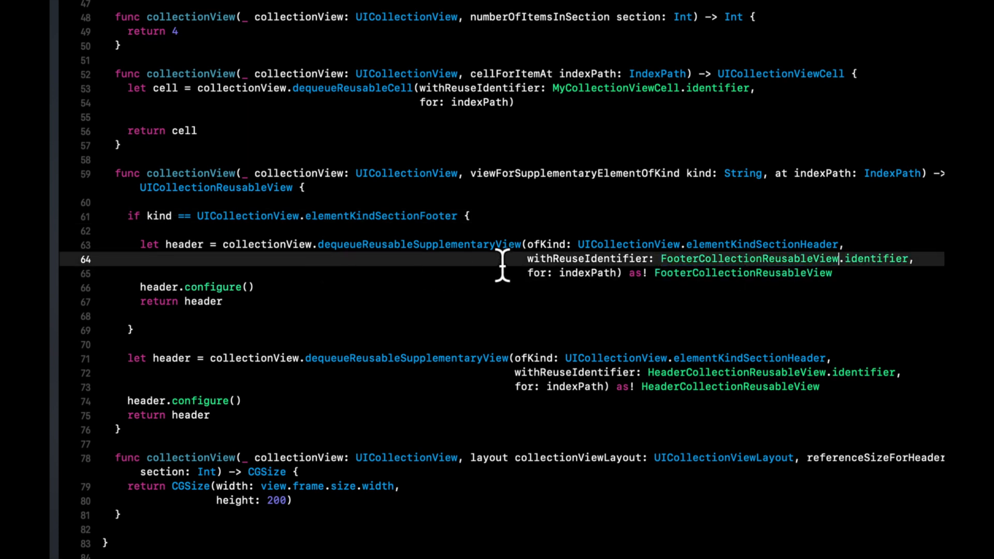
# Rename the branch's header references to footer so it configures and returns the footer.
pyautogui.doubleClick(762, 244)
pyautogui.write('Foot')
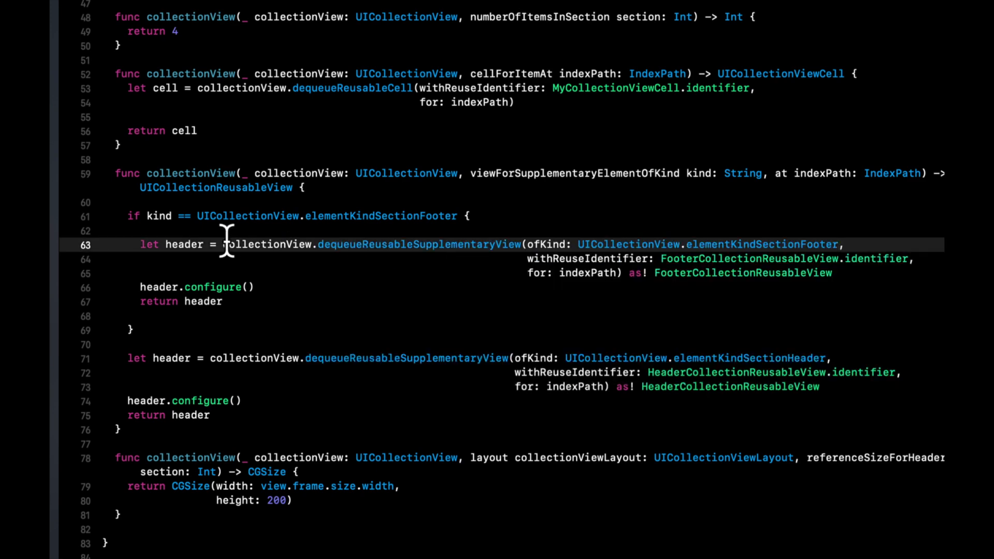
pyautogui.write('footer')
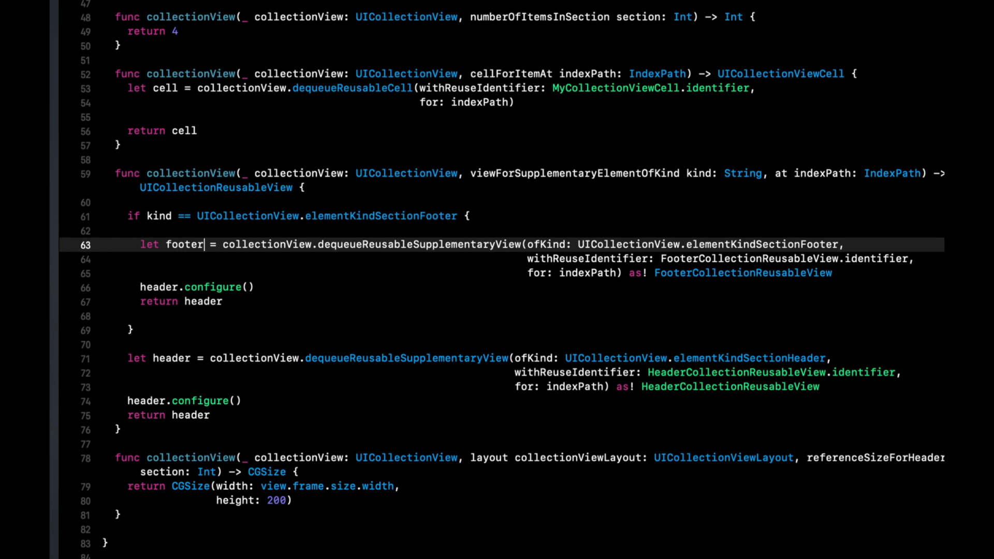
pyautogui.doubleClick(158, 287)
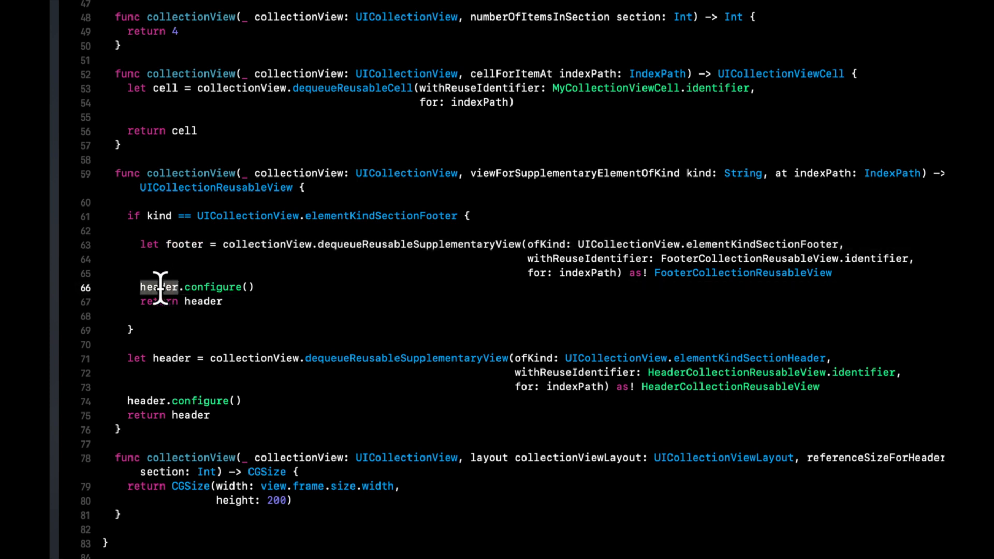
pyautogui.write('footer')
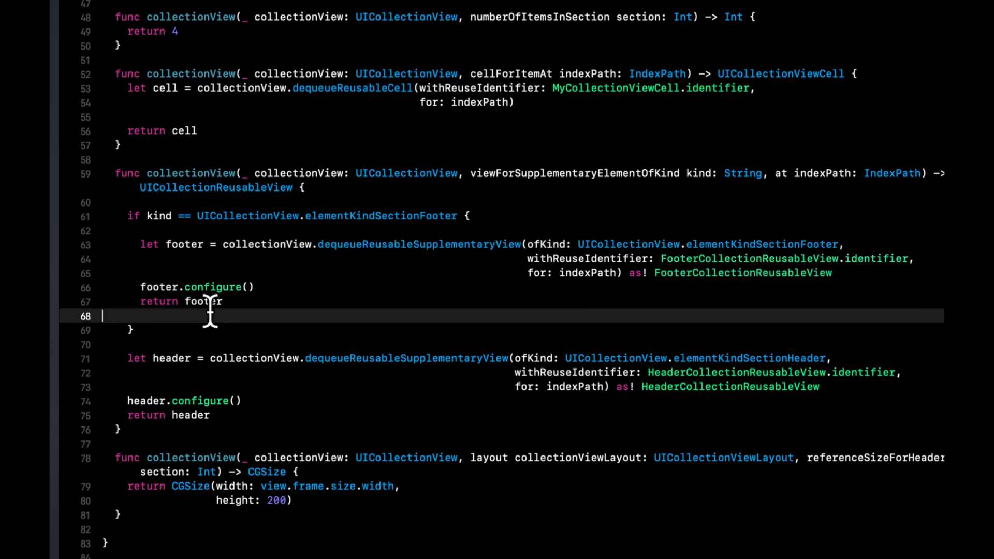
pyautogui.press('Backspace')
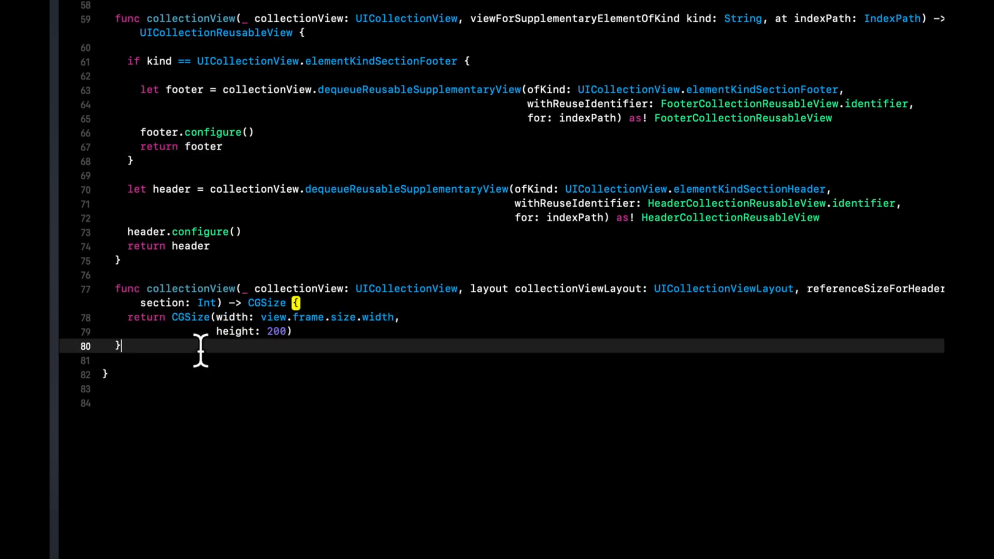
pyautogui.write('re')
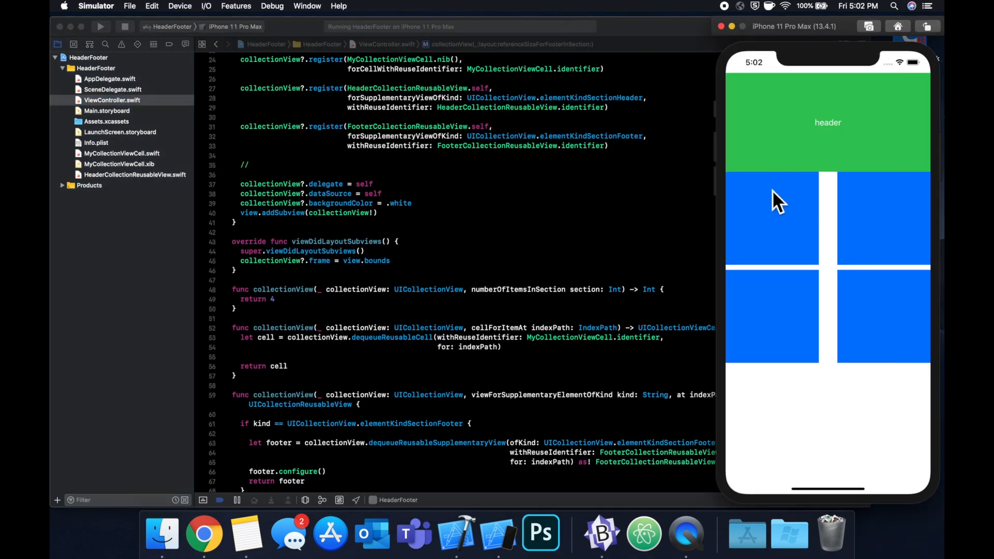
pyautogui.moveTo(832, 192)
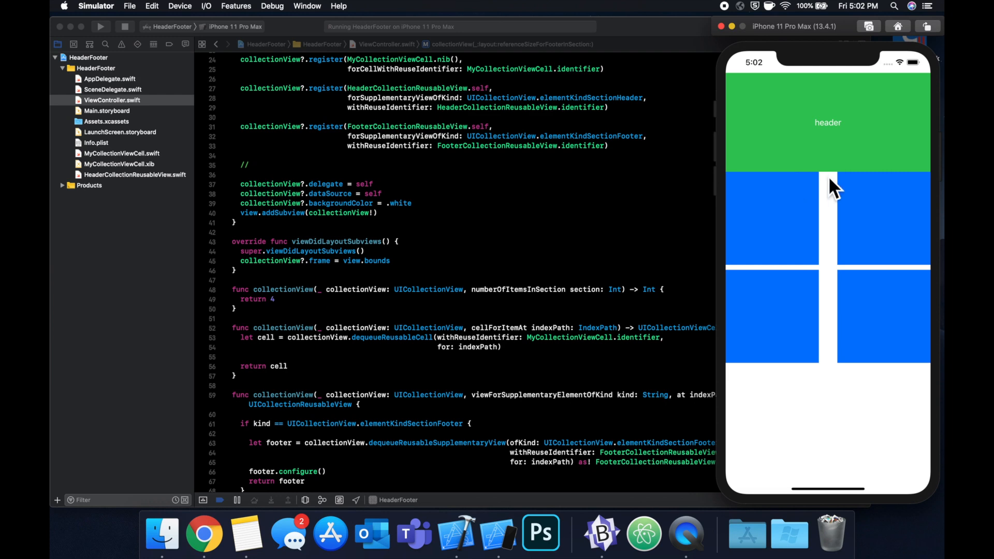
pyautogui.moveTo(801, 249)
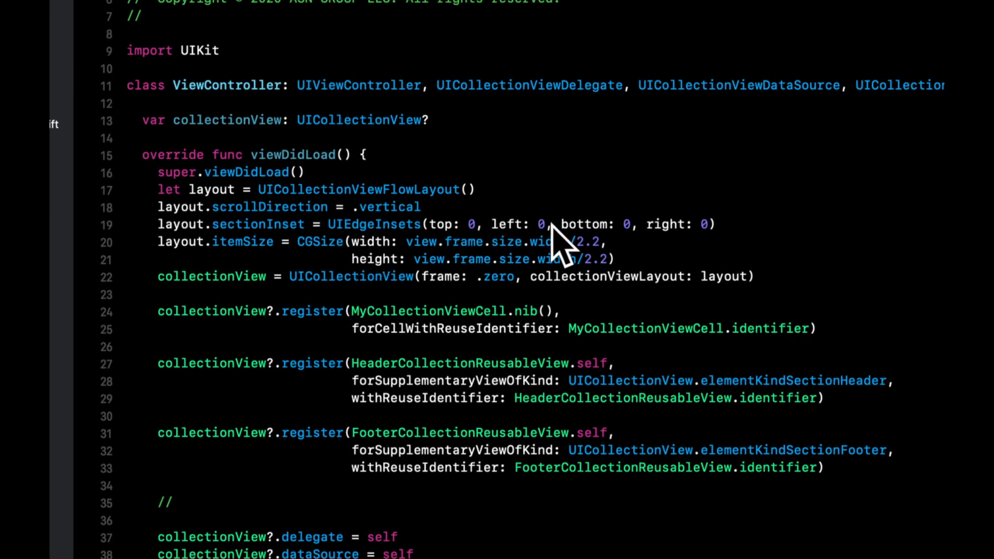
pyautogui.moveTo(636, 232)
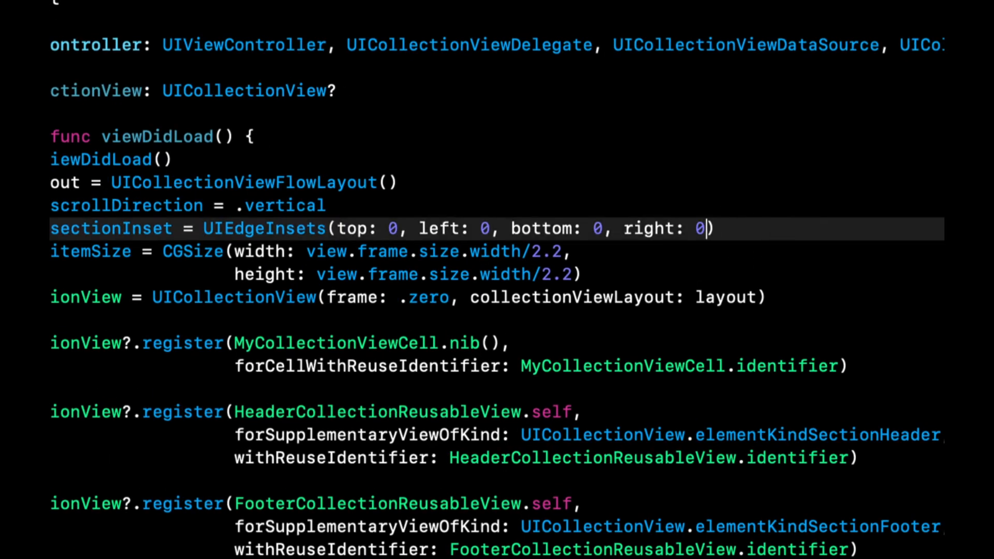
# Set the layout's section insets to 5 on all four sides and rebuild.
pyautogui.write('5')
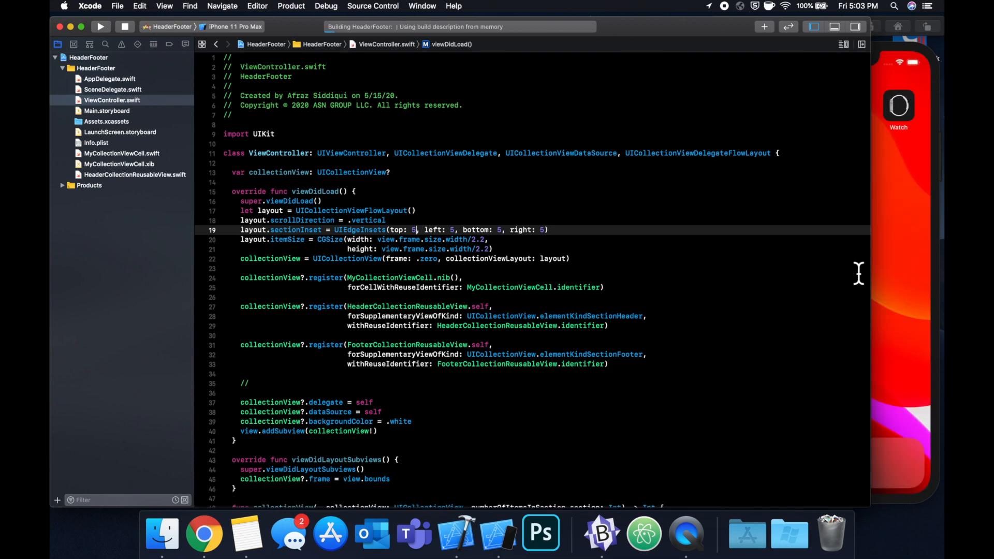
# Bring Simulator forward and scroll through the inset blue cells, green header and red Footer.
pyautogui.click(101, 26)
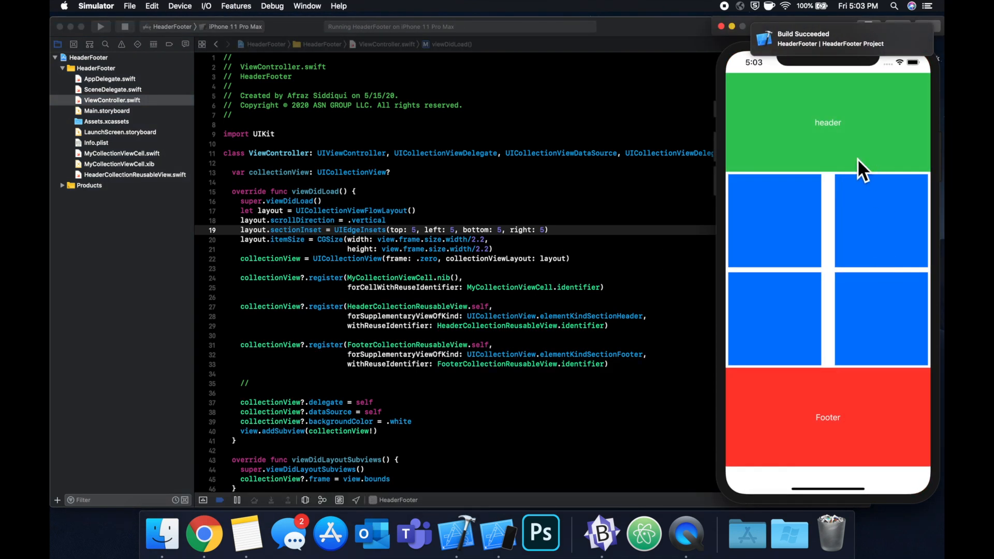
pyautogui.moveTo(837, 148)
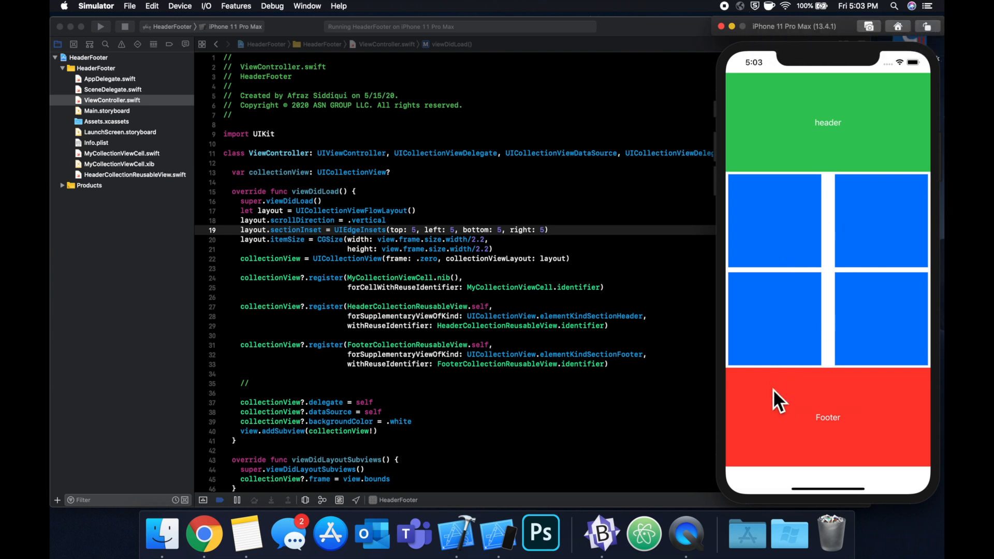
pyautogui.scroll(-3)
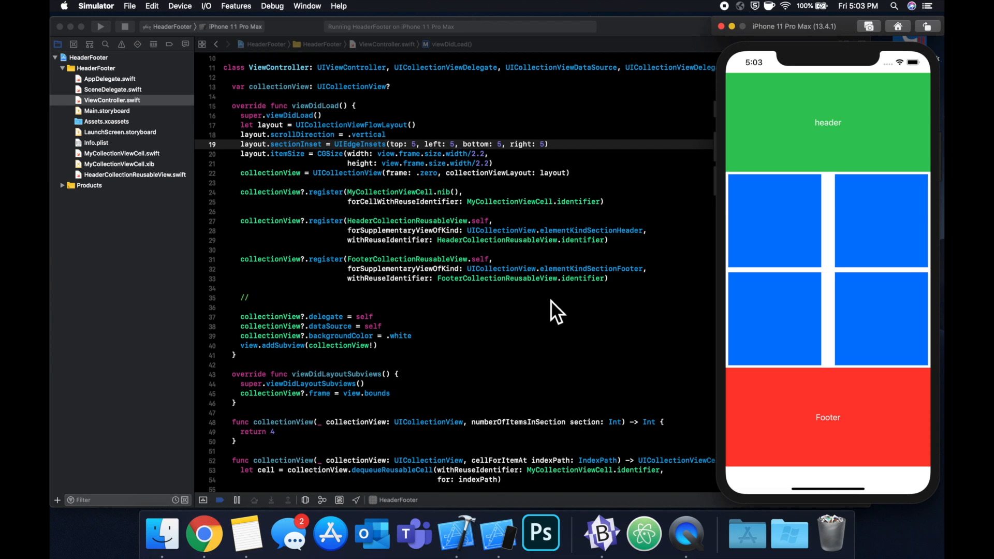
pyautogui.scroll(-3)
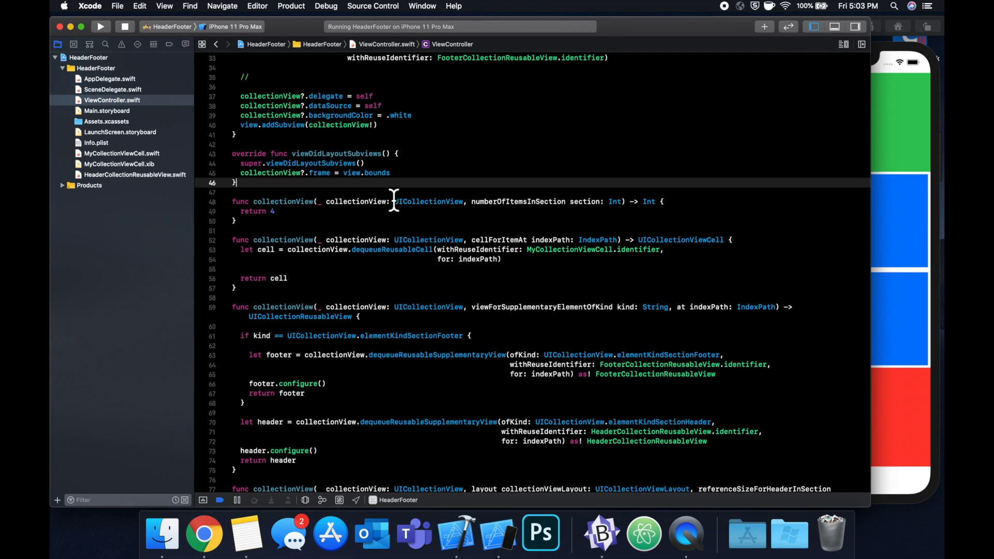
pyautogui.moveTo(418, 201)
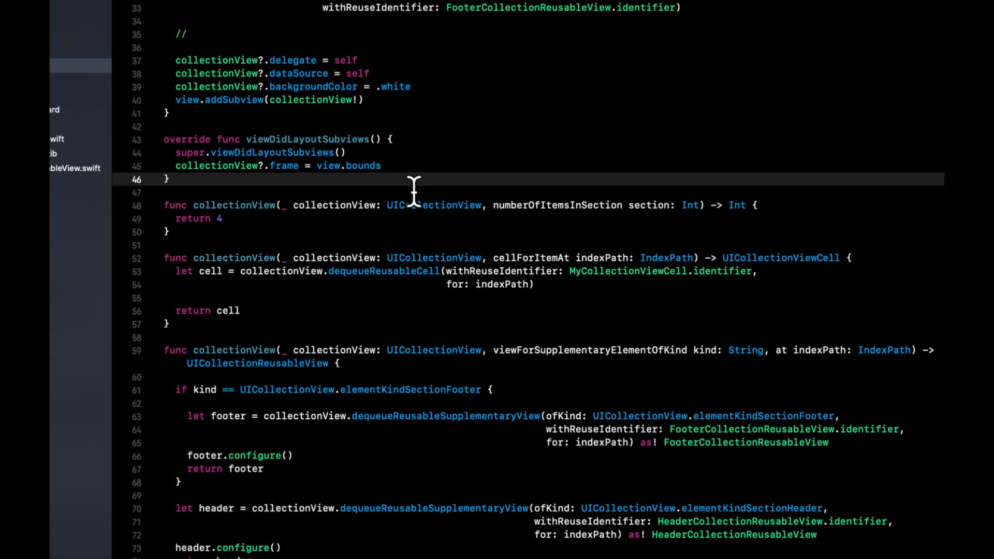
# Add numberOfSections returning 3 to ViewController and rerun the app.
pyautogui.write('nu')
pyautogui.write('return 3')
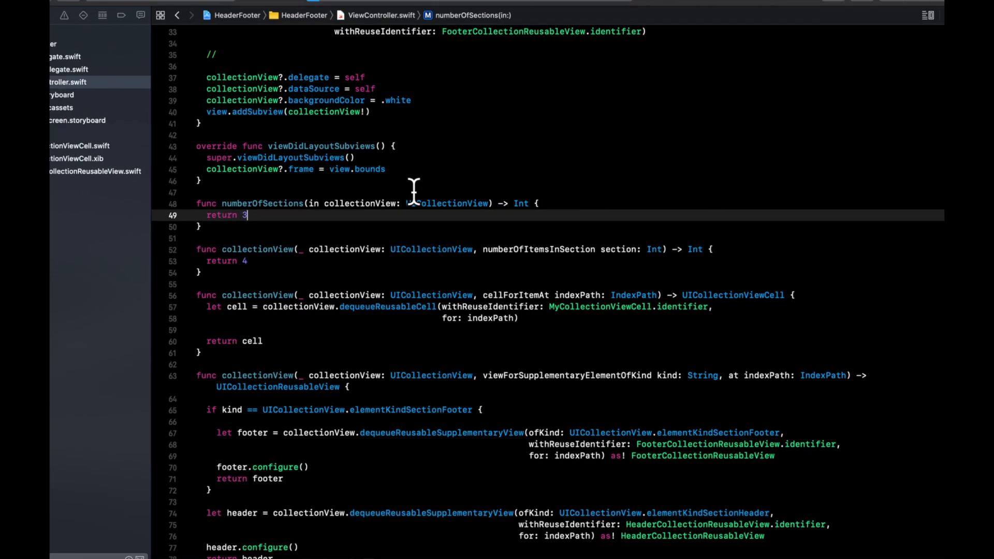
pyautogui.click(87, 26)
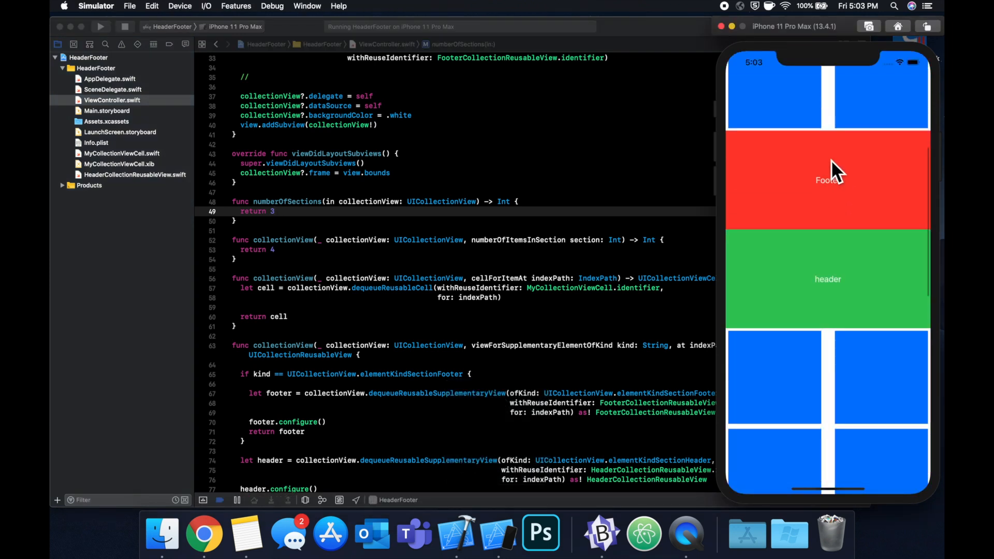
# Scroll the Simulator to check header, four cells and footer in all three sections.
pyautogui.scroll(-3)
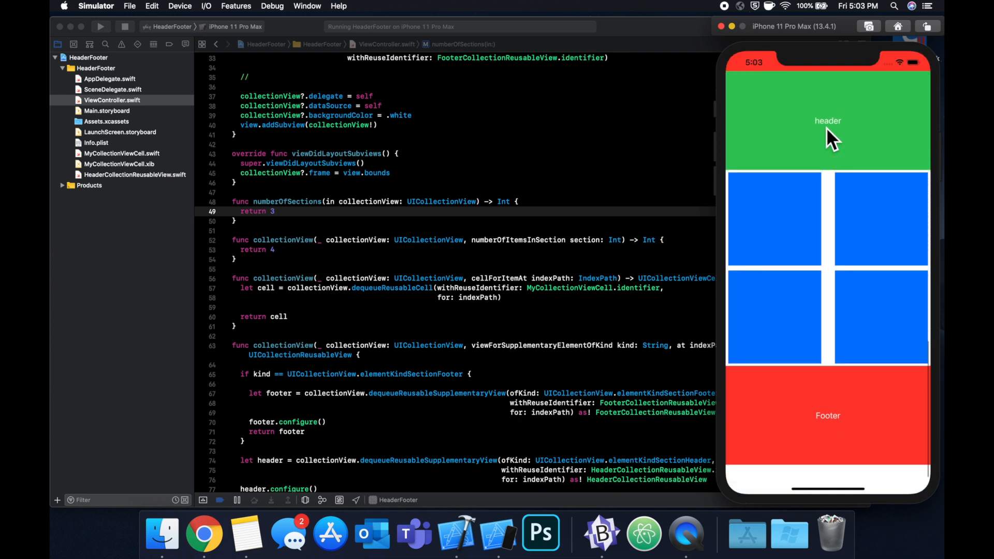
pyautogui.scroll(-3)
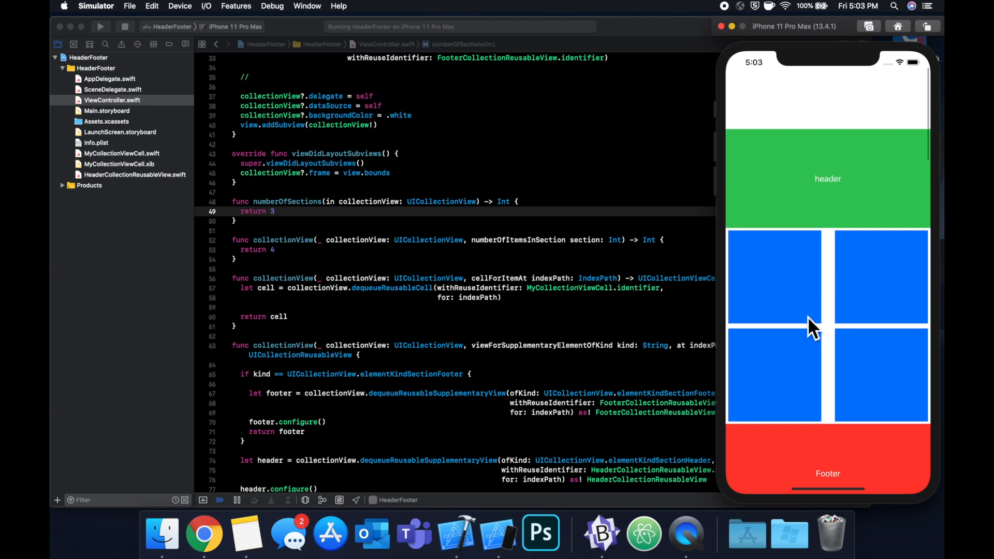
pyautogui.scroll(-3)
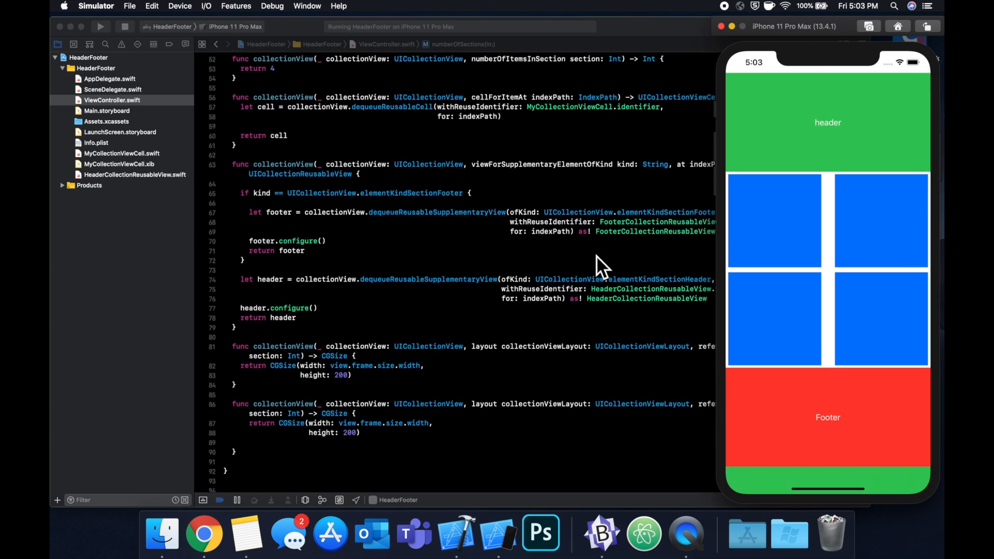
pyautogui.scroll(-3)
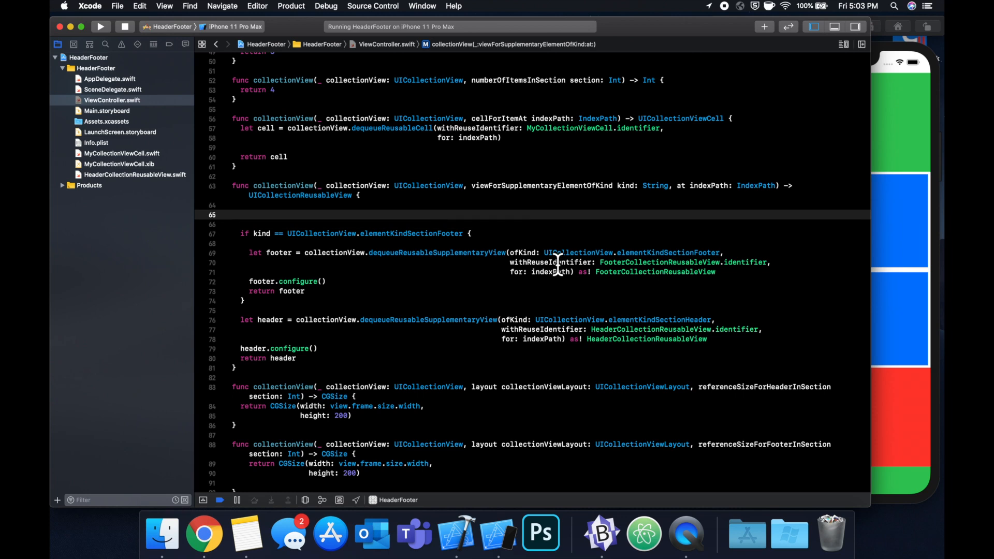
# Type an empty if indexPath.section == 1 { } block atop viewForSupplementaryElementOfKind.
pyautogui.write('if indexPath.')
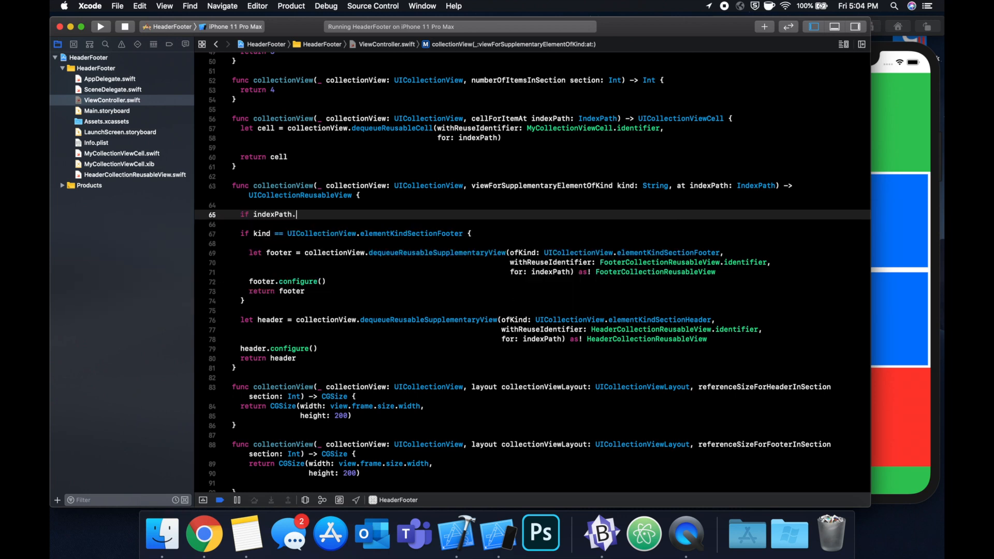
pyautogui.write('section =')
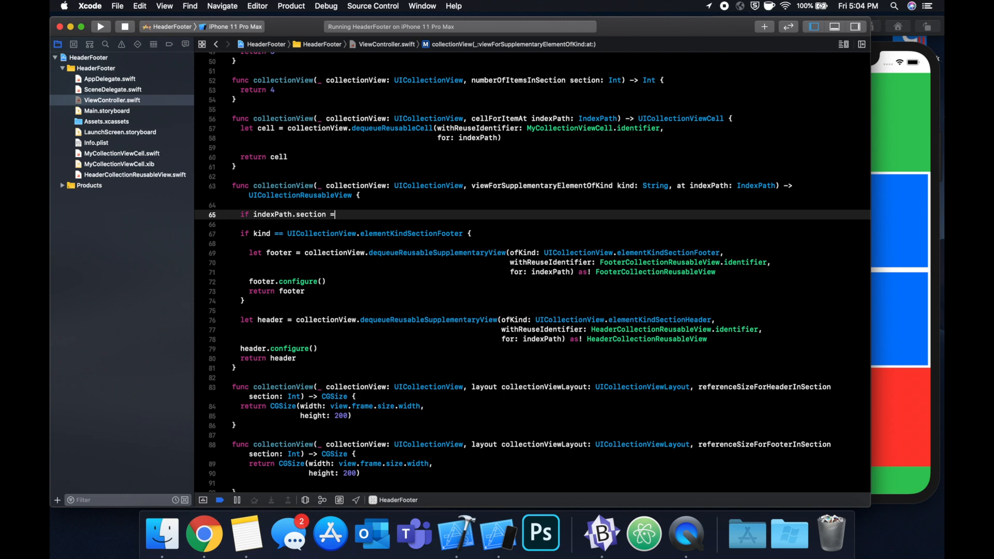
pyautogui.write('= 1 {')
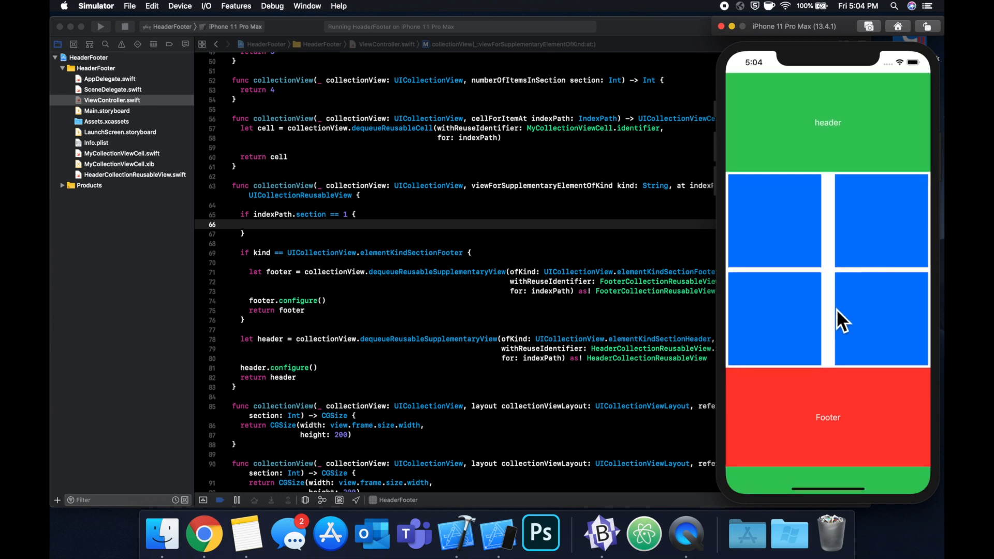
pyautogui.moveTo(832, 280)
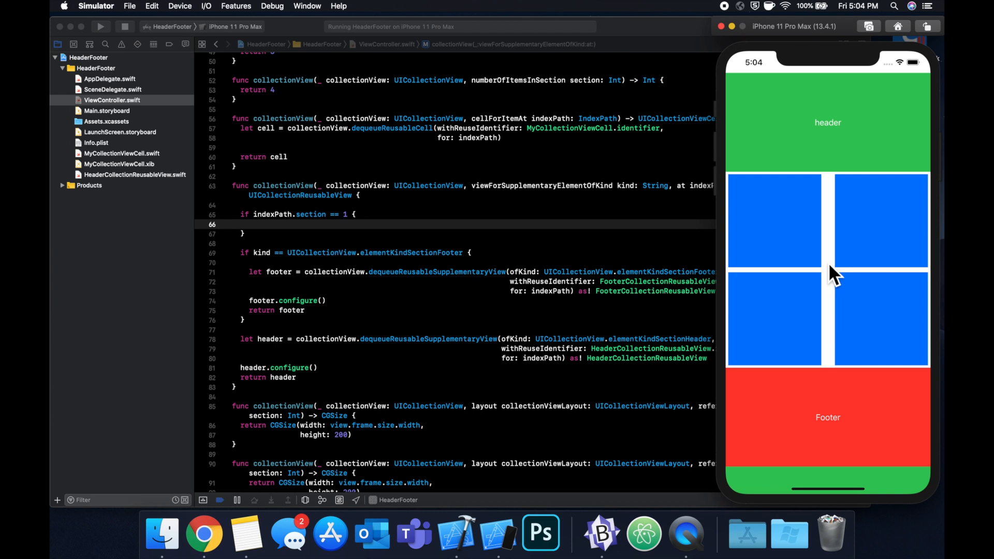
pyautogui.moveTo(816, 180)
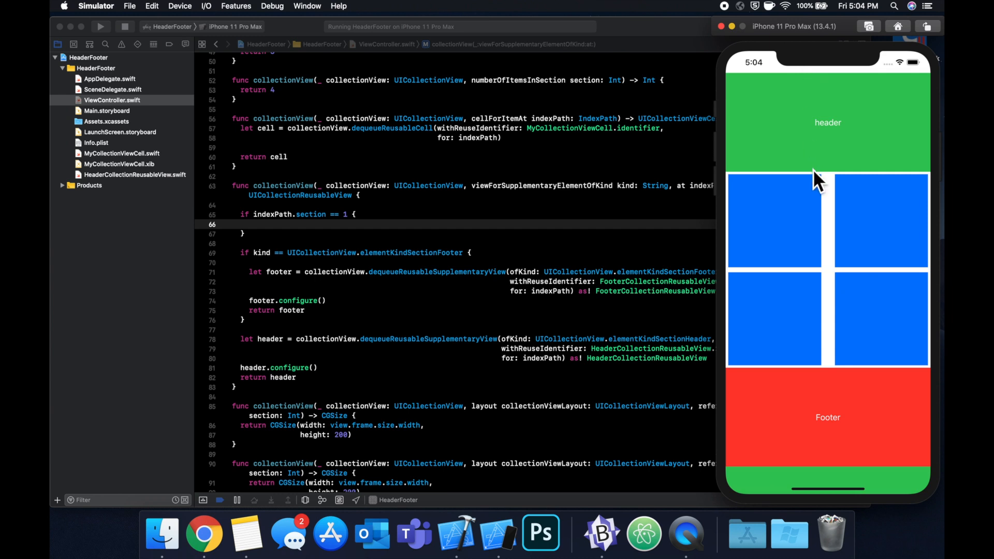
pyautogui.moveTo(803, 101)
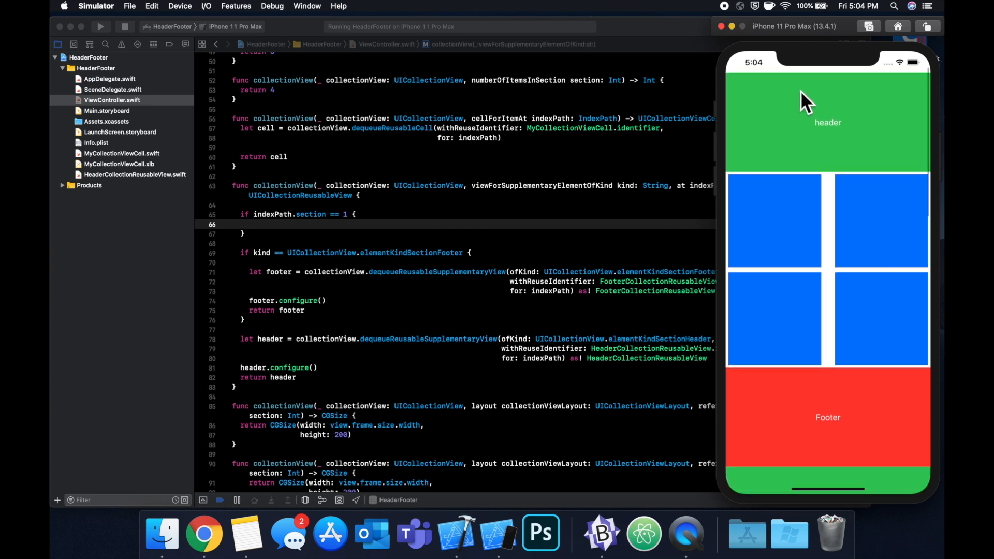
pyautogui.moveTo(800, 122)
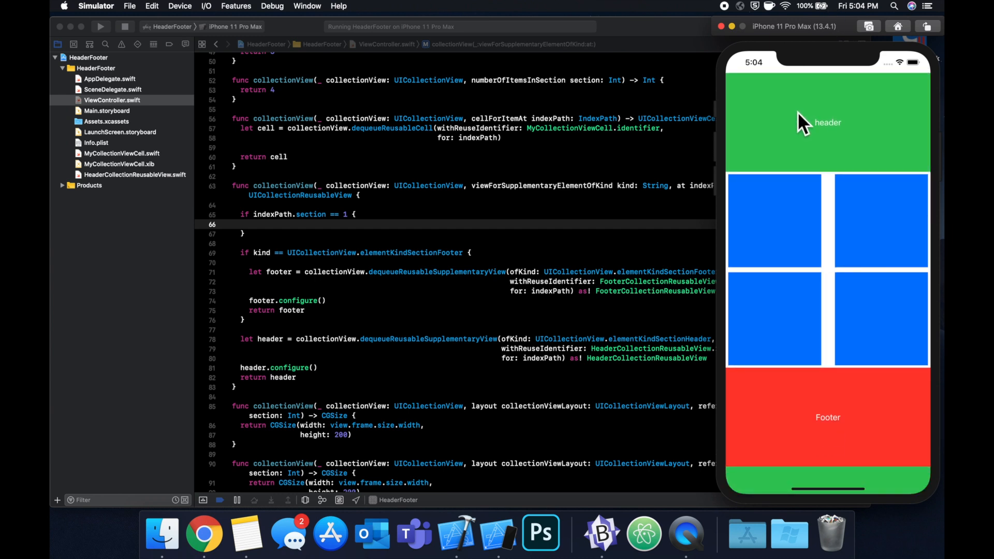